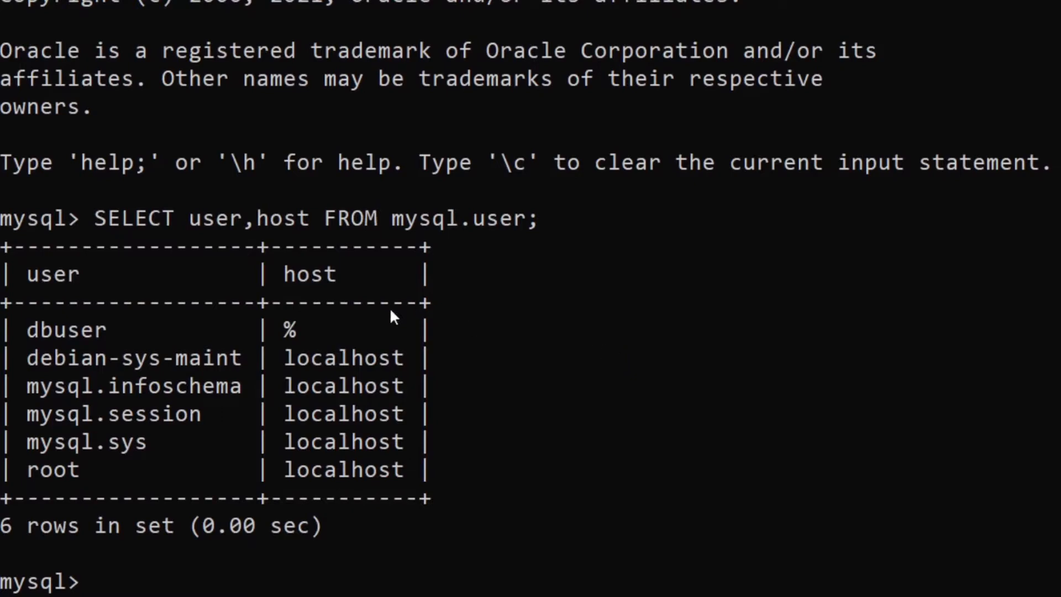
mouse_move(658, 501)
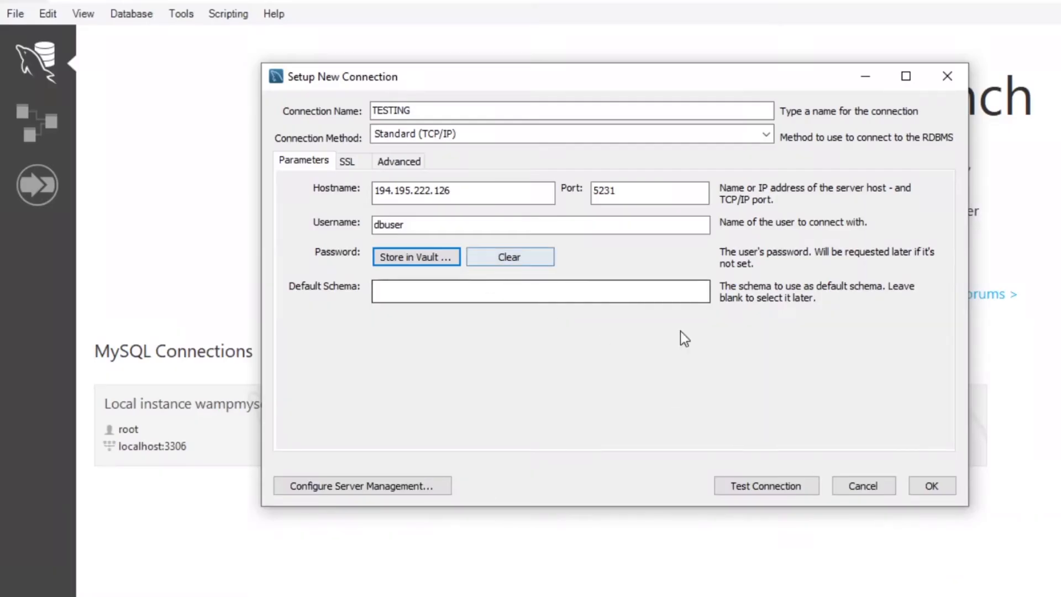
mouse_move(849, 536)
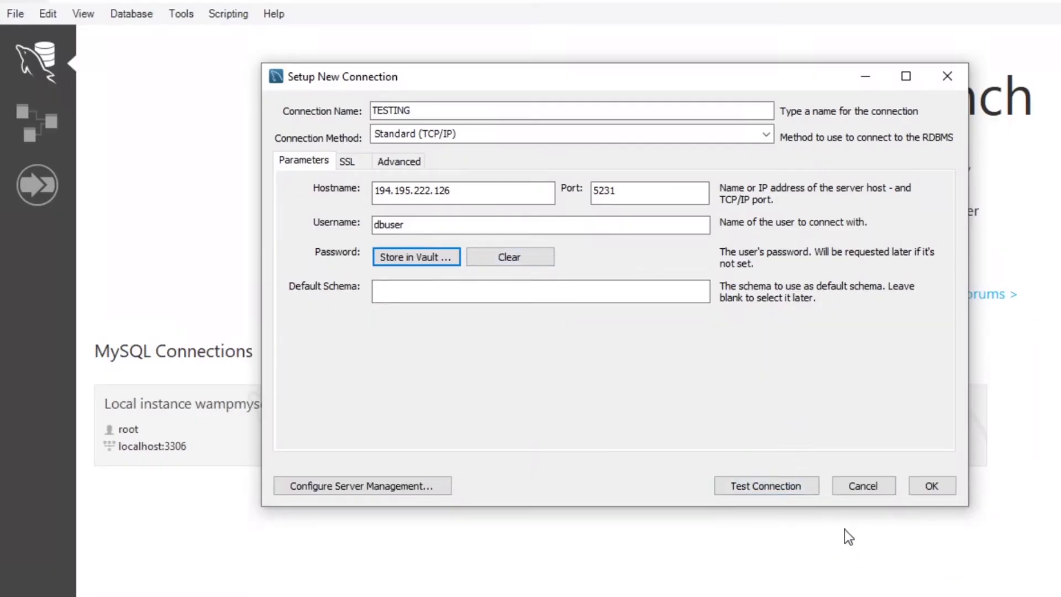
mouse_move(766, 485)
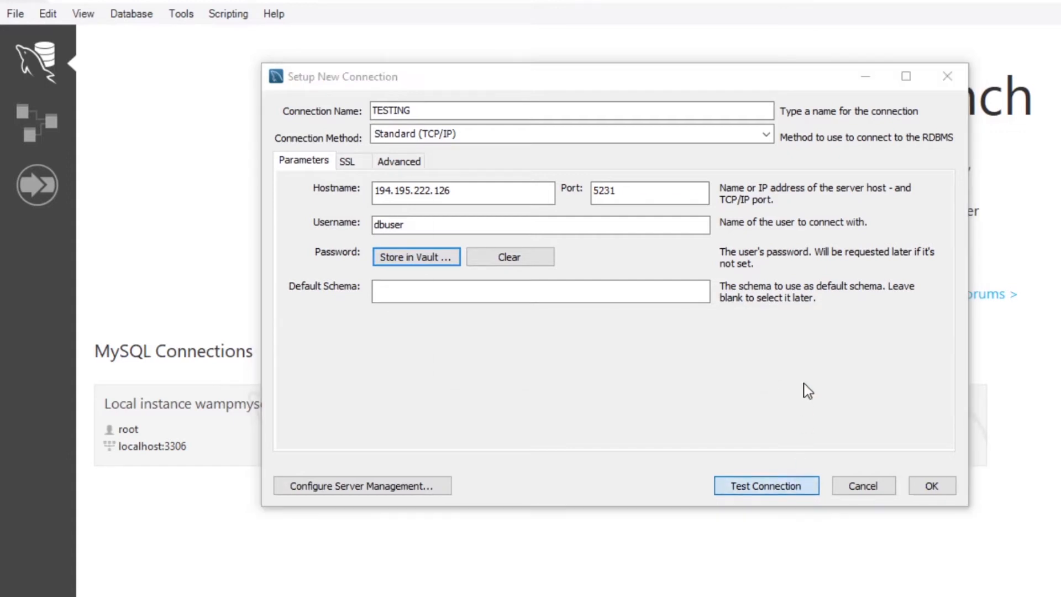
mouse_move(787, 421)
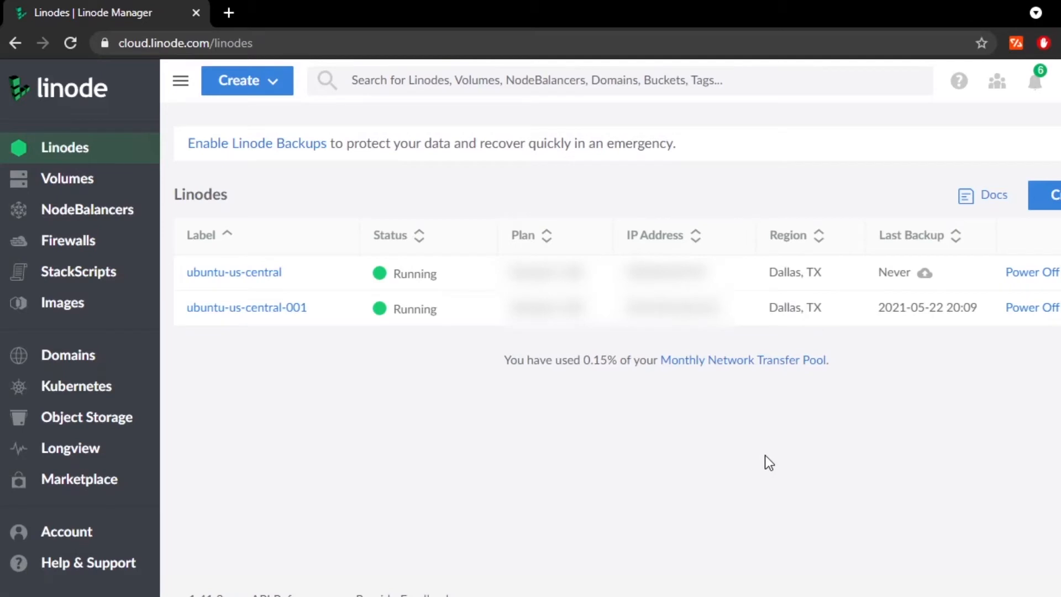
Begin creating a new Linode with Ubuntu 21.04 selected as the image
left_click(237, 80)
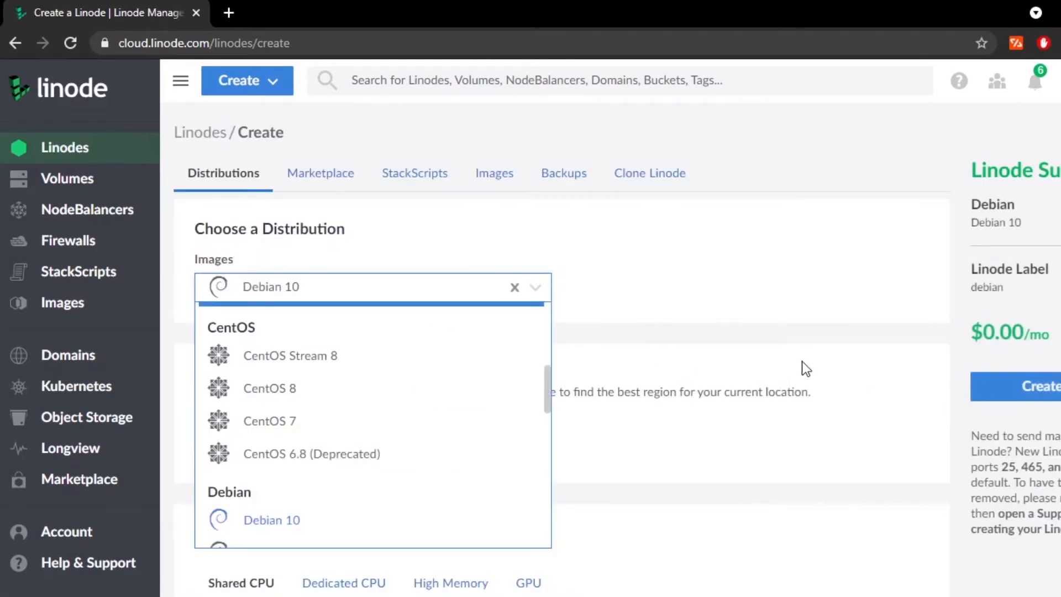
scroll("down", 3)
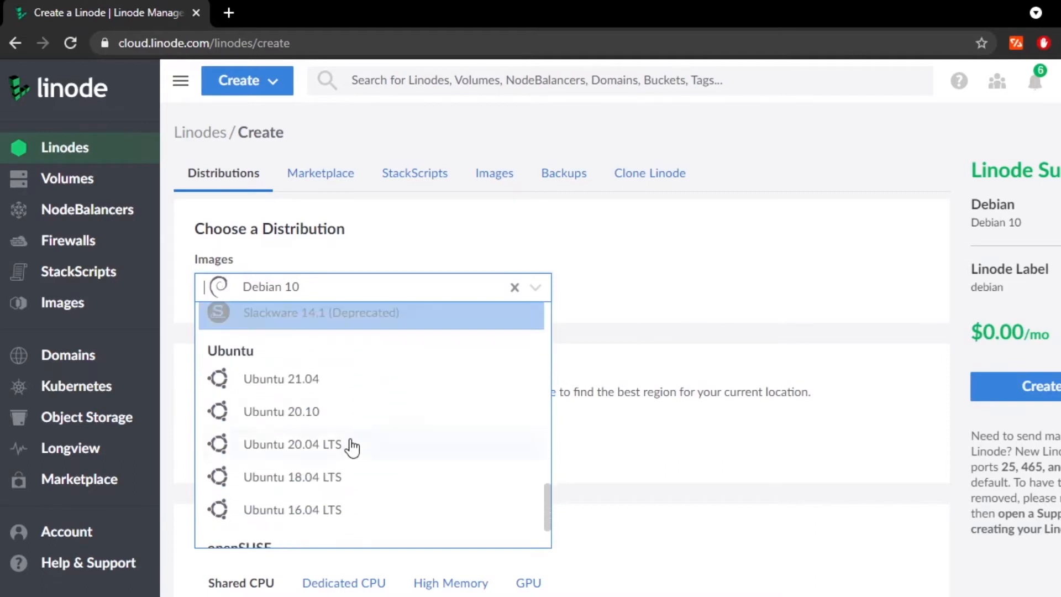
left_click(280, 378)
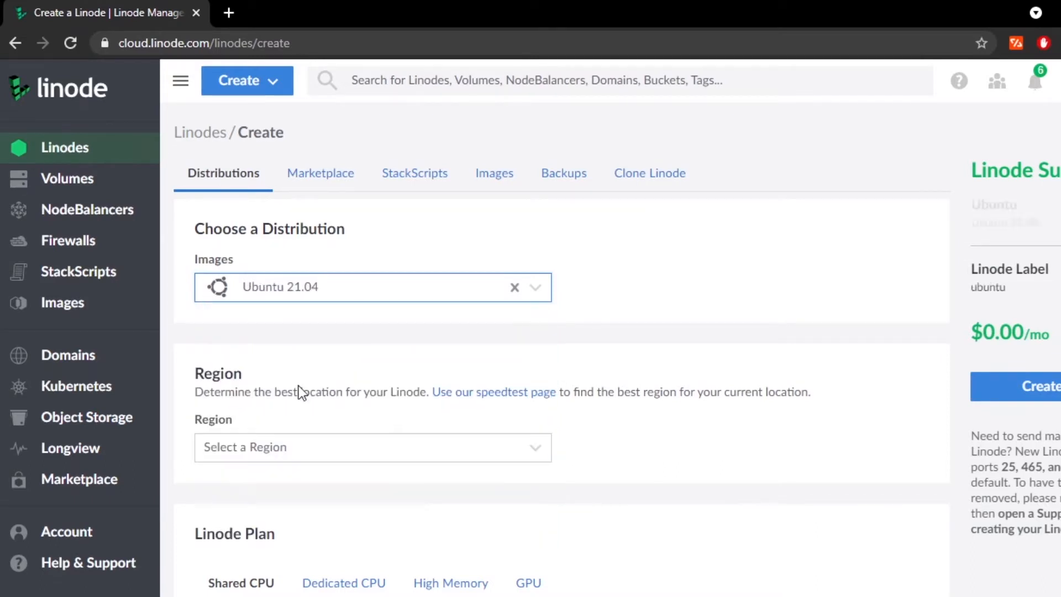
scroll("down", 3)
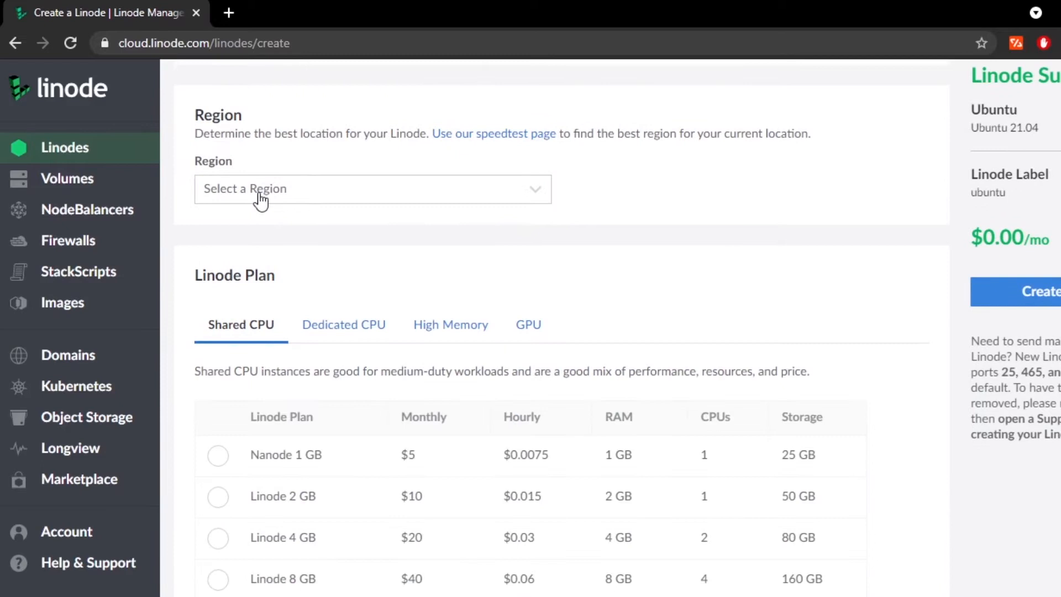
left_click(372, 189)
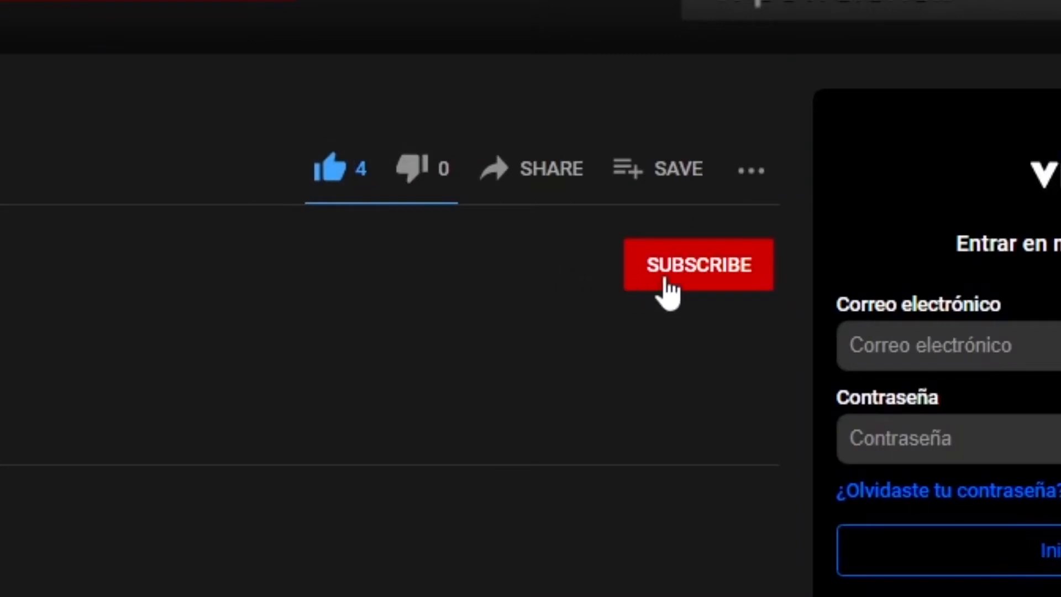
Subscribe to the channel with the red SUBSCRIBE button below the video
left_click(698, 265)
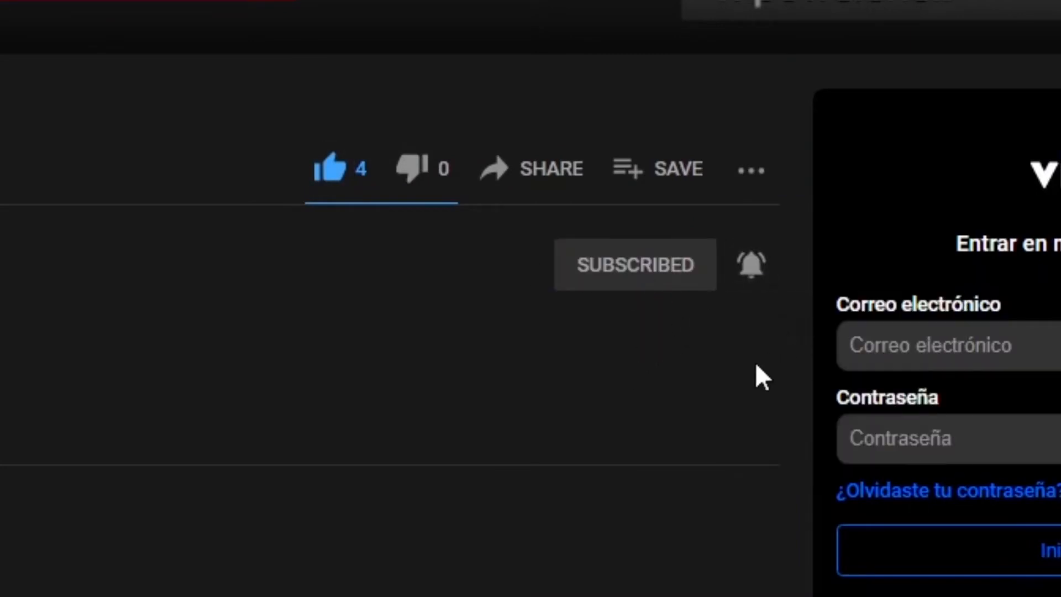
mouse_move(720, 396)
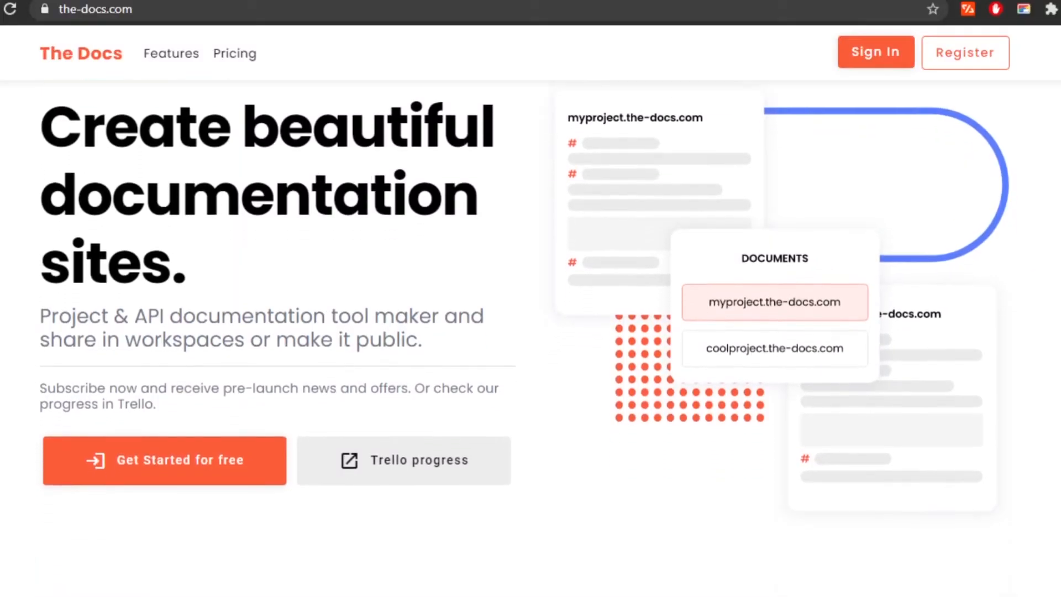
scroll("down", 3)
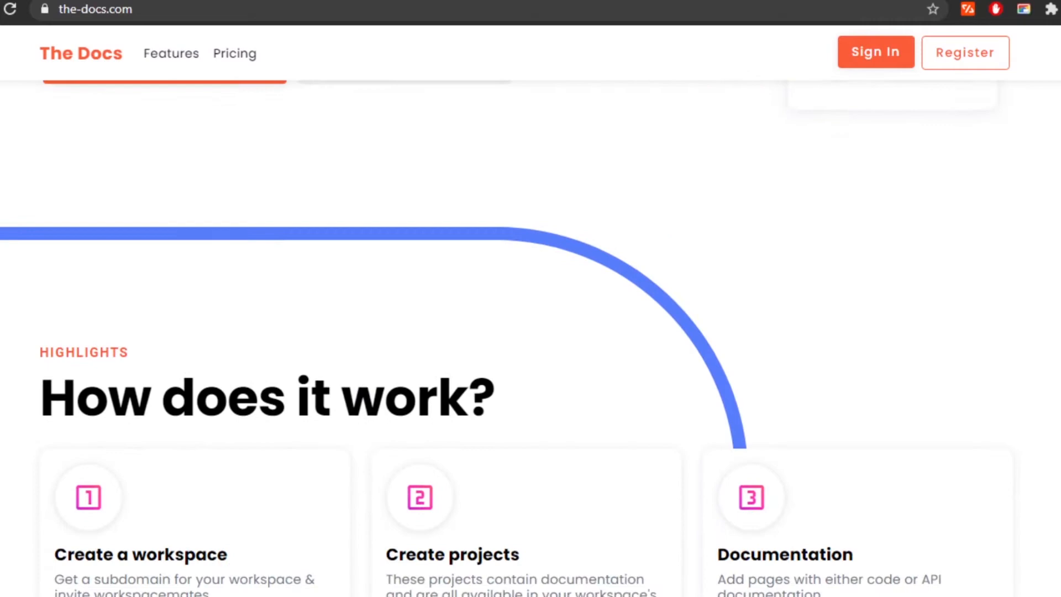
scroll("down", 3)
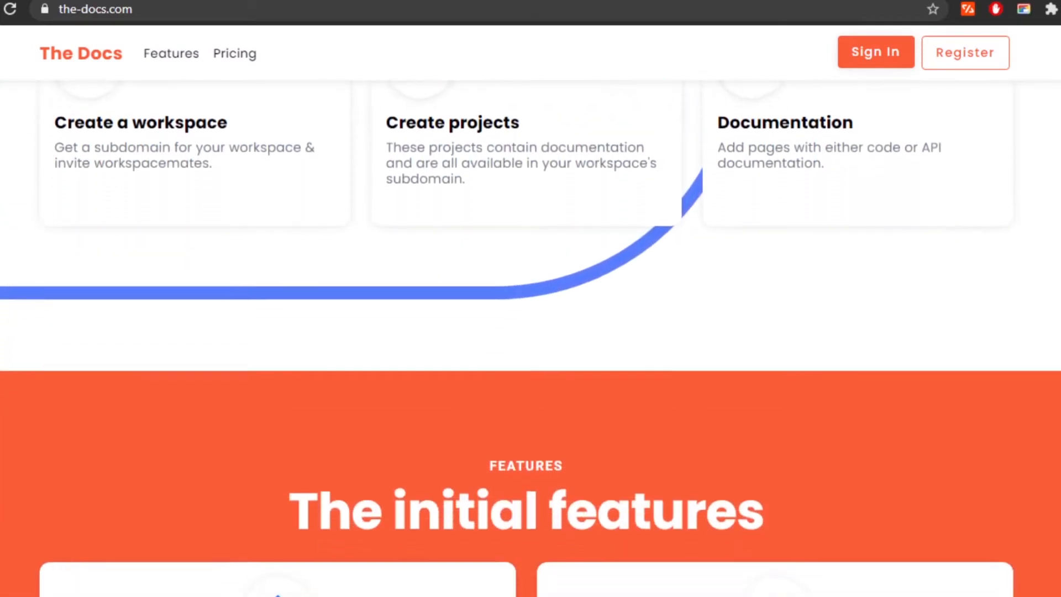
scroll("down", 3)
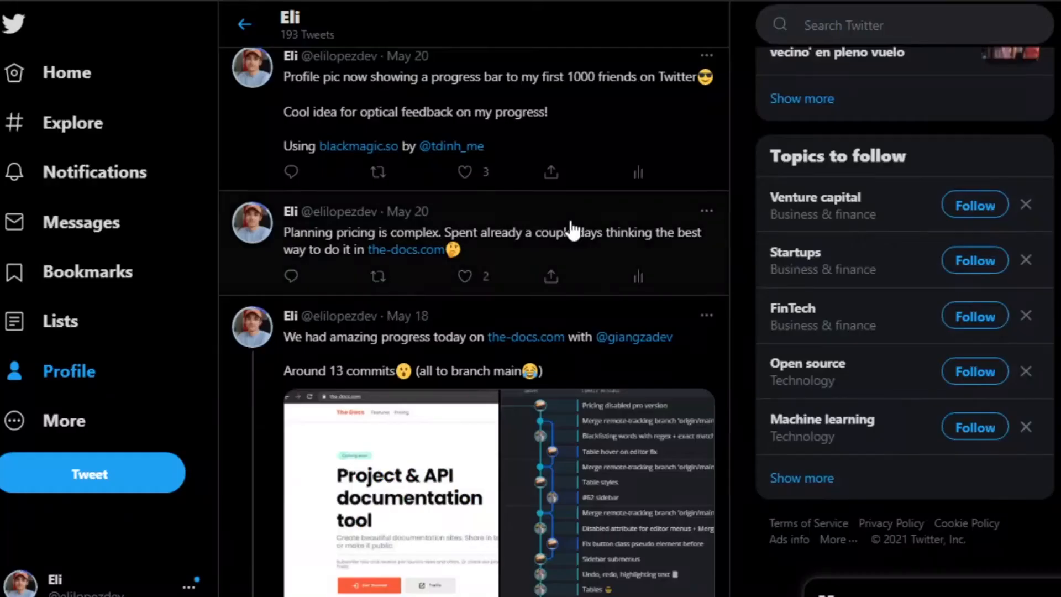
Open the May 18 tweet about progress on the-docs.com and scroll through the thread
left_click(413, 336)
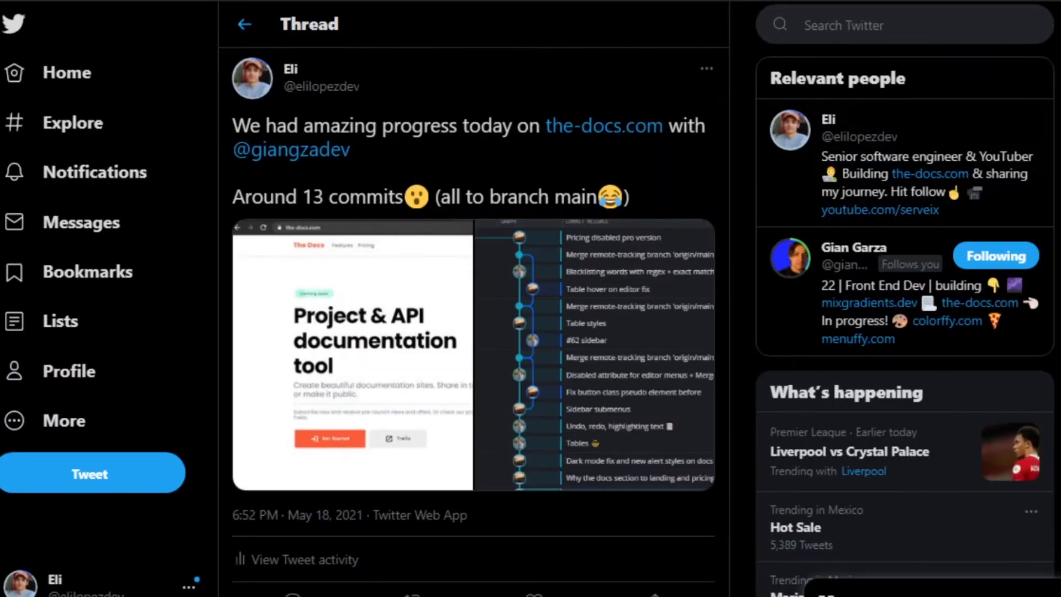
scroll("down", 3)
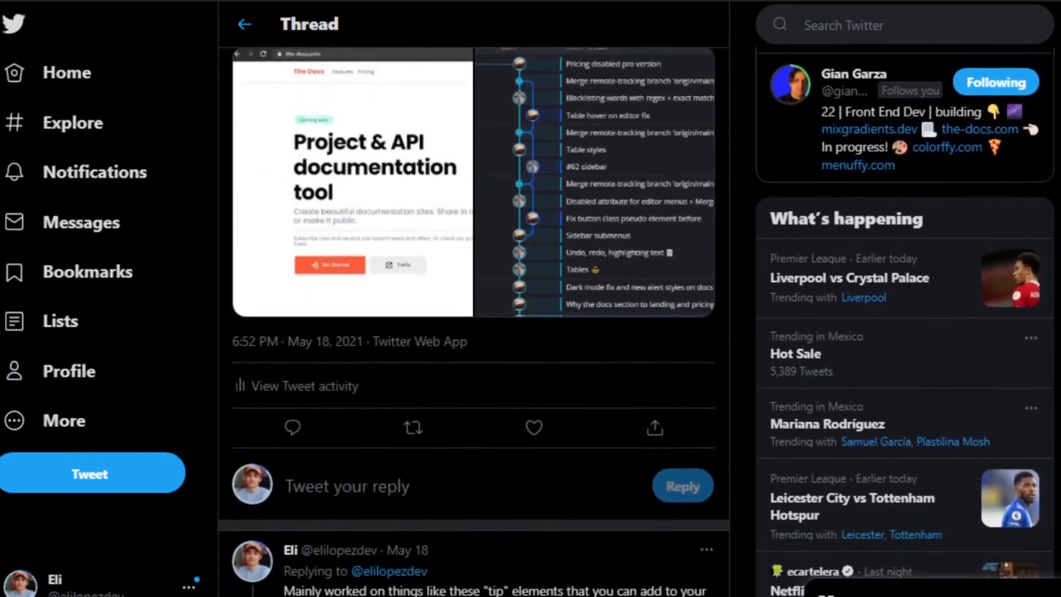
scroll("down", 3)
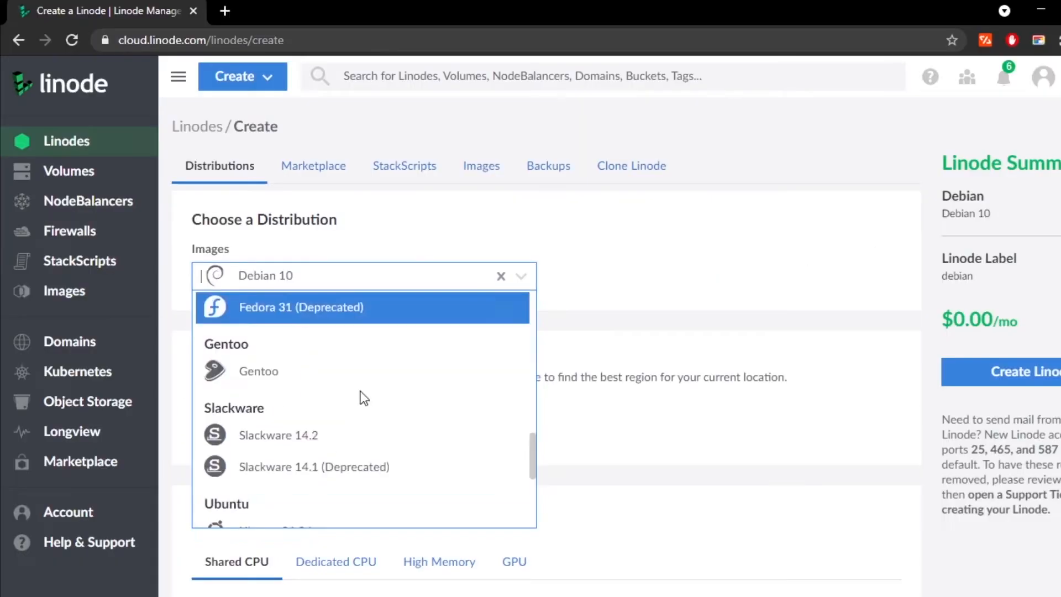
Select Ubuntu 21.04 as the image and scroll further down the creation form
scroll("down", 3)
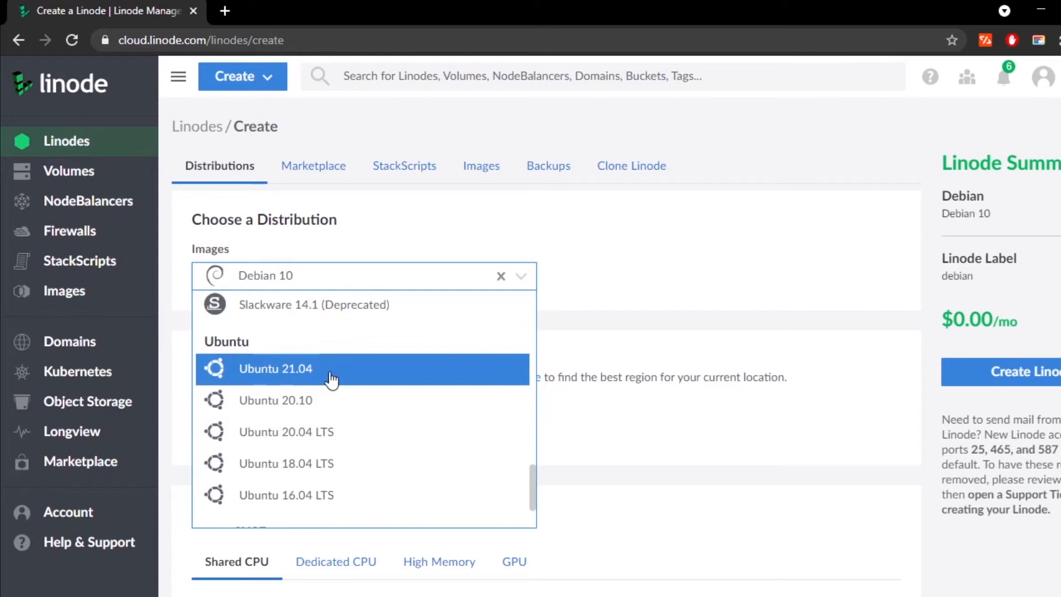
left_click(332, 368)
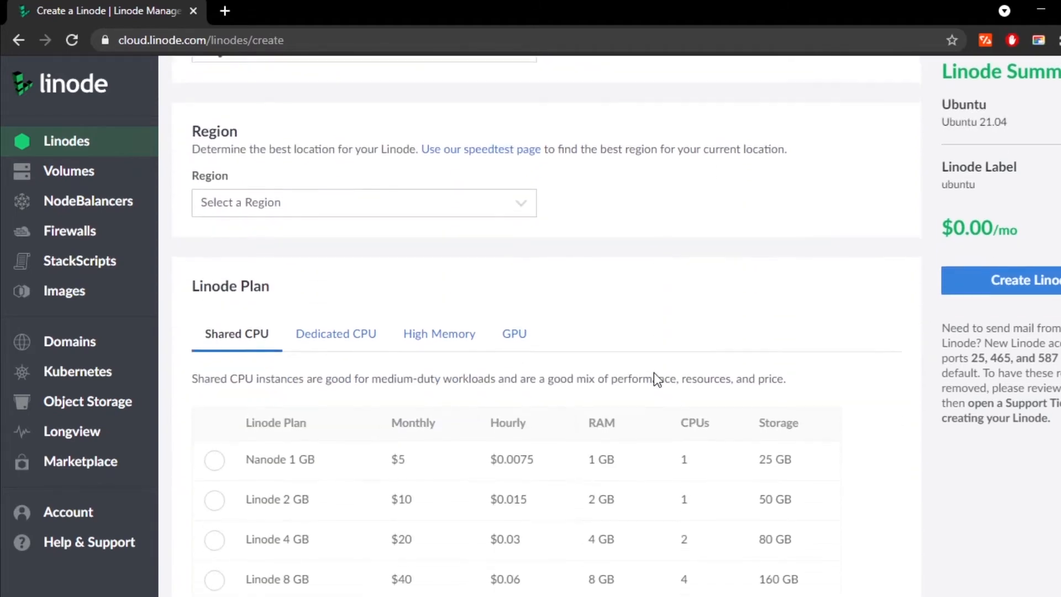
scroll("down", 3)
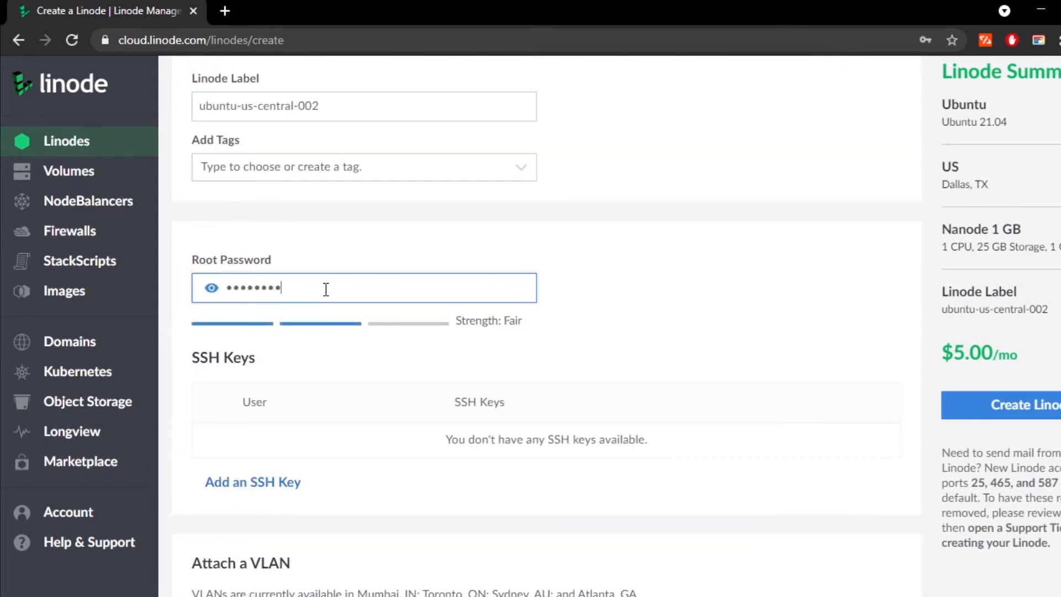
scroll("down", 3)
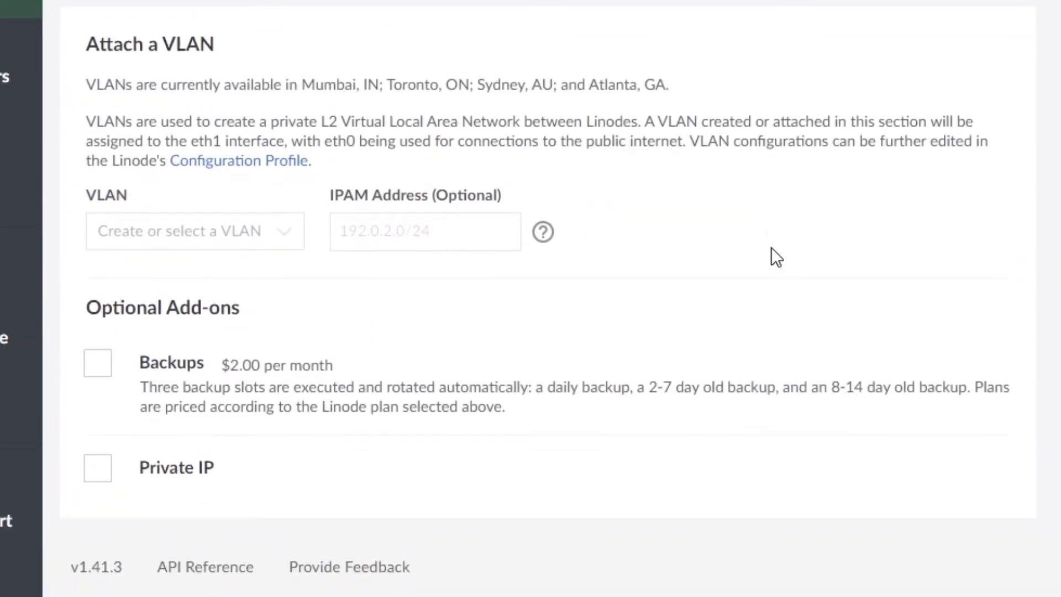
mouse_move(472, 358)
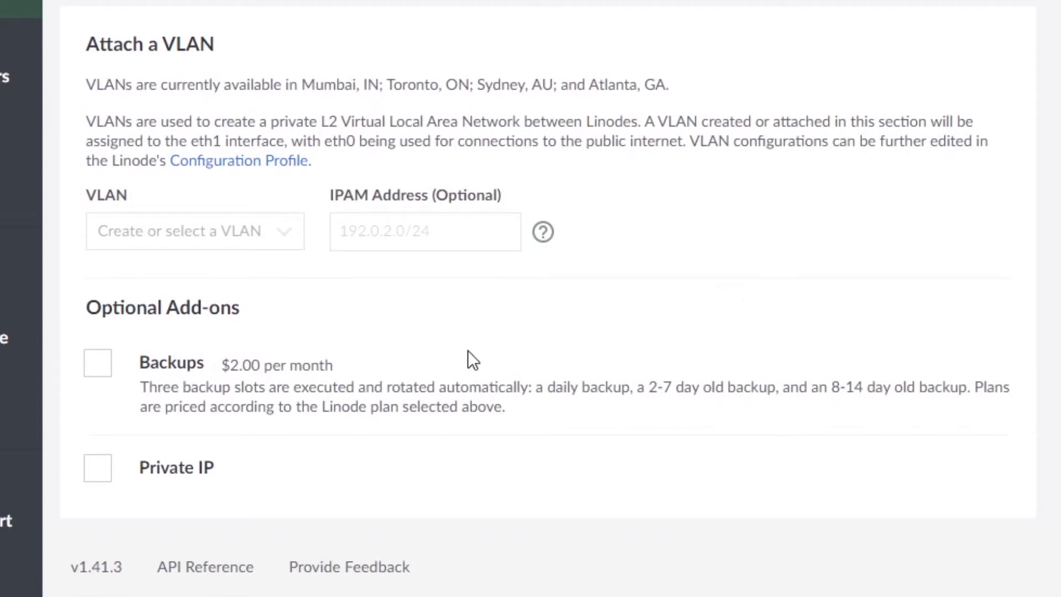
mouse_move(949, 301)
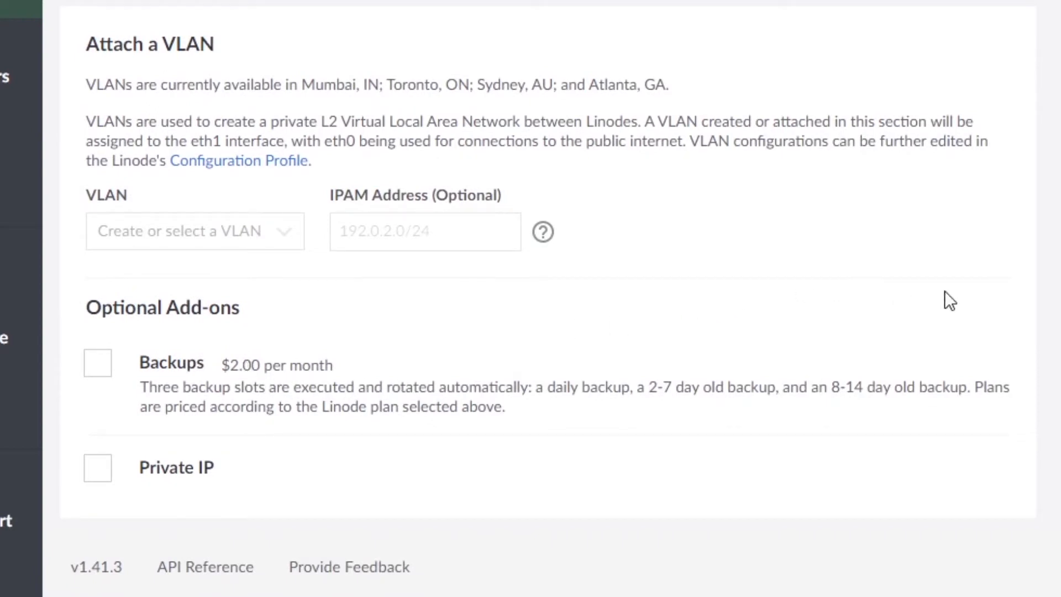
mouse_move(935, 453)
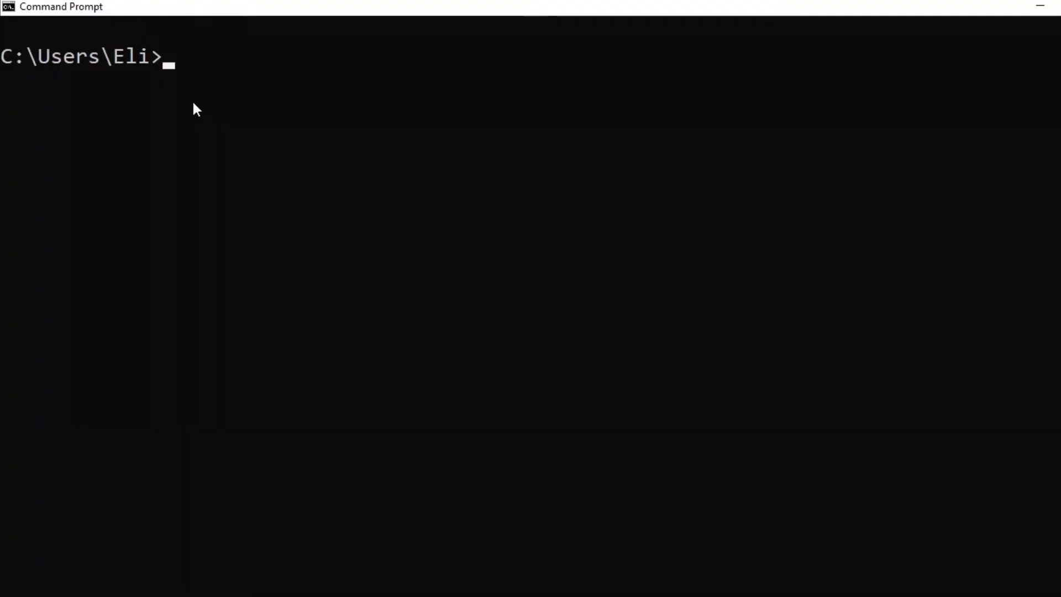
Connect to 194.195.222.126 as root over SSH and clear the screen
type("ssh root@194.195.222.126")
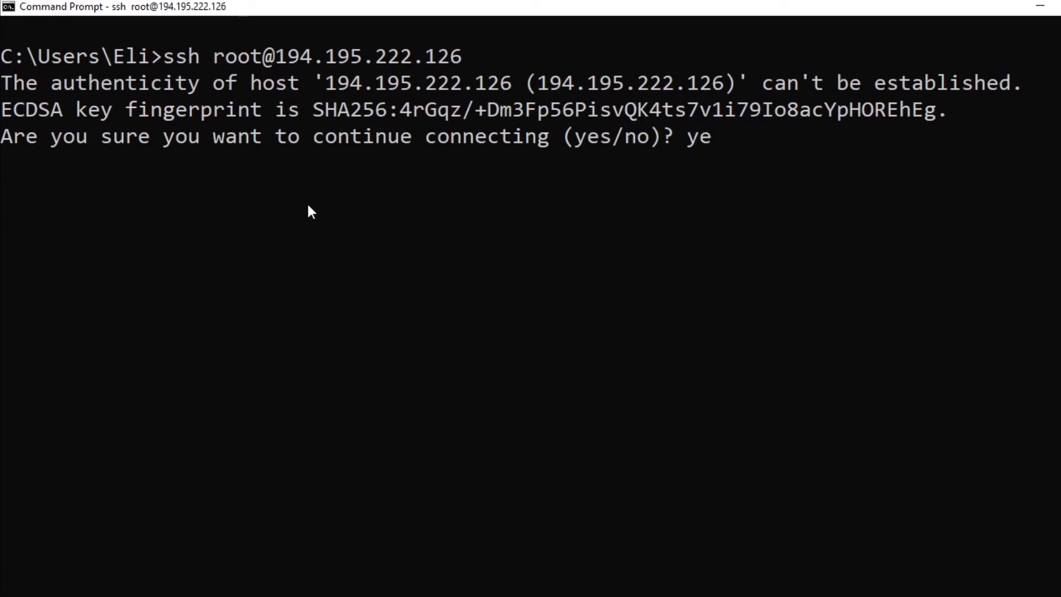
key("Return")
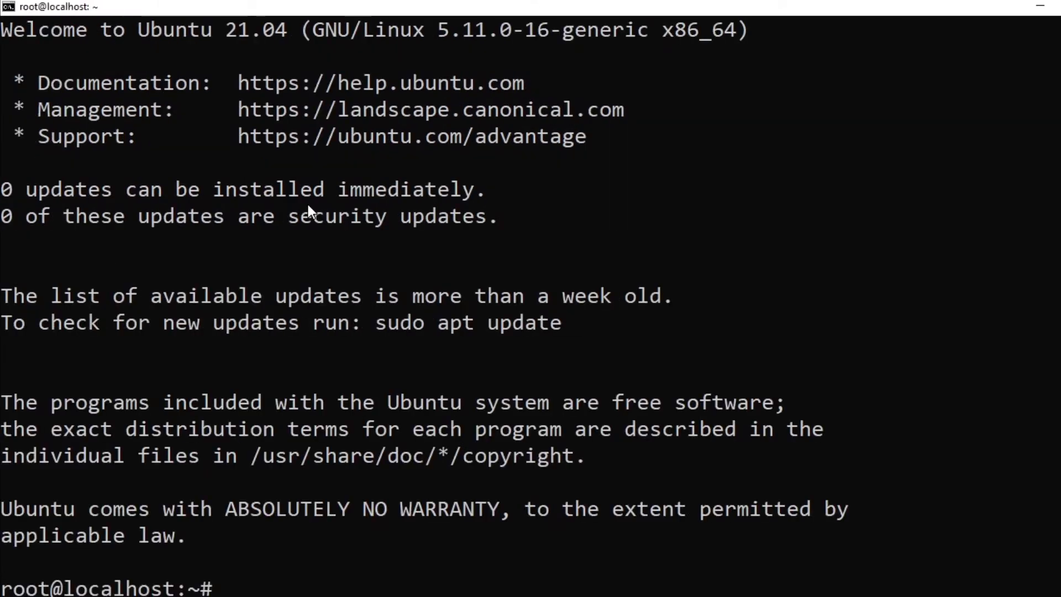
type("clear")
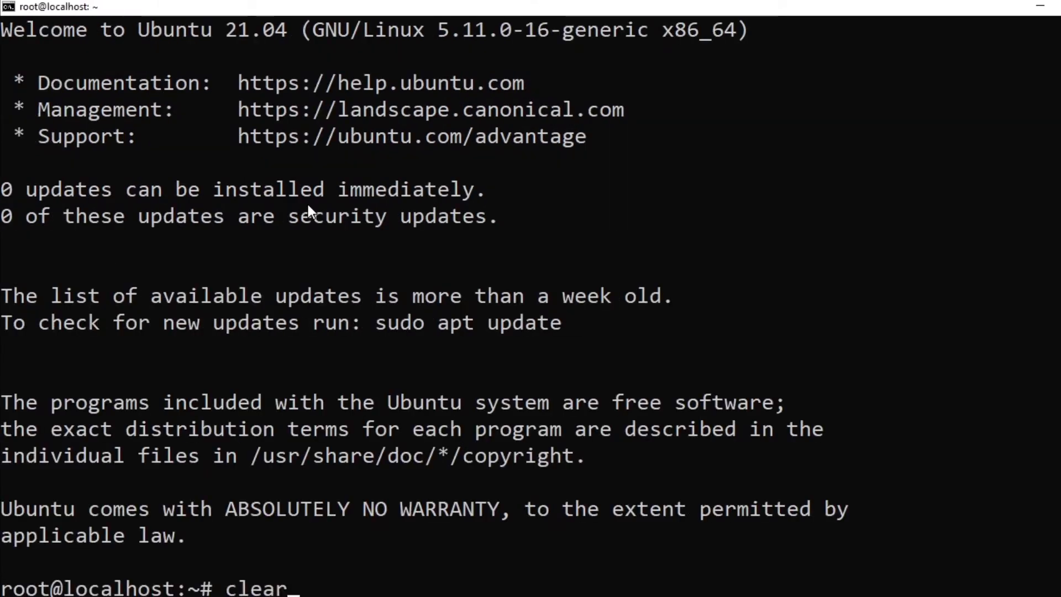
key("Return")
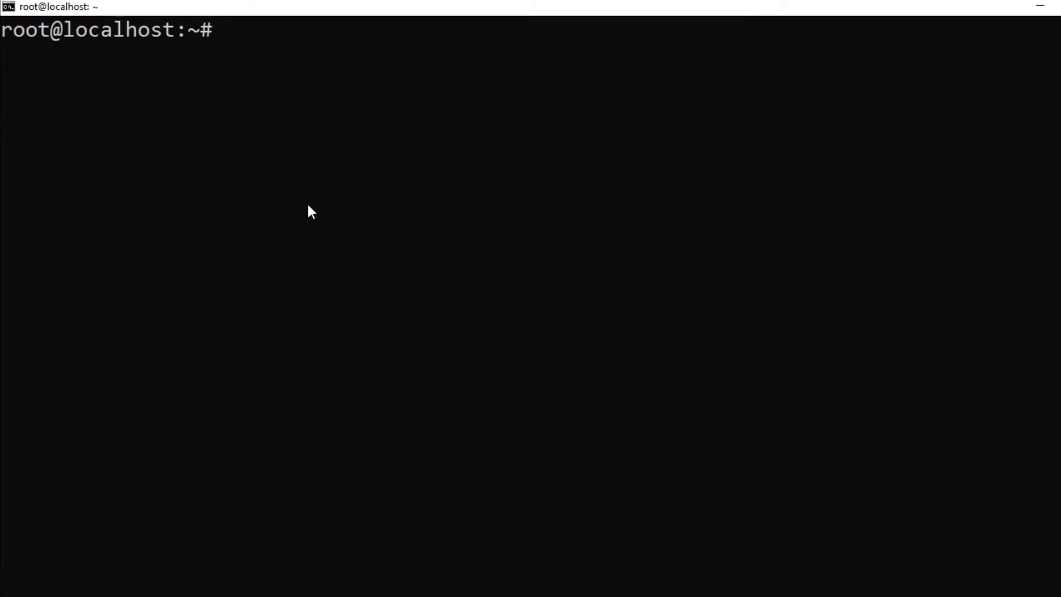
mouse_move(389, 296)
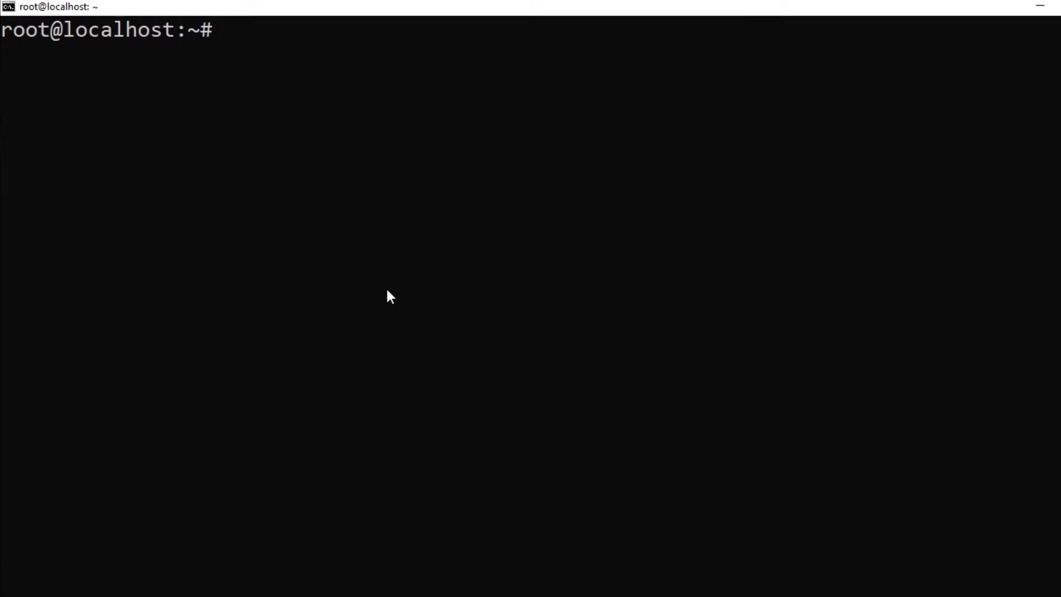
Create user eli, add it to the sudo group, then exit the root session
type("adduser eli")
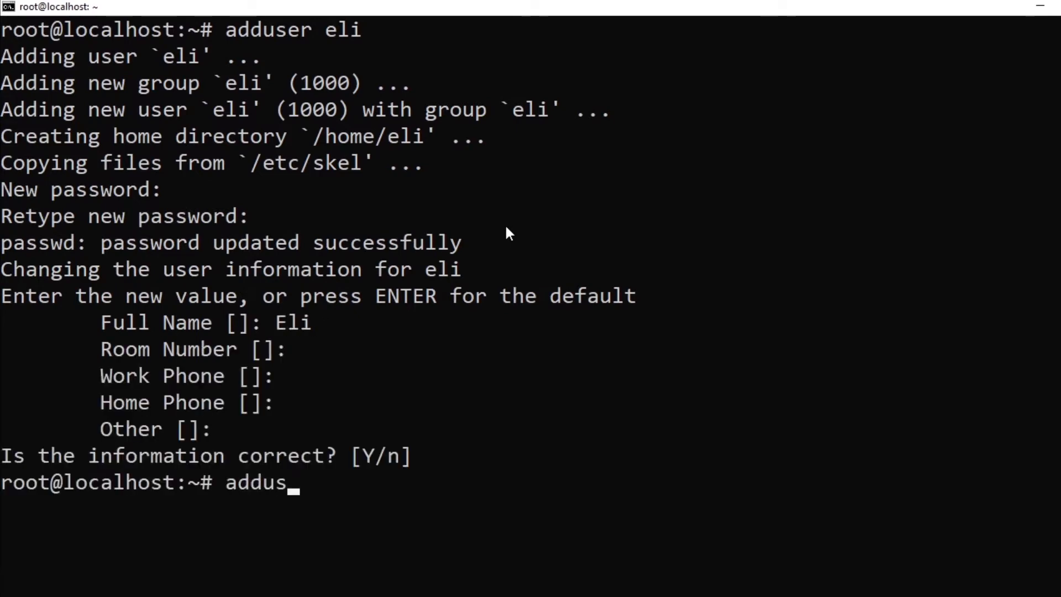
type("er eli su")
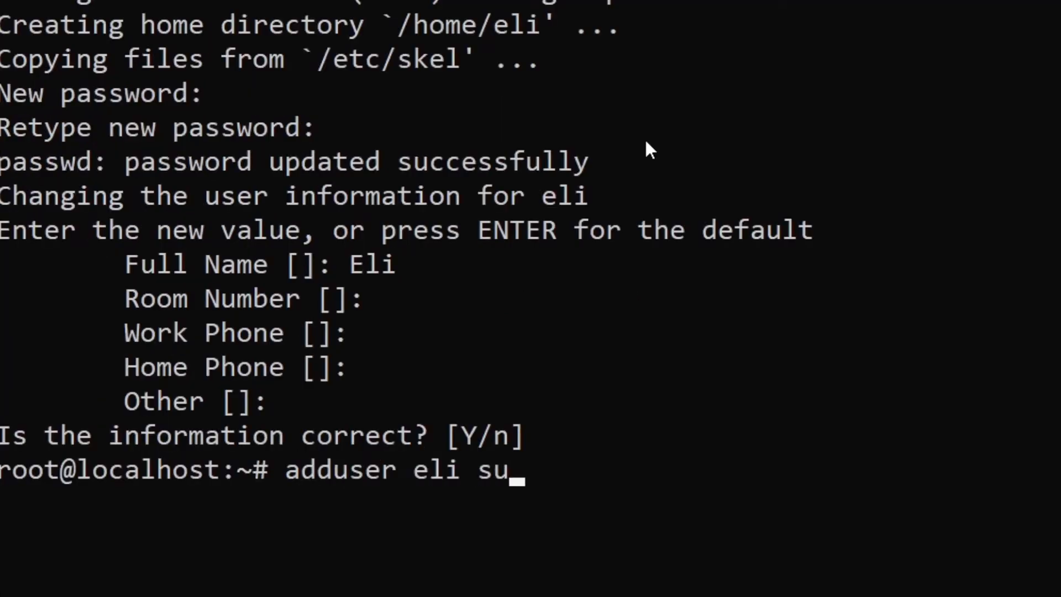
key("Return")
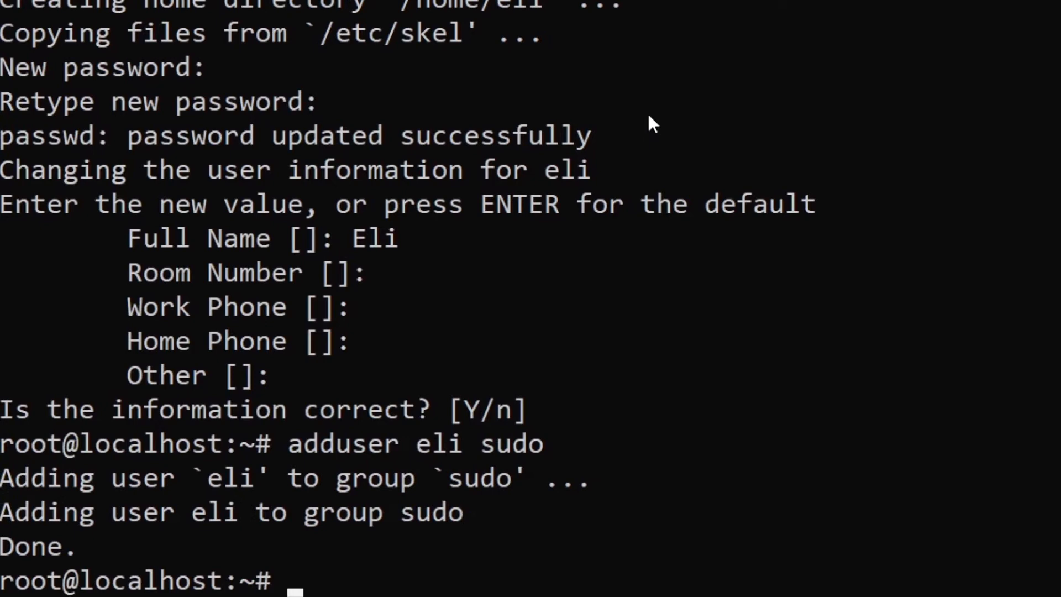
type("exi")
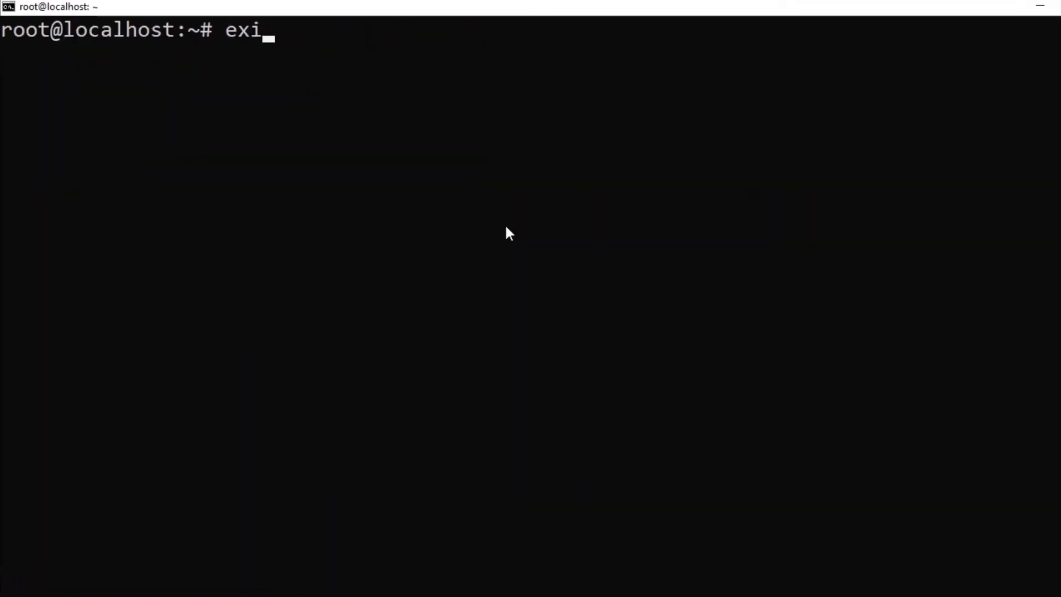
key("Return")
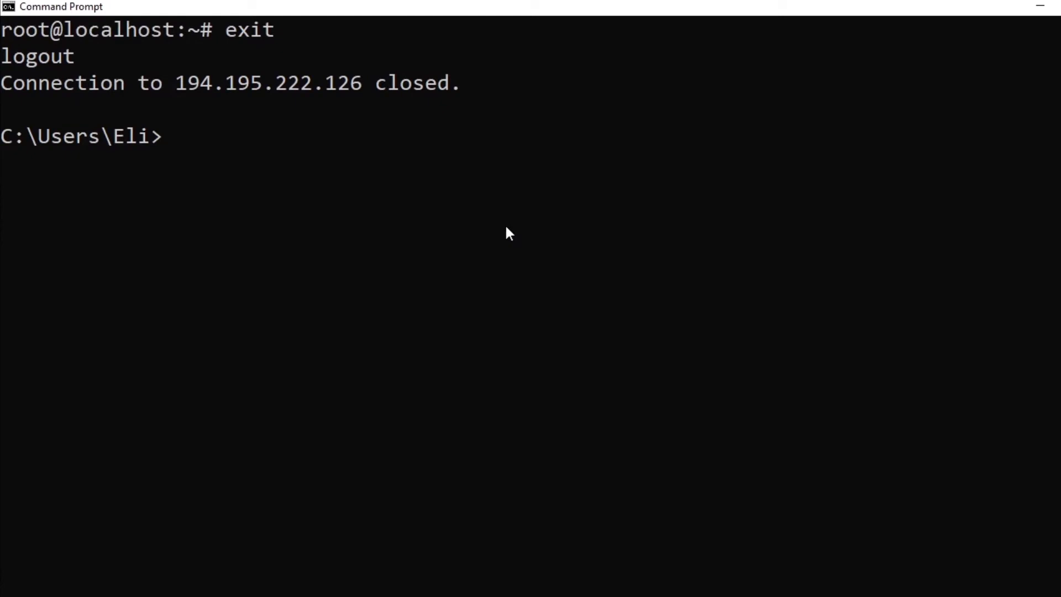
type("ssh root@194.195.222.126")
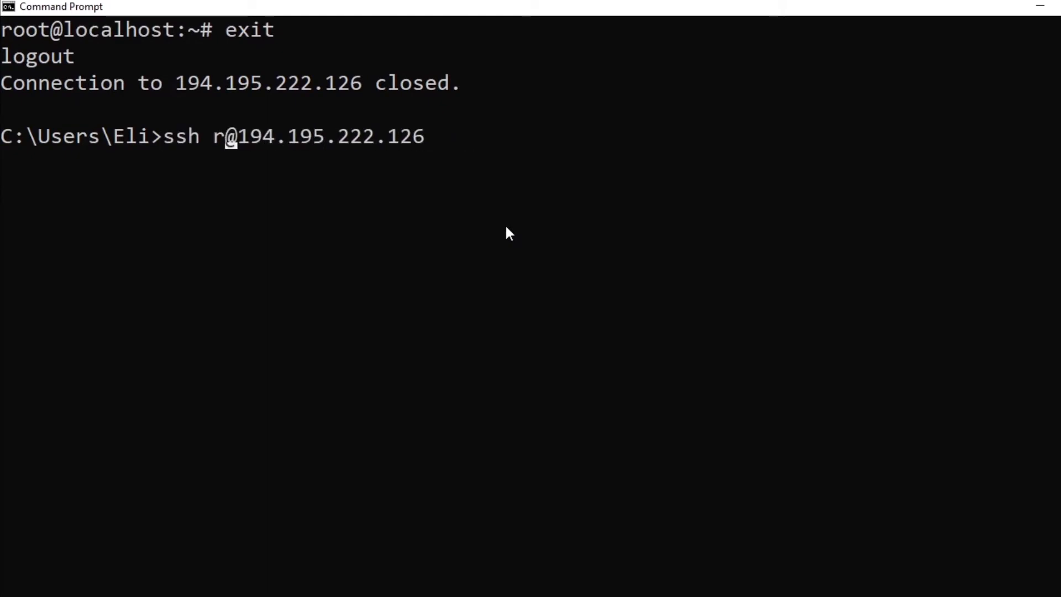
key("Return")
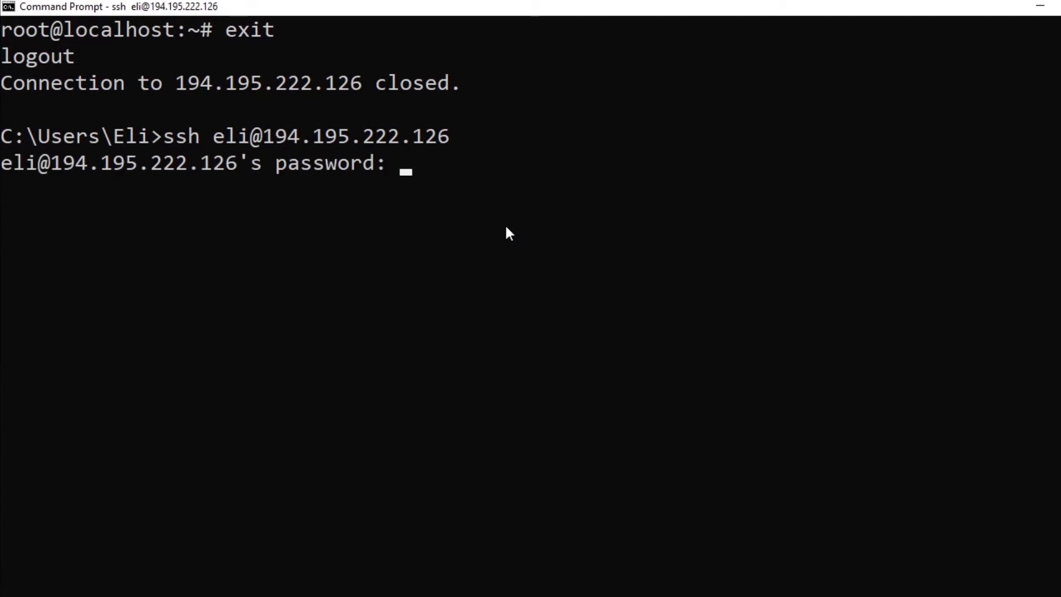
key("Return")
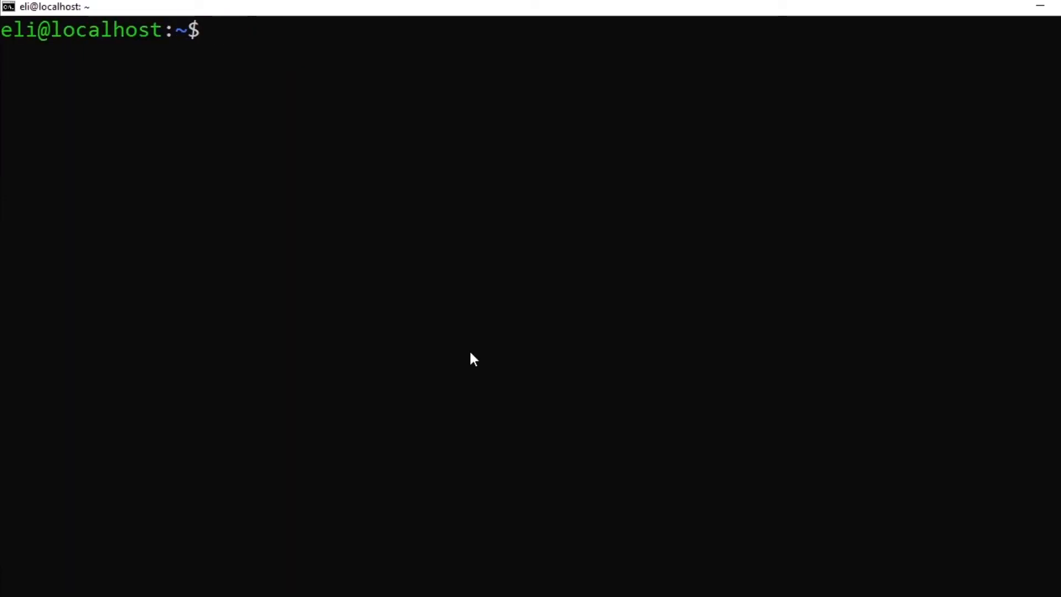
type("echo")
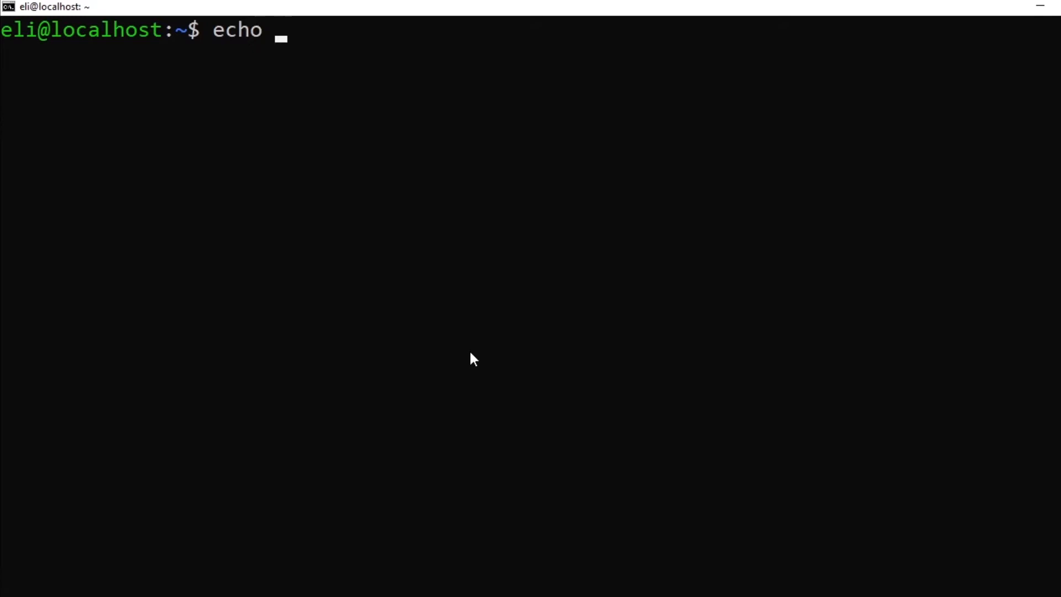
key("Return")
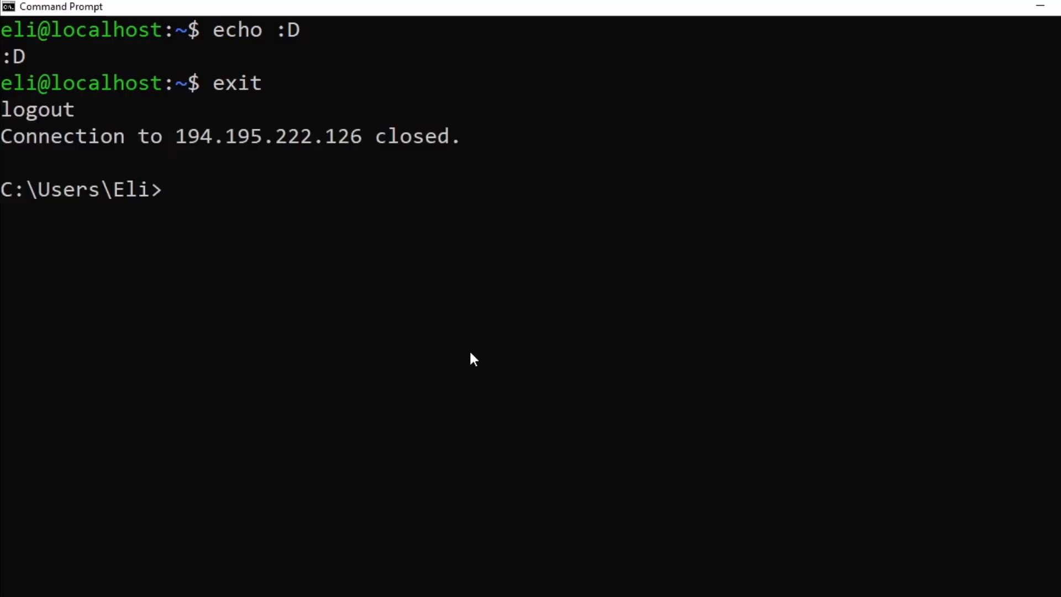
type("ssh-keygen -b")
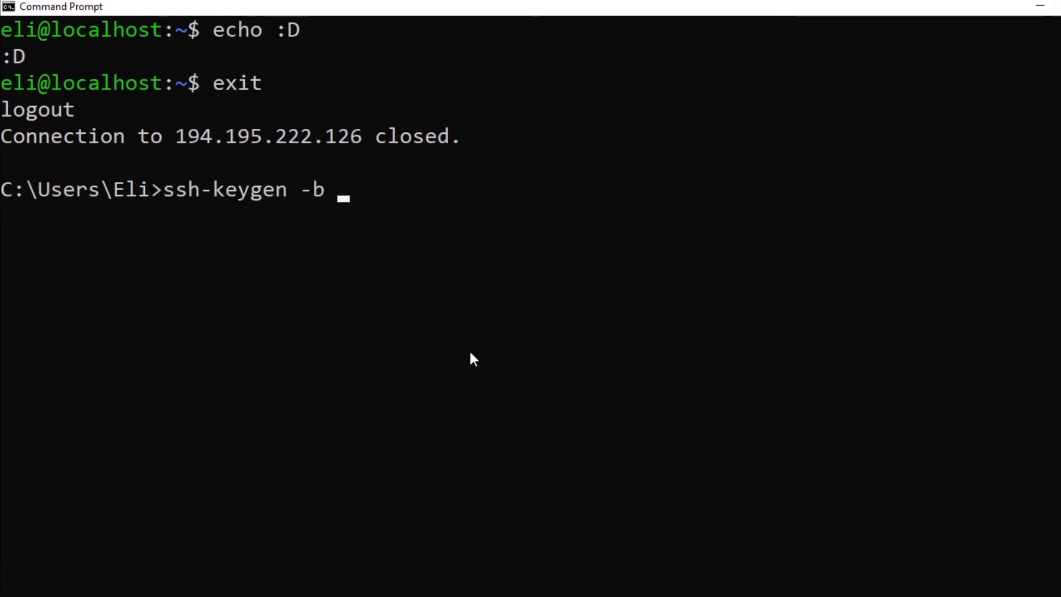
Generate a 4096-bit SSH key pair locally with ssh-keygen
type("4096")
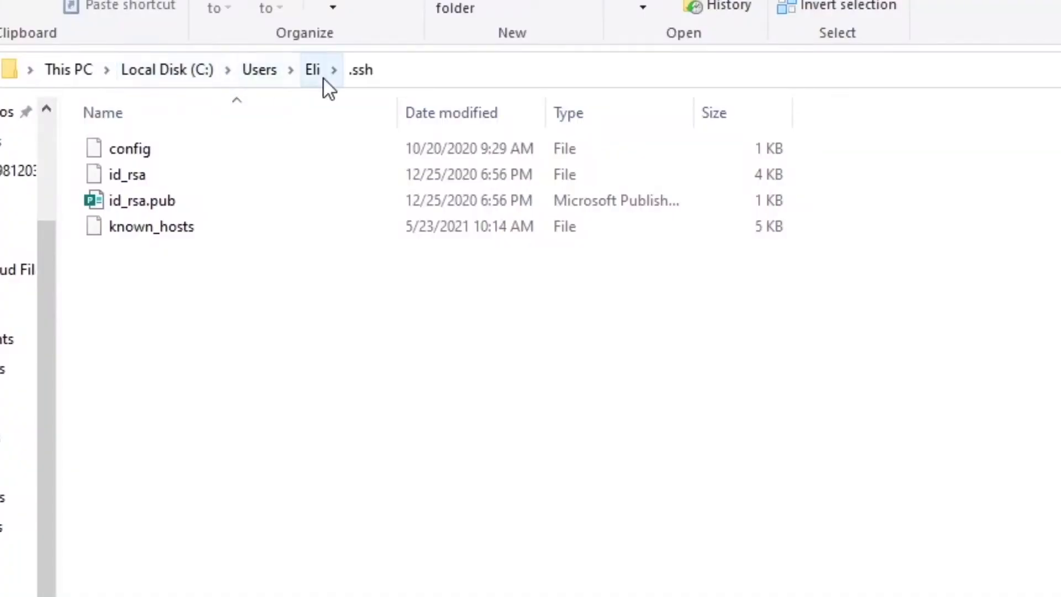
mouse_move(142, 200)
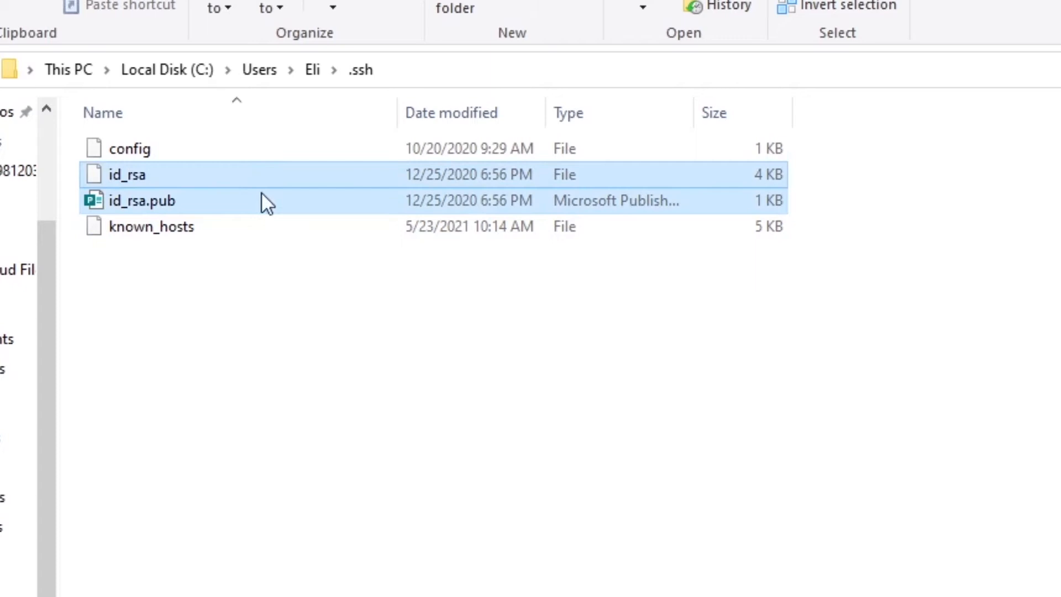
mouse_move(260, 329)
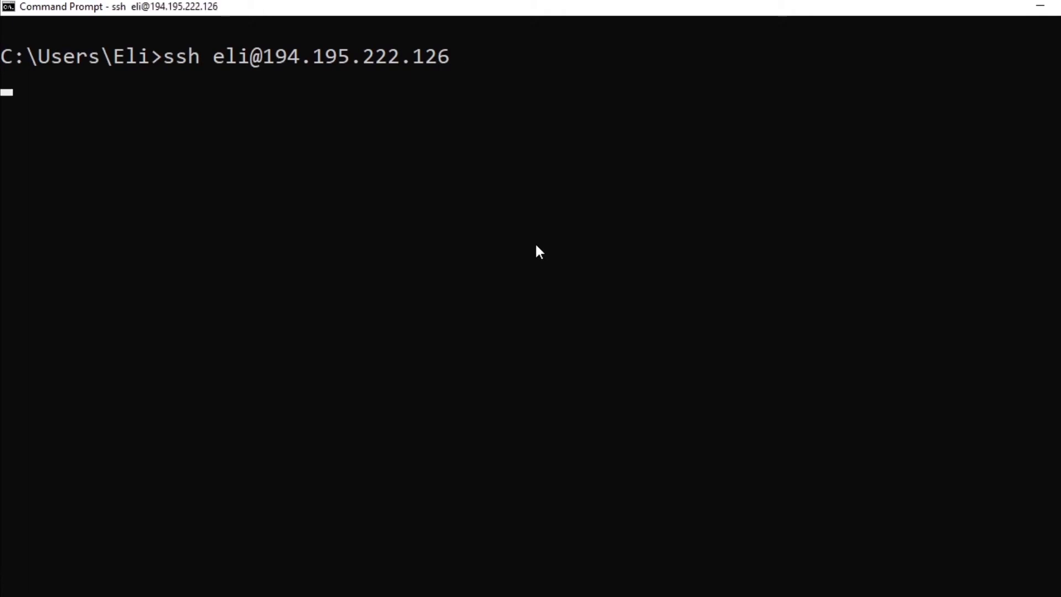
Create ~/.ssh on the server with 700 permissions, confirming with the sudo password
type("mkd")
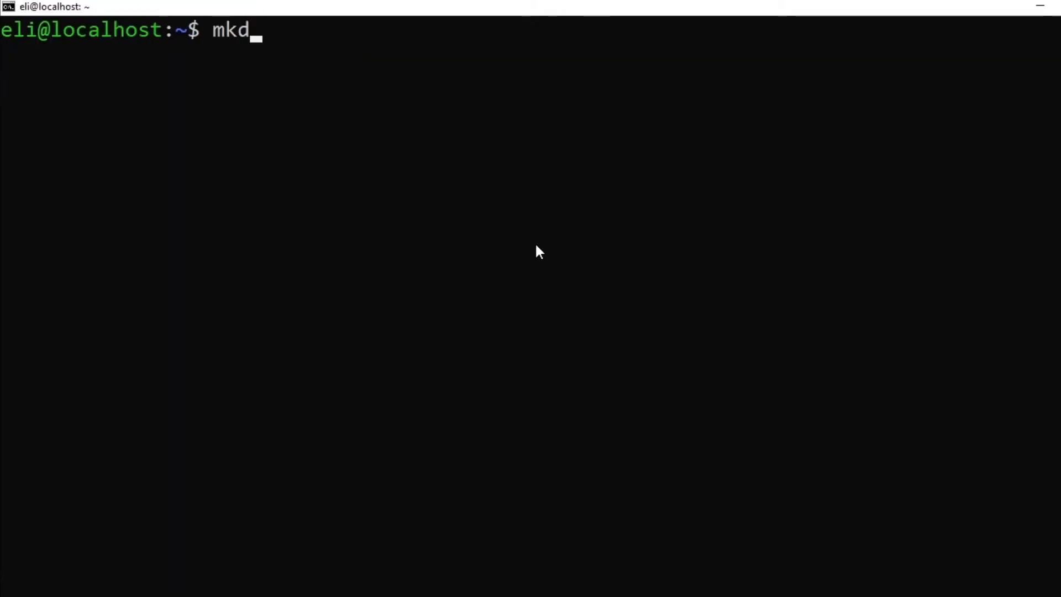
type("ir -p")
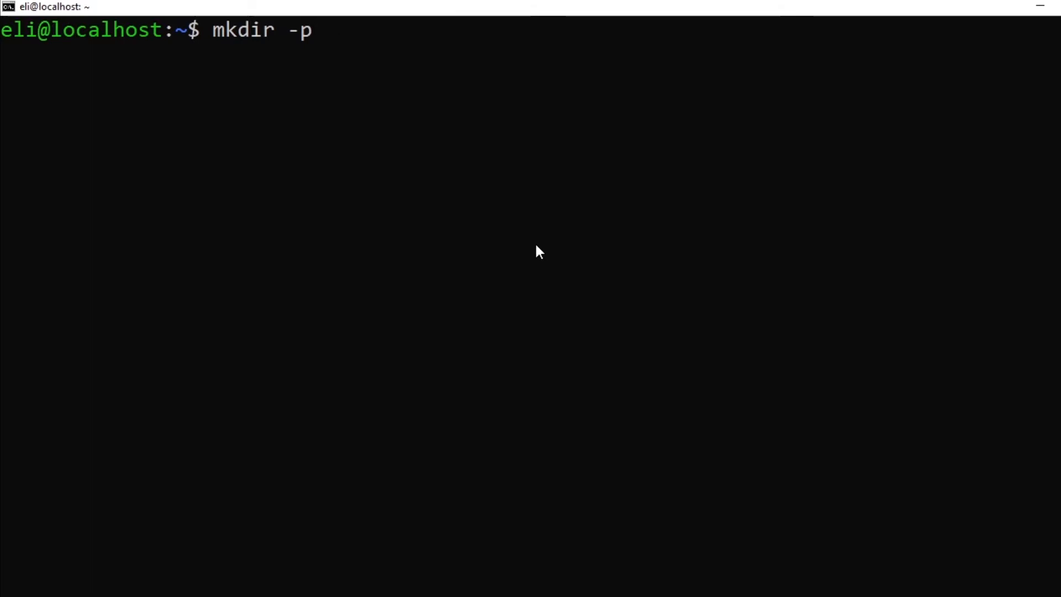
type("~/.ssh && sudo chmod -R 700 ~/.ssh")
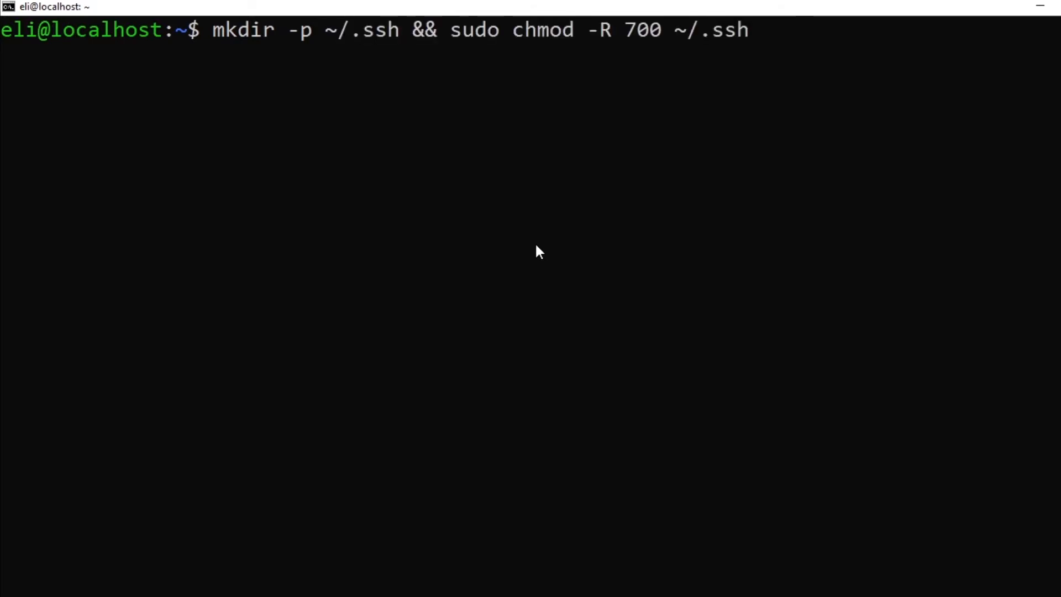
key("Return")
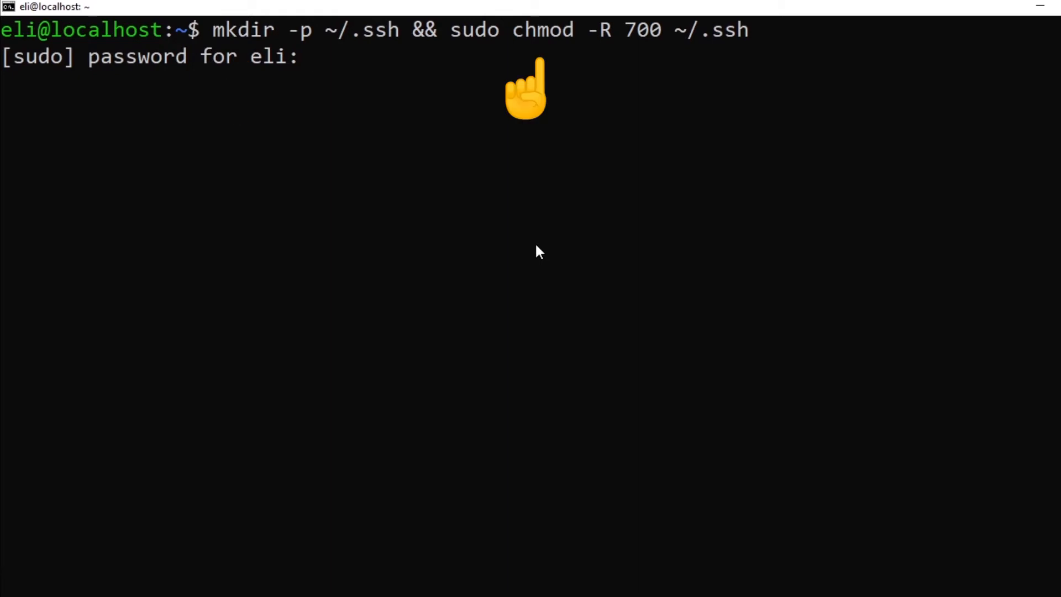
key("Return")
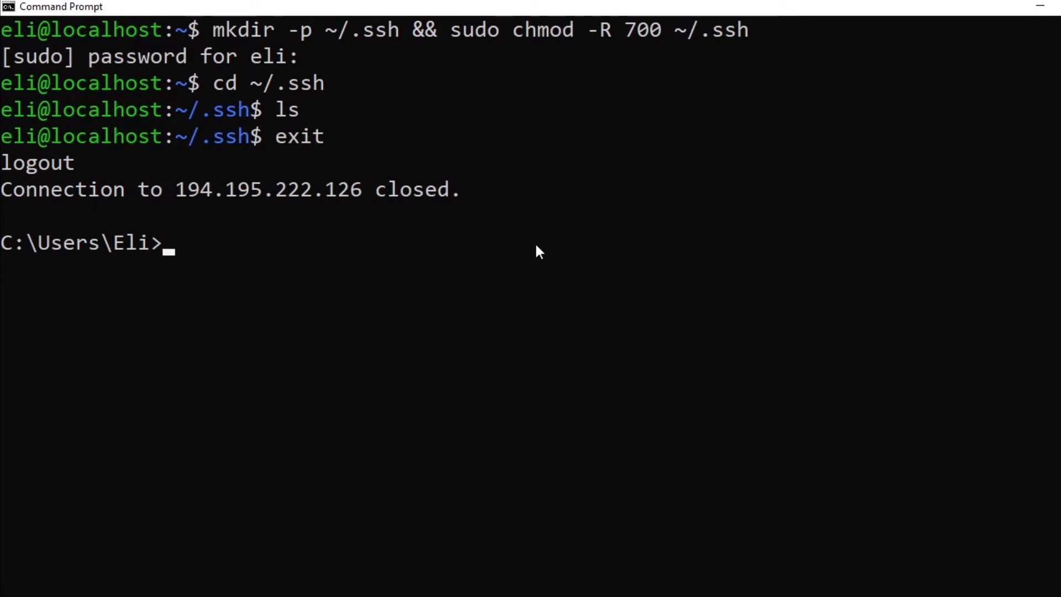
type("scp")
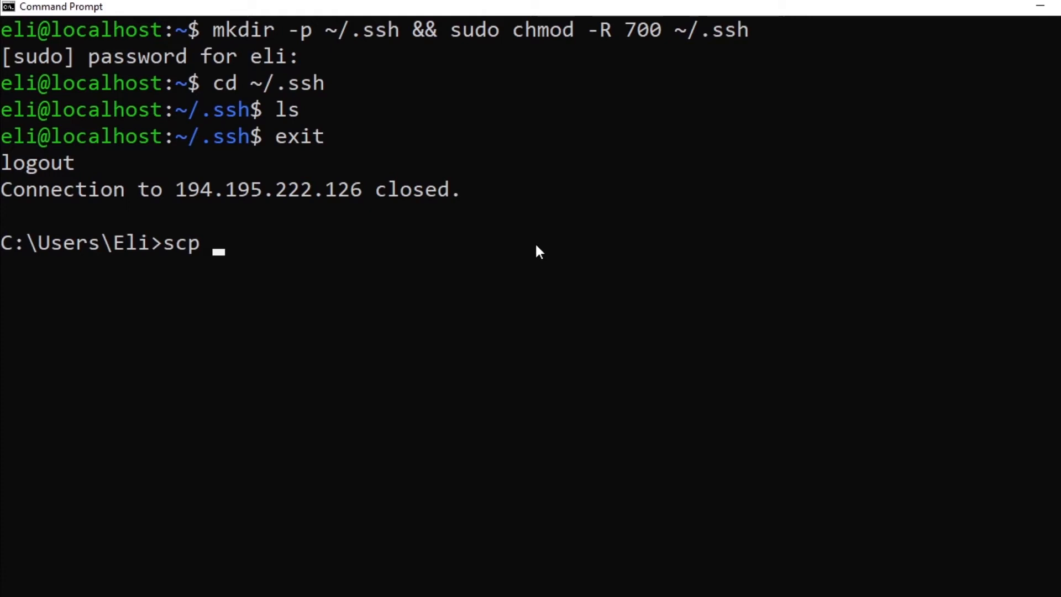
type("C:\\")
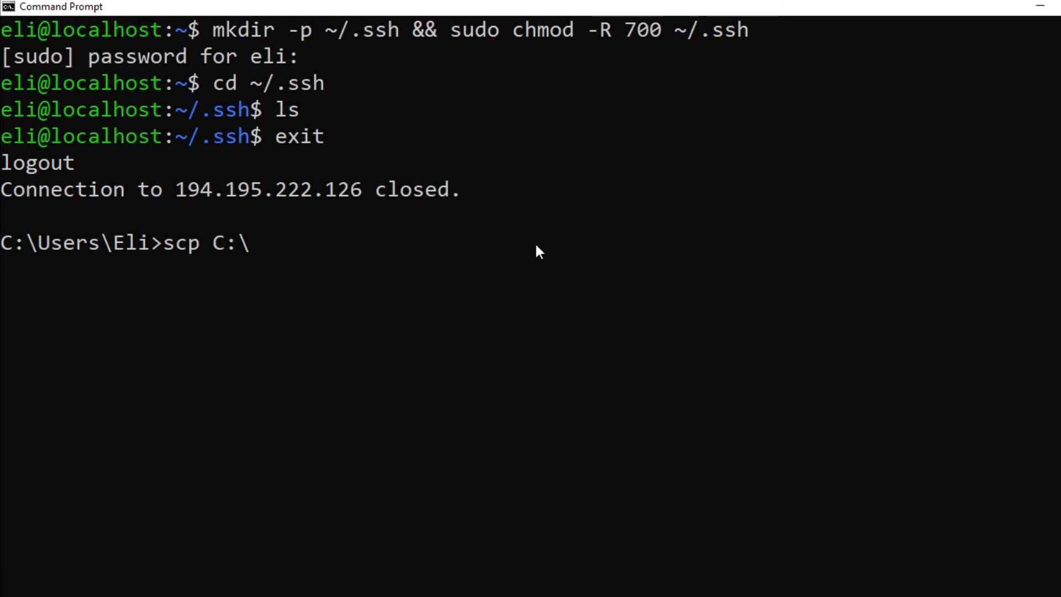
type("Users\\")
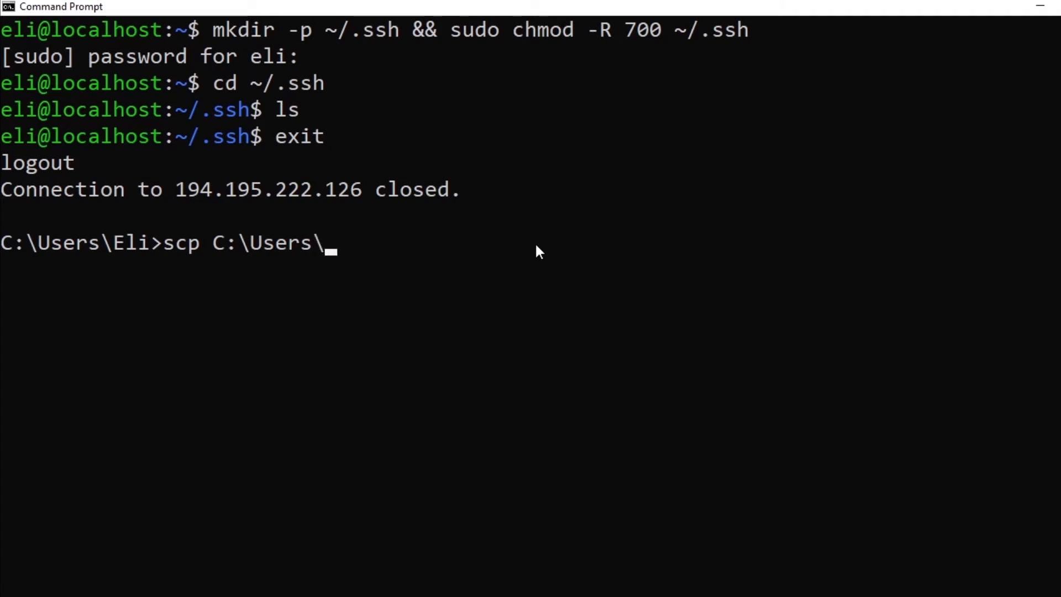
type("Eli\\.ssh\\id_rsa.pub")
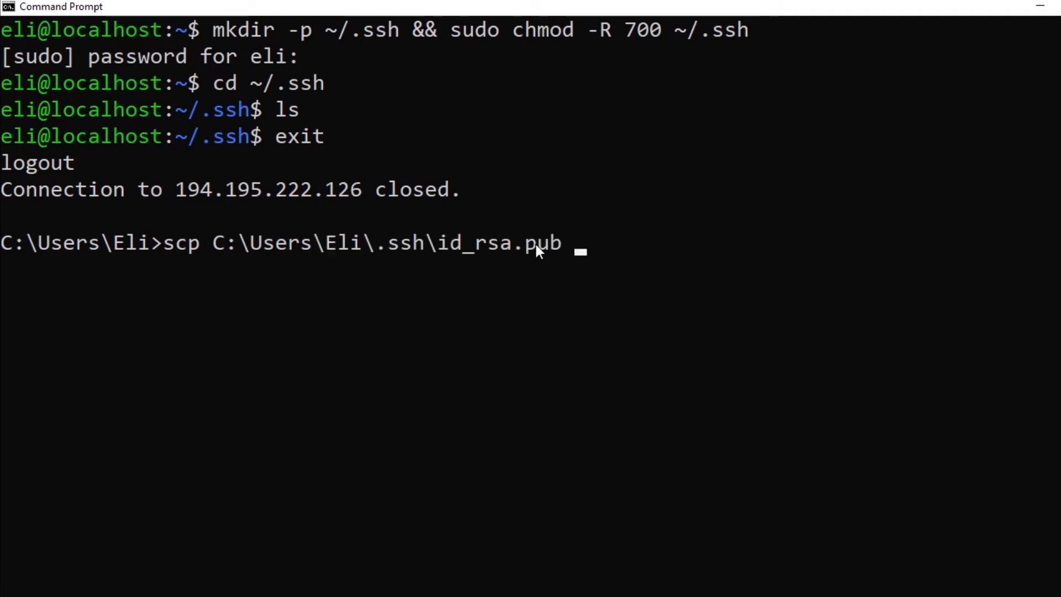
type("eli@")
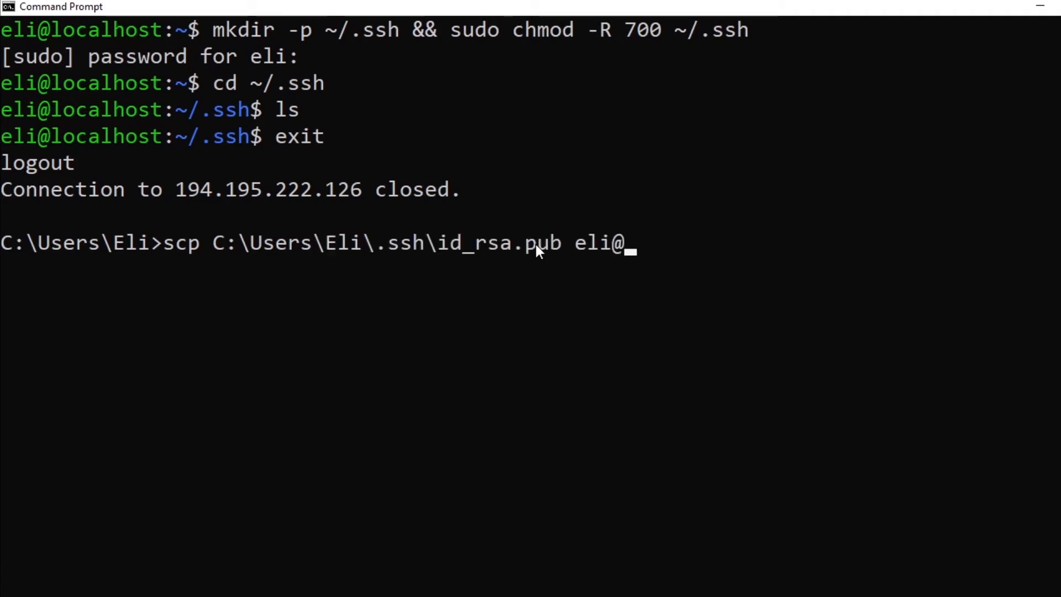
type("194.1")
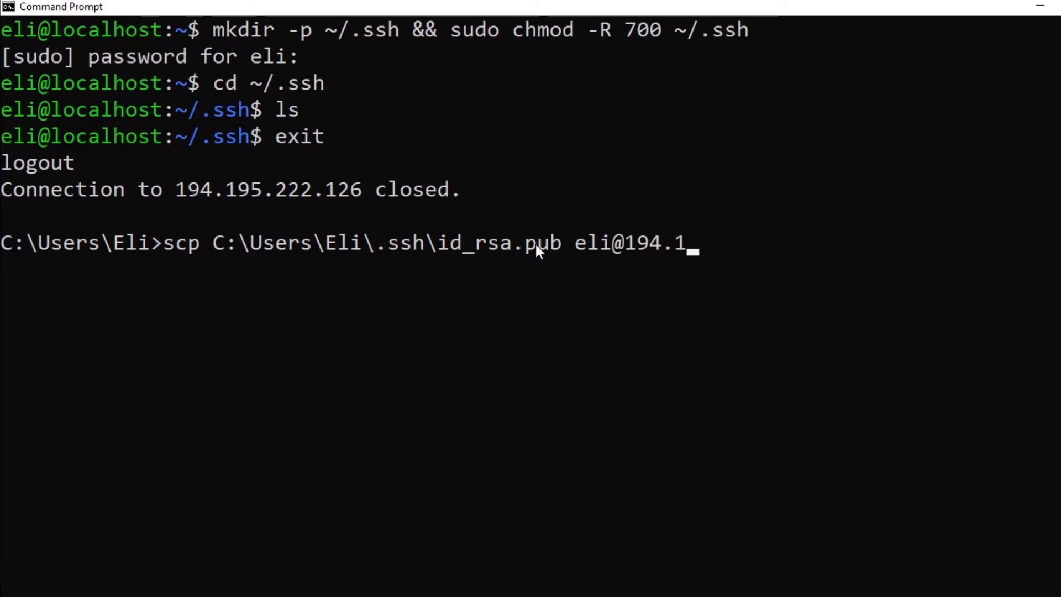
type("95.222.126:")
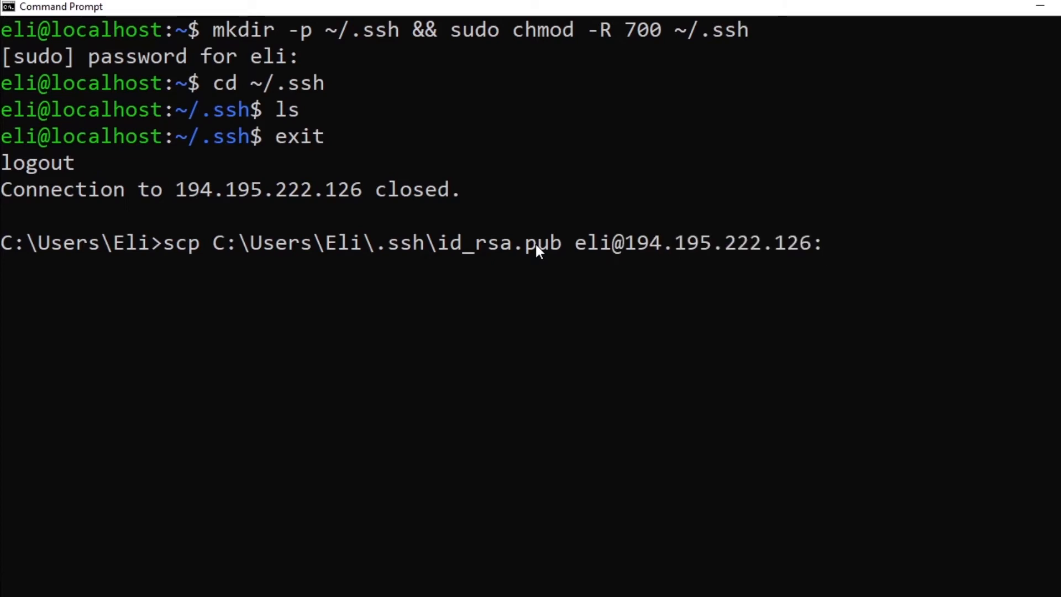
type("~/,")
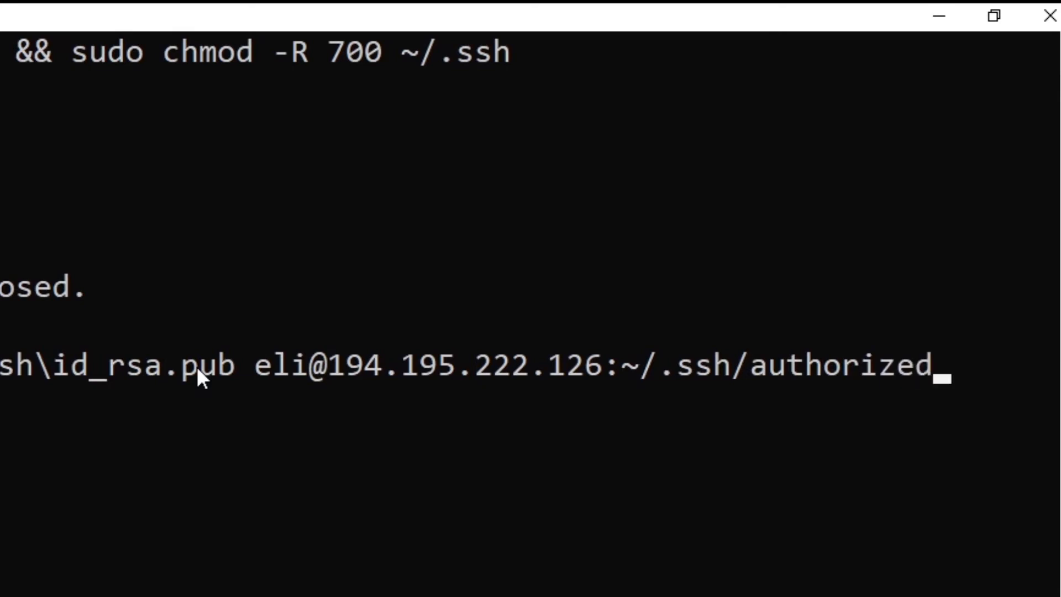
type("_keys")
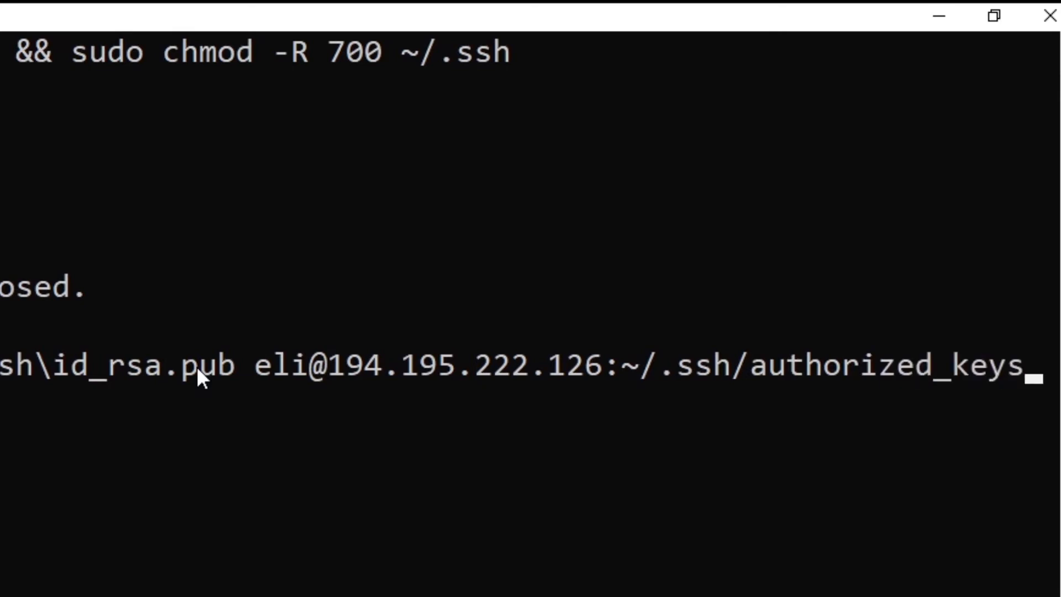
mouse_move(706, 226)
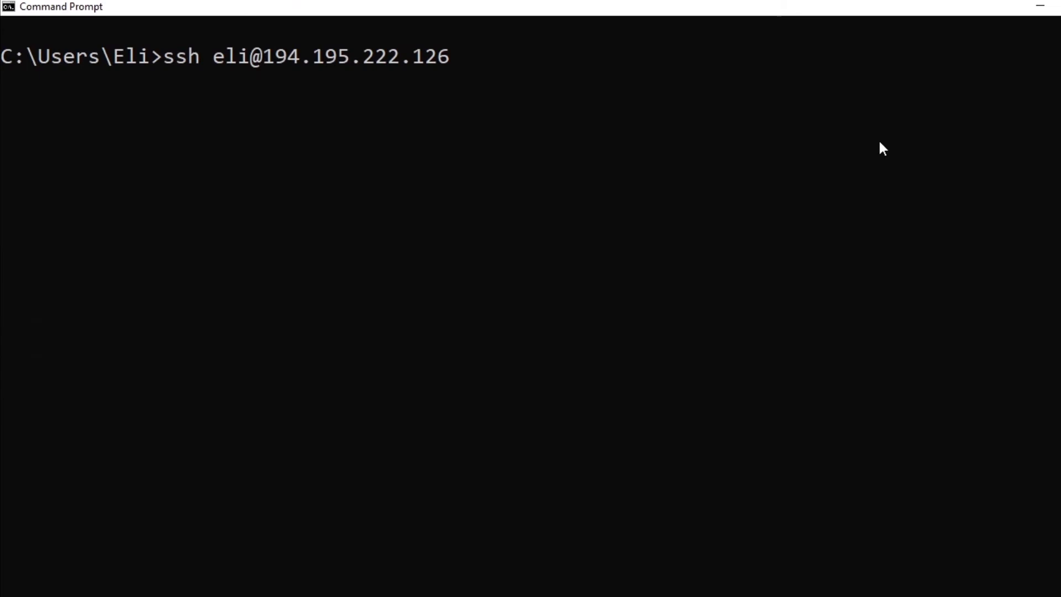
Log in to the server as eli using the SSH key, with no password prompt
key("Return")
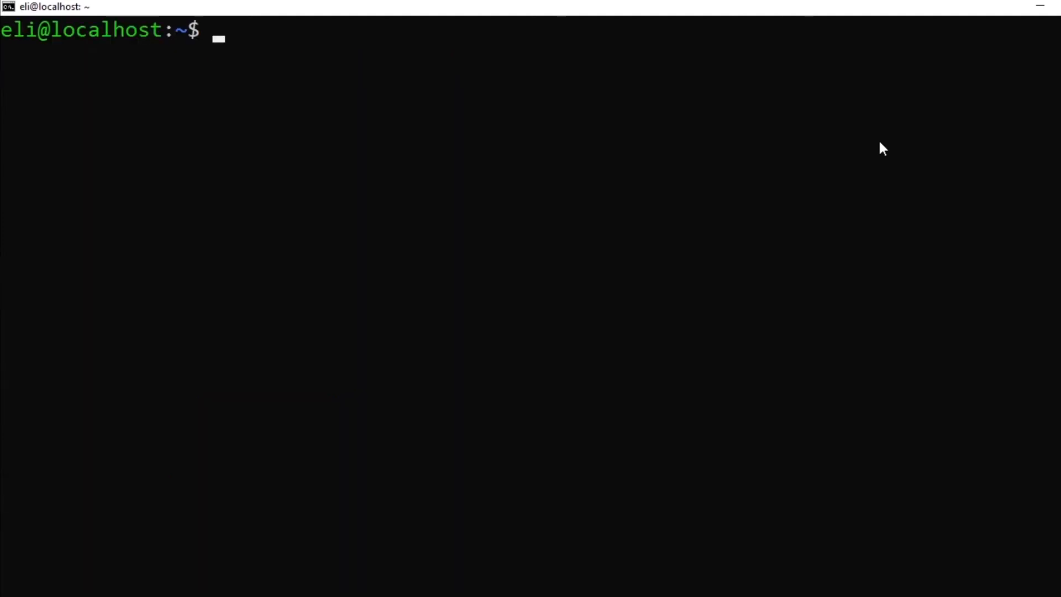
mouse_move(704, 317)
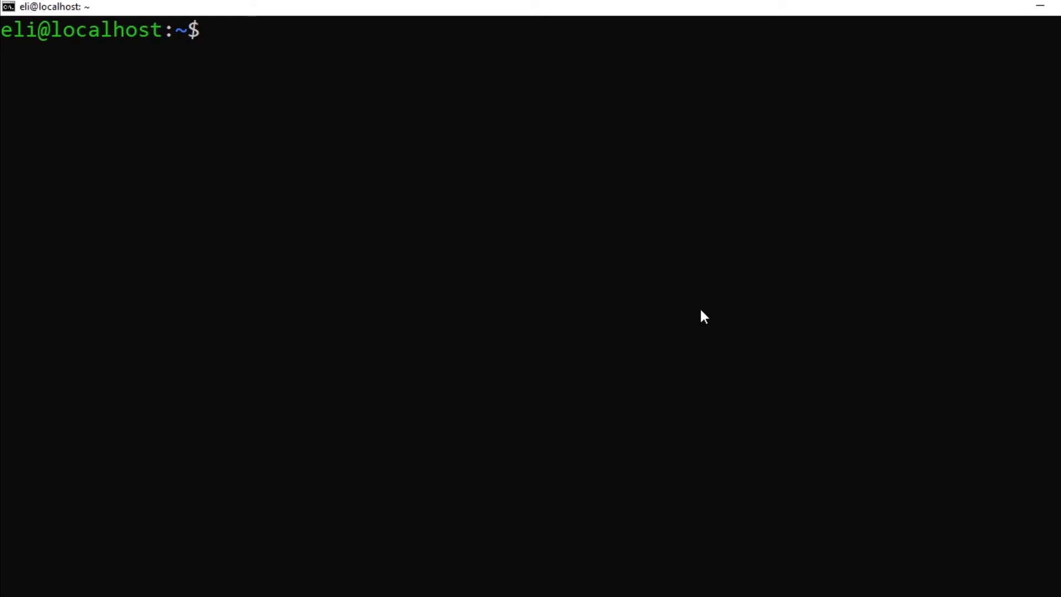
Open /etc/ssh/sshd_config in nano with sudo, entering the administrator password
type("sudo nano")
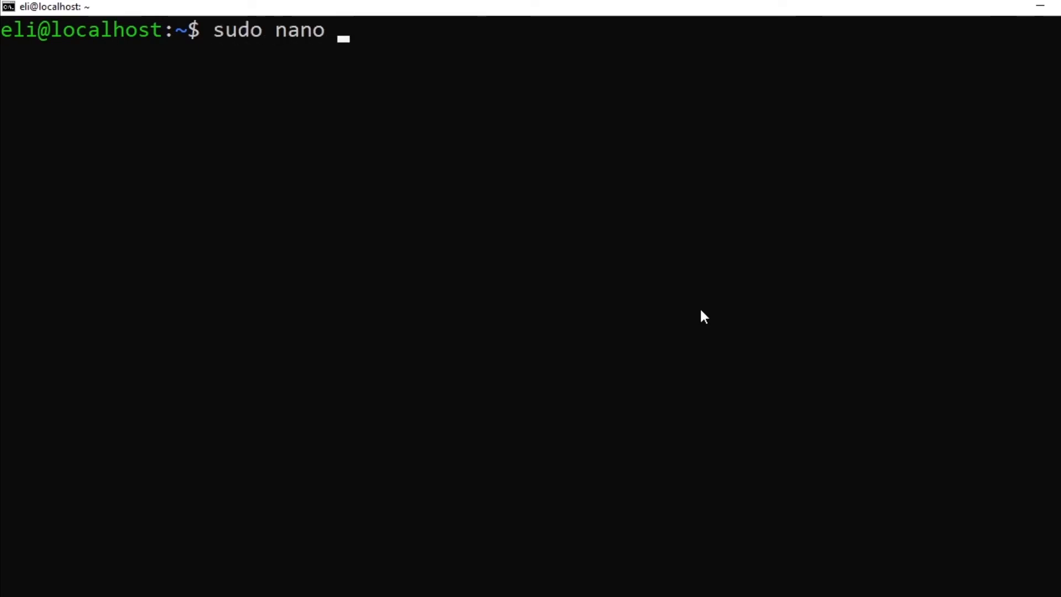
type("/etc/ssh/sshd_config")
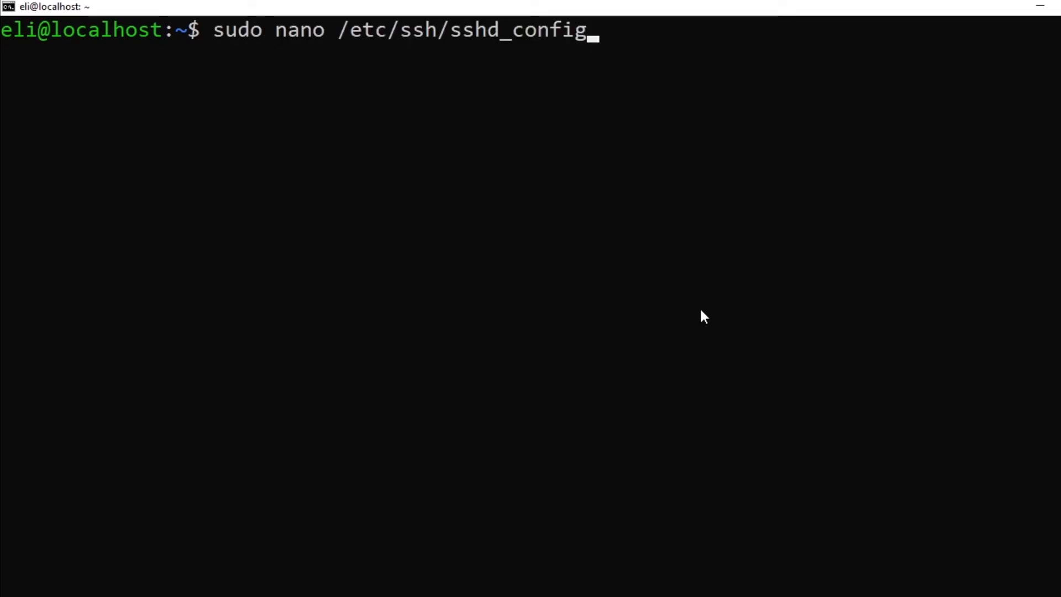
key("Return")
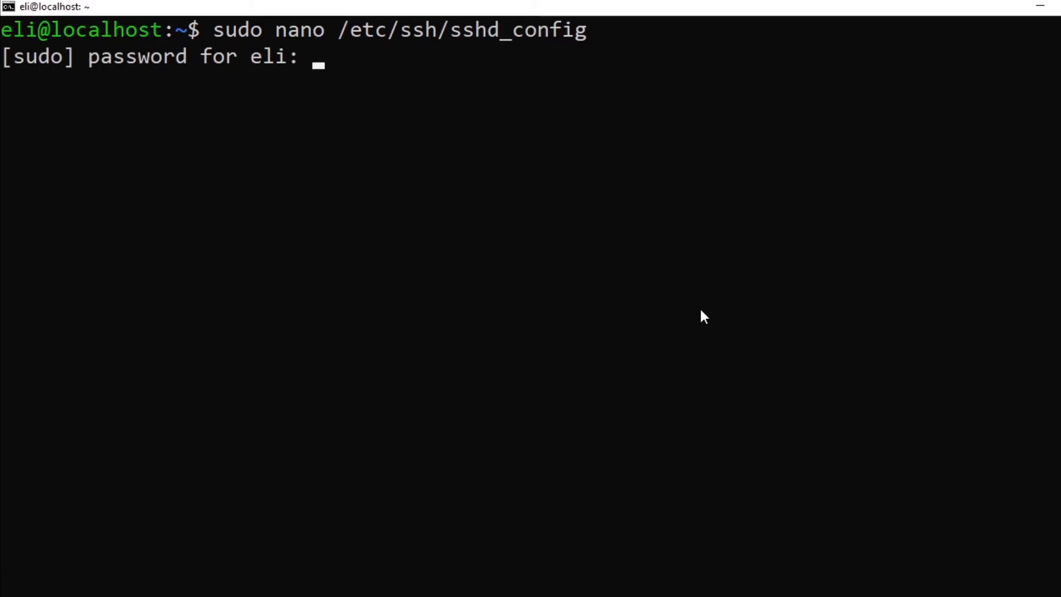
key("Return")
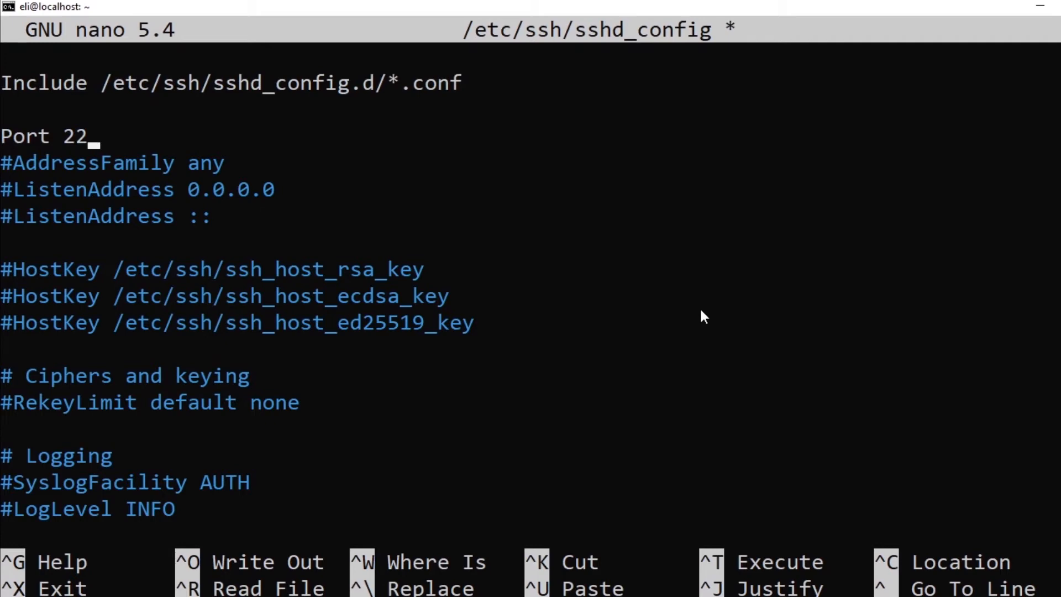
In sshd_config, set Port 22343, PermitRootLogin no and PasswordAuthentication no, and save
scroll("down", 3)
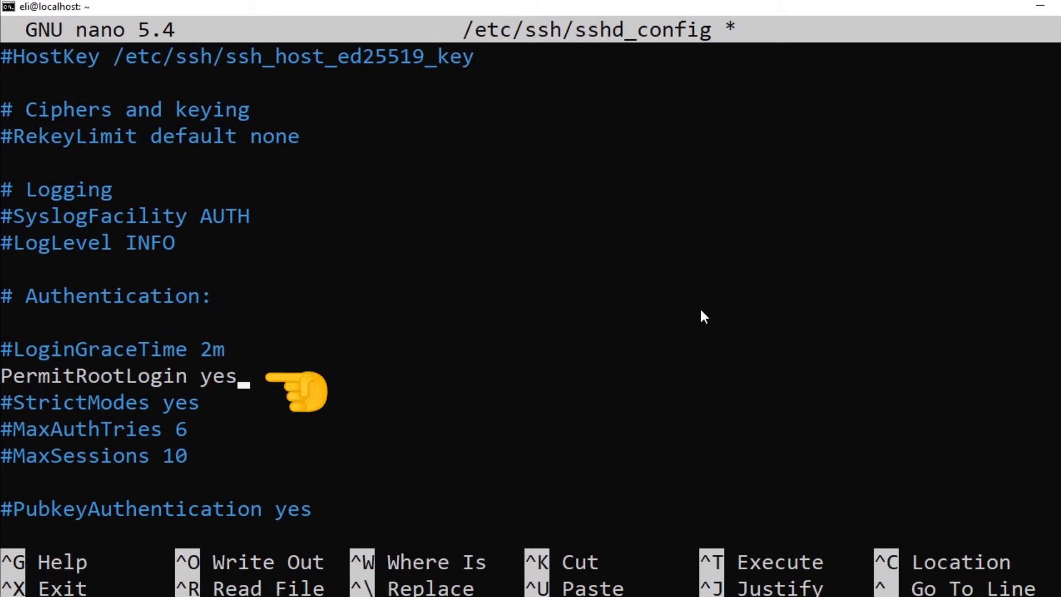
type("no")
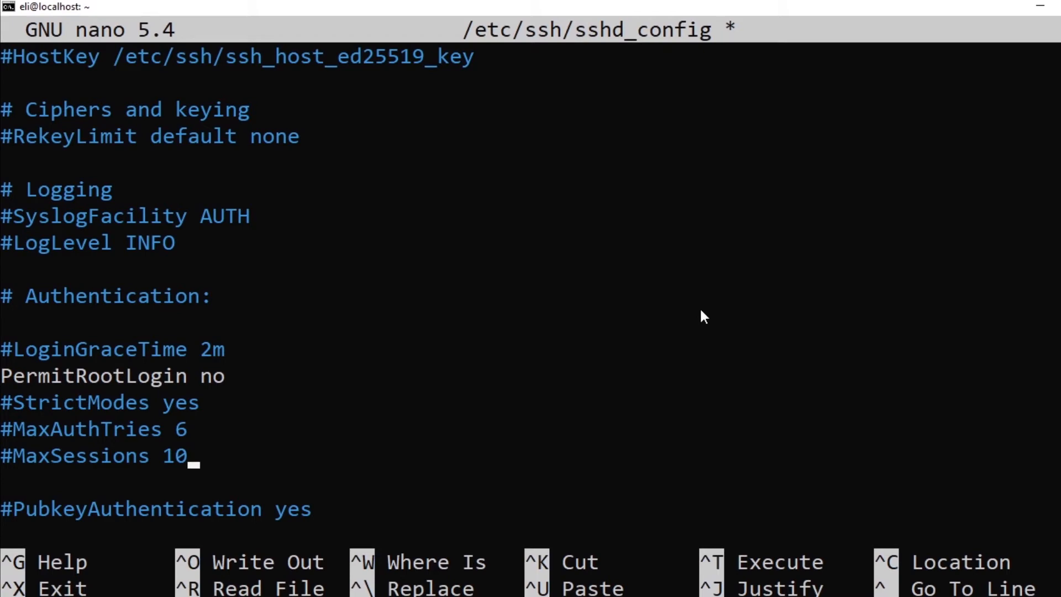
scroll("down", 3)
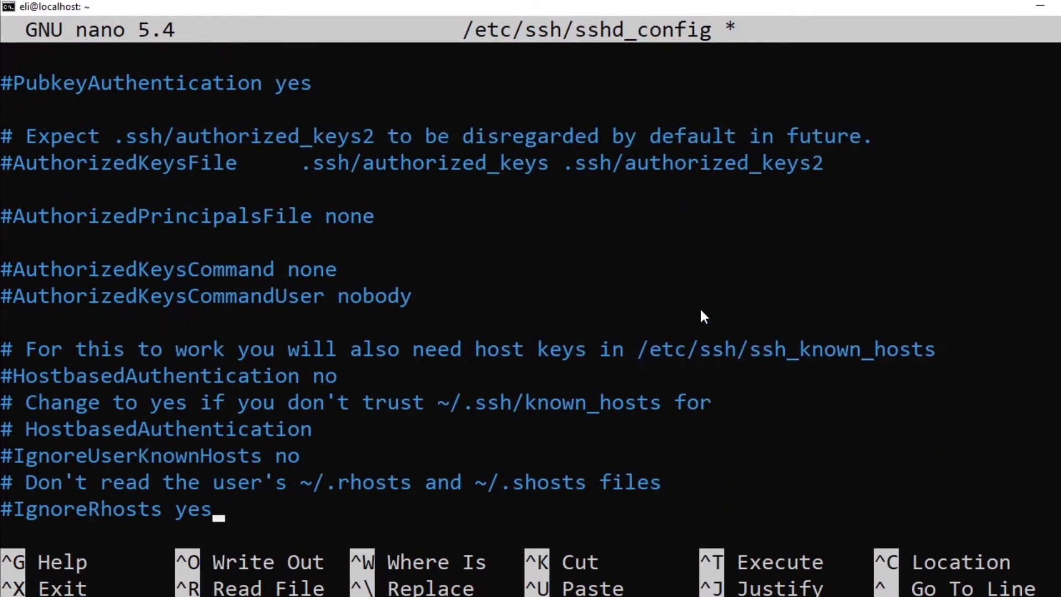
scroll("down", 3)
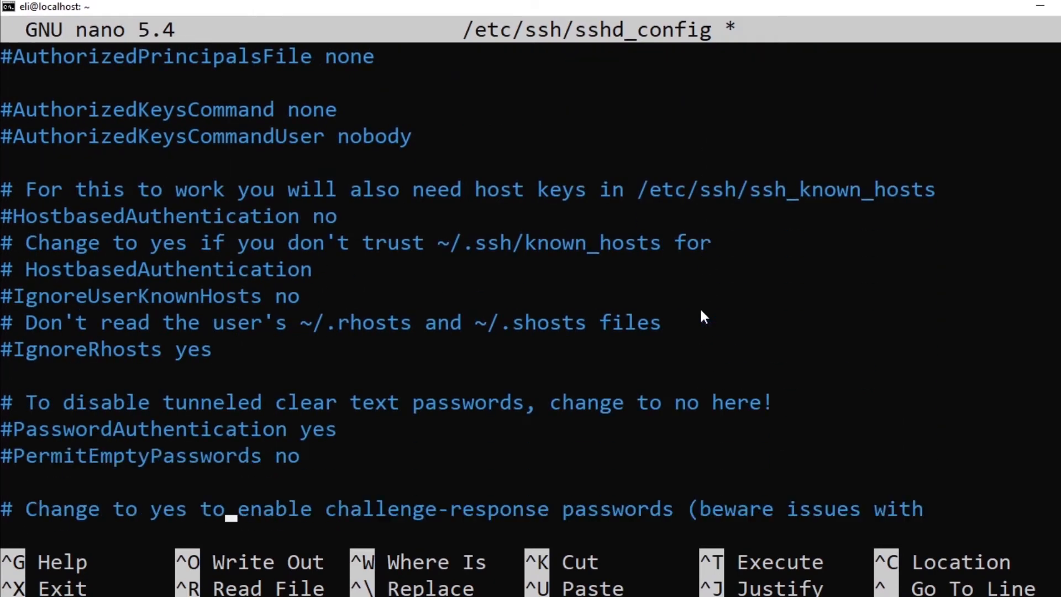
scroll("down", 3)
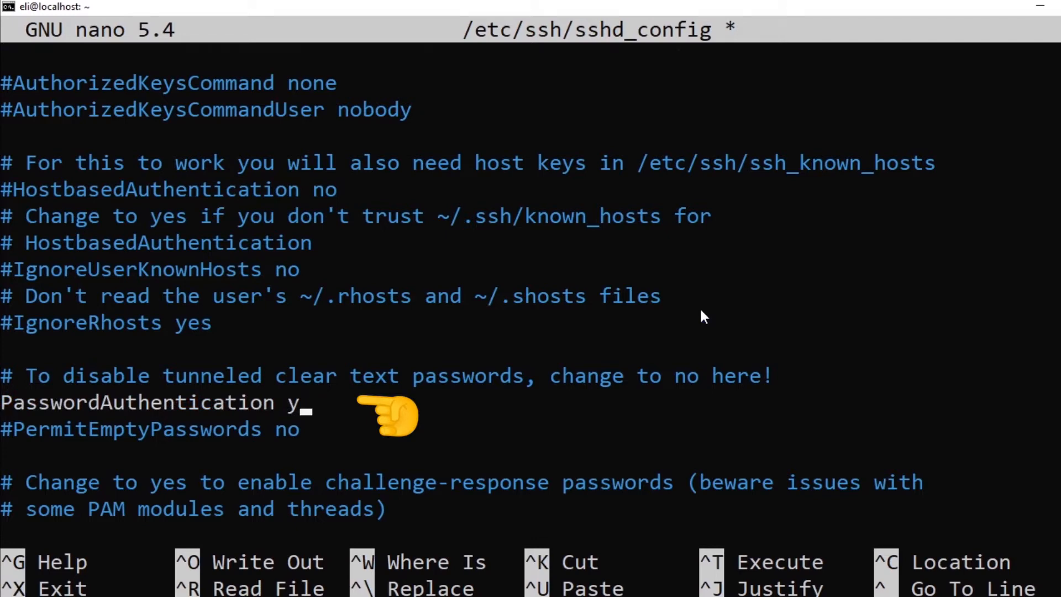
type("no")
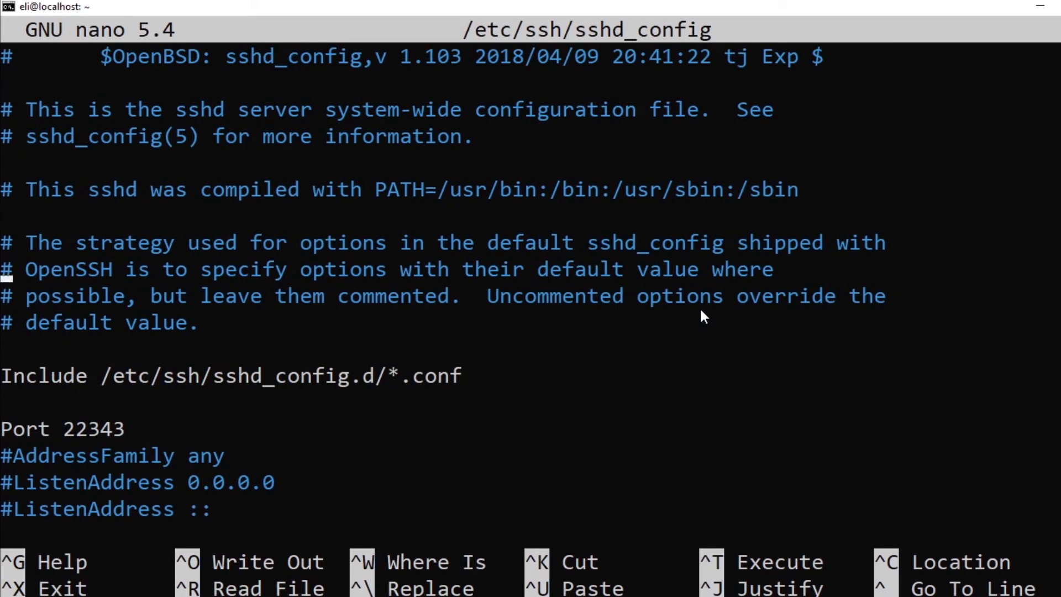
Uncomment AddressFamily in sshd_config, set it to inet, and exit nano
scroll("down", 3)
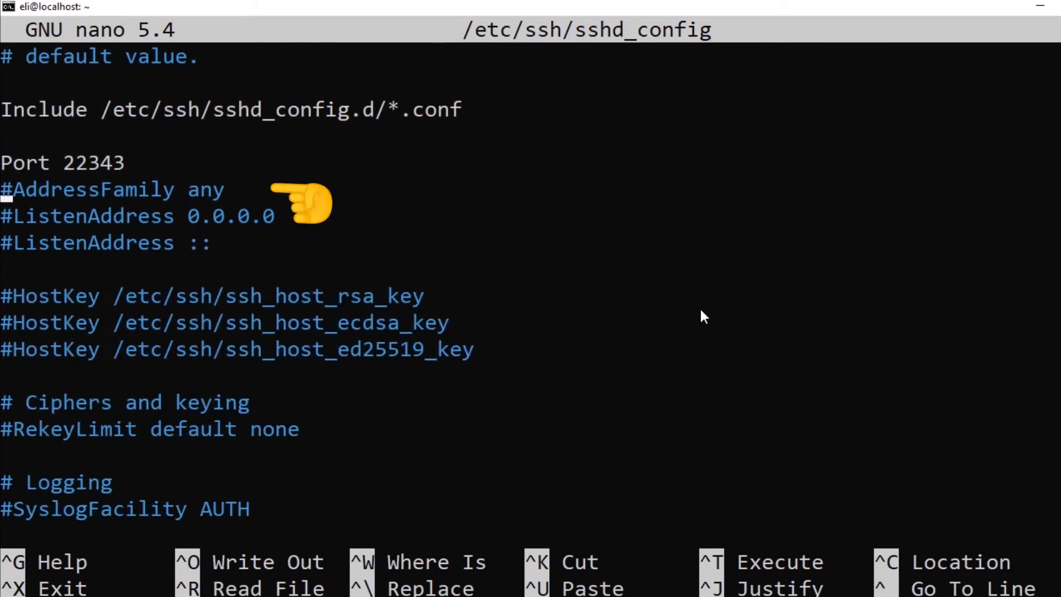
key("Delete")
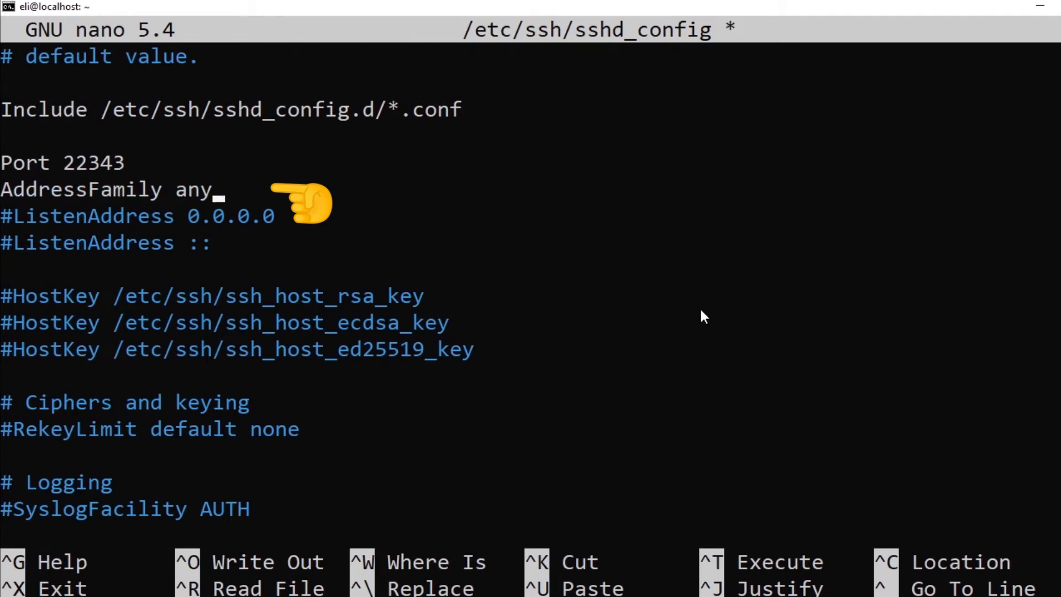
key("Backspace")
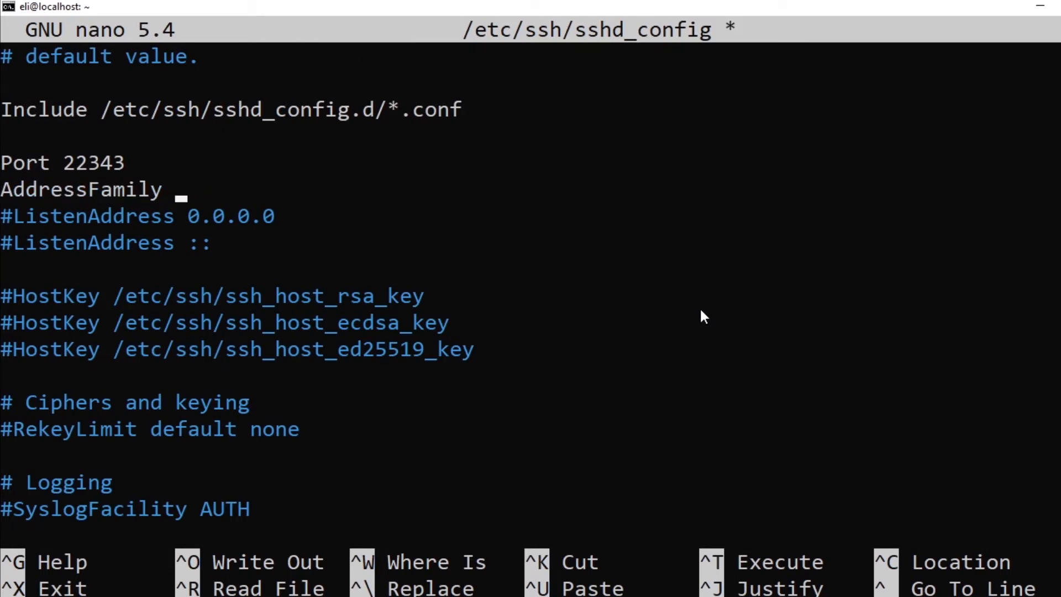
type("inet")
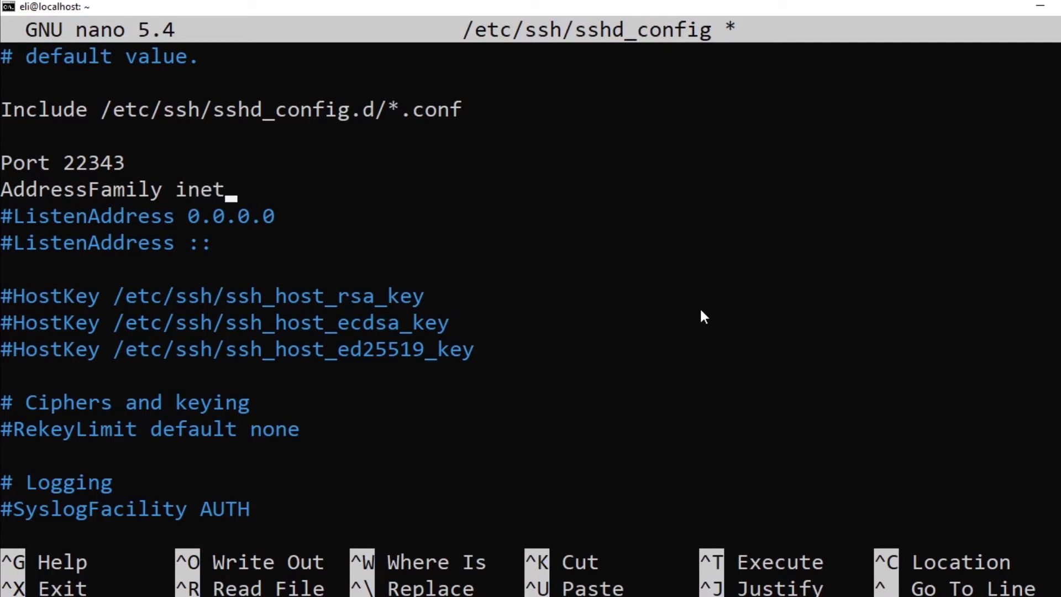
type("6")
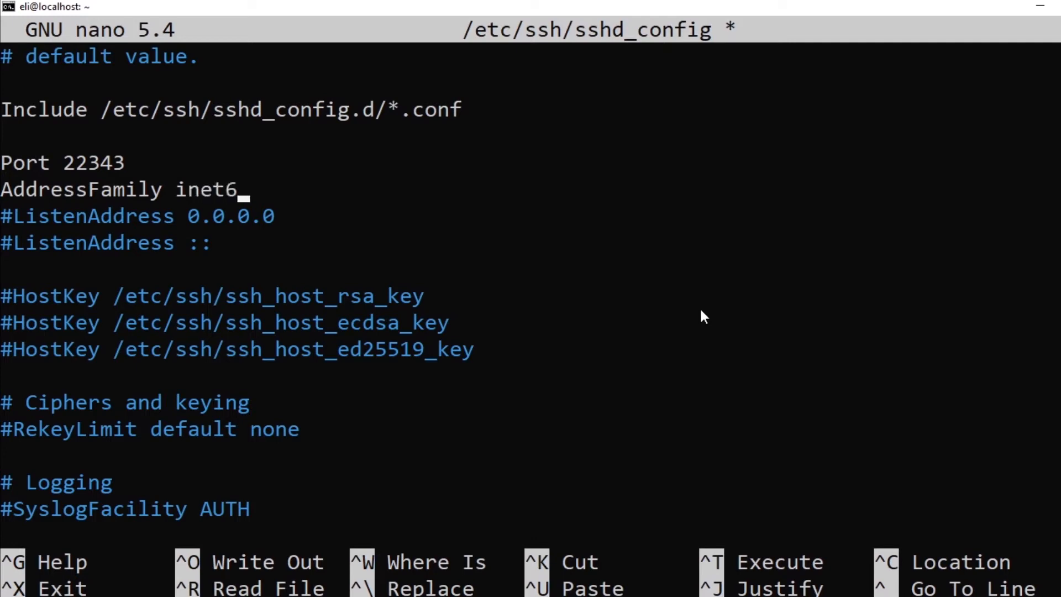
key("Backspace")
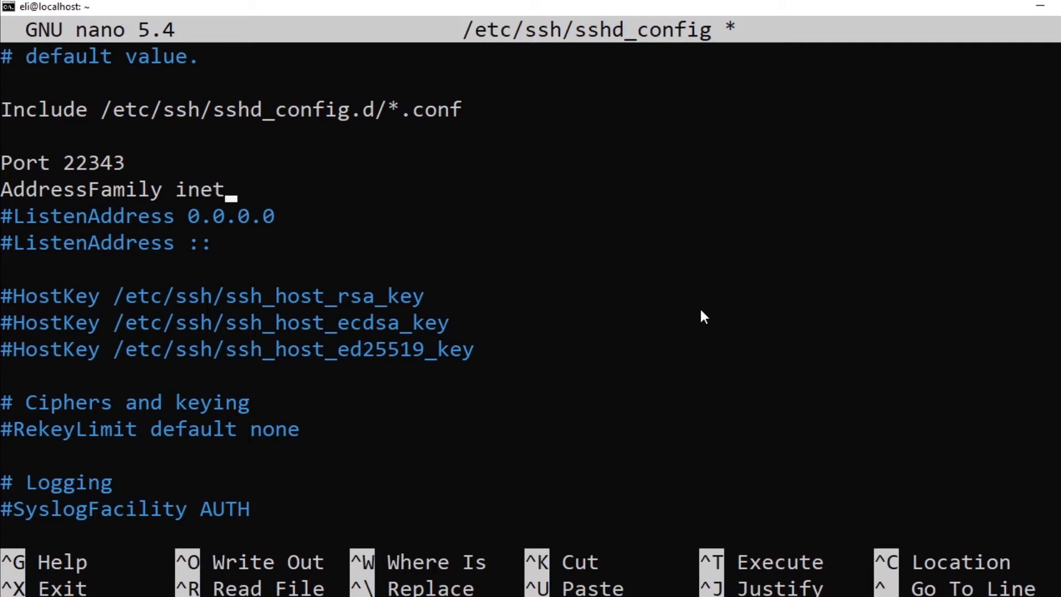
key("ctrl+x")
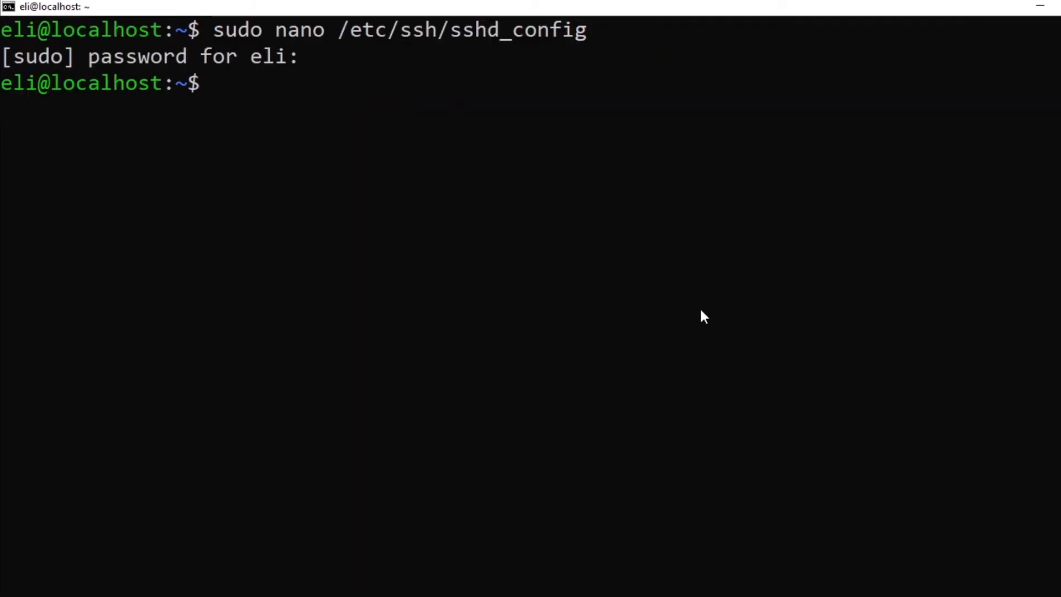
Run 'sudo systemctl restart sshd' to apply the new SSH settings
type("sudo s")
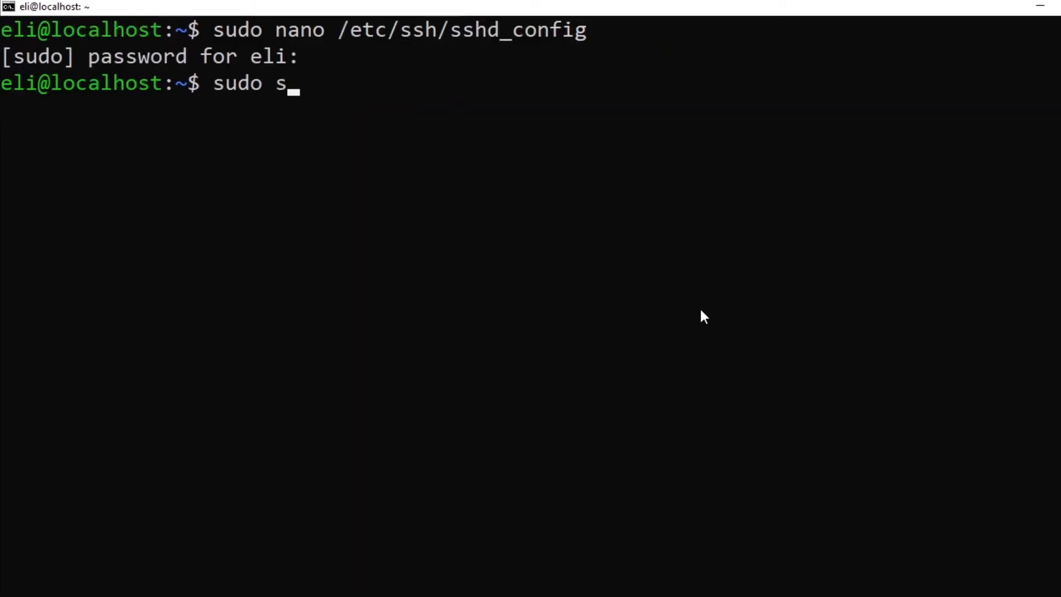
type("ystemctl")
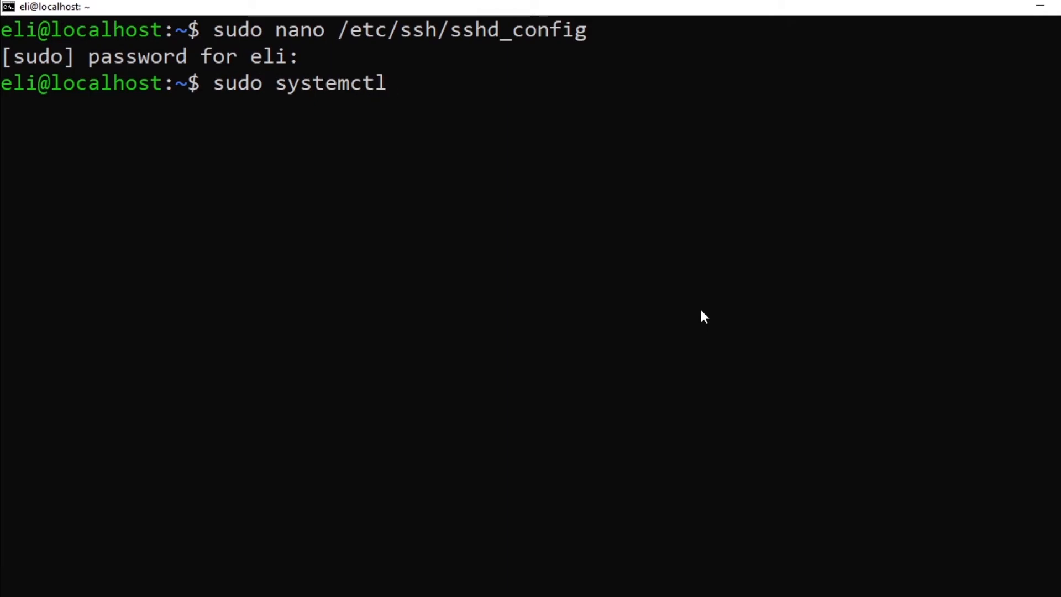
type("resta")
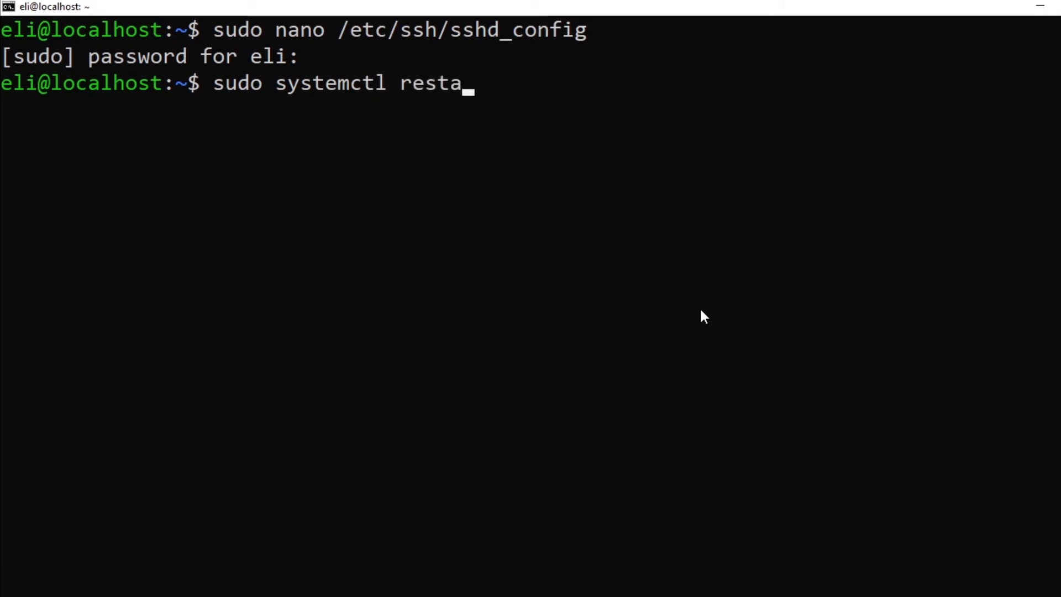
type("rt sshd")
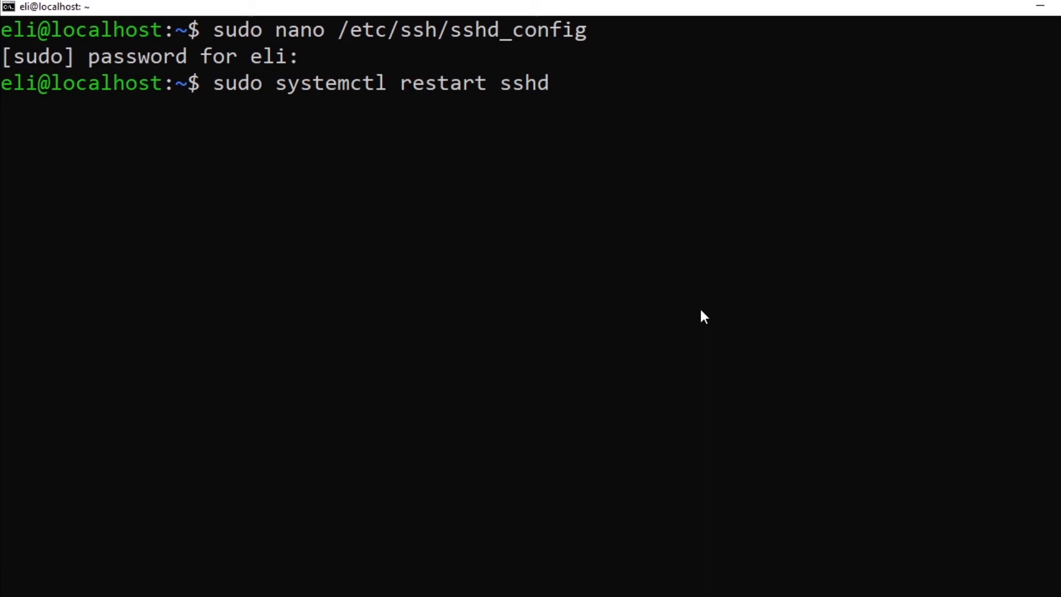
key("Return")
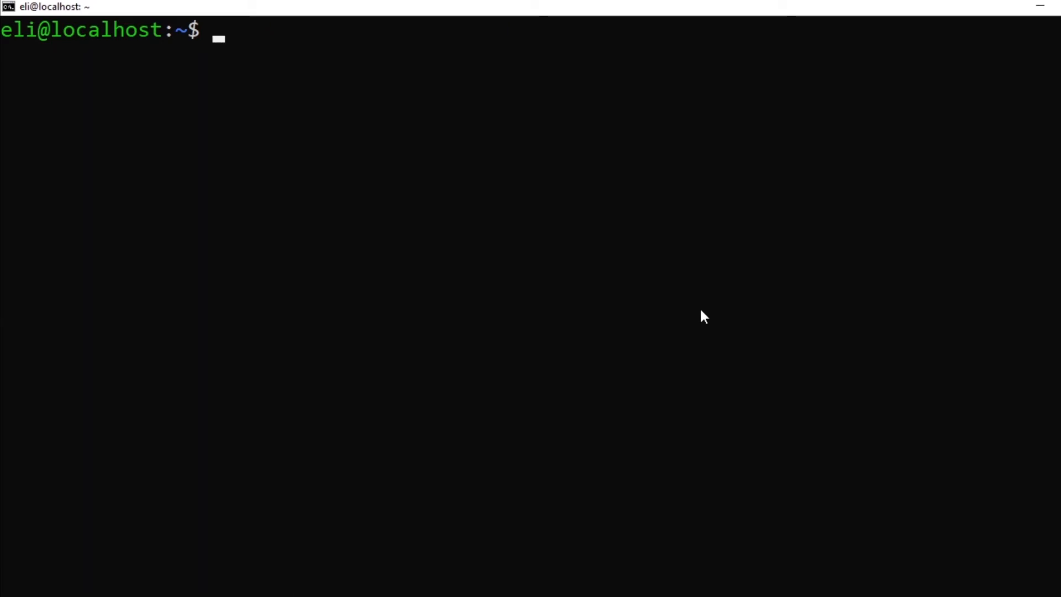
Run apt update and install the fail2ban package on the server
type("sudo apt upd")
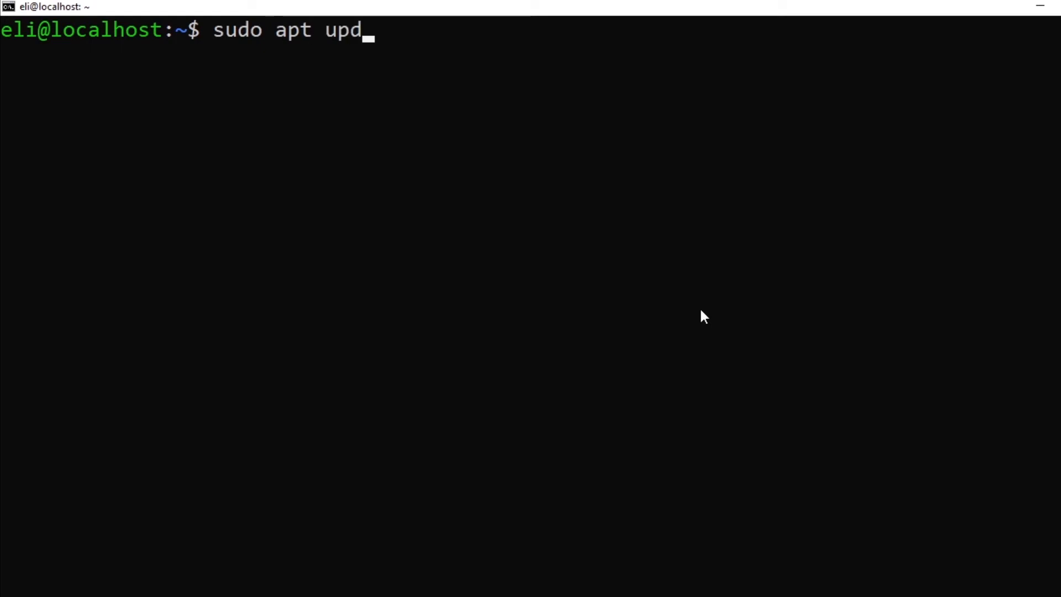
key("Return")
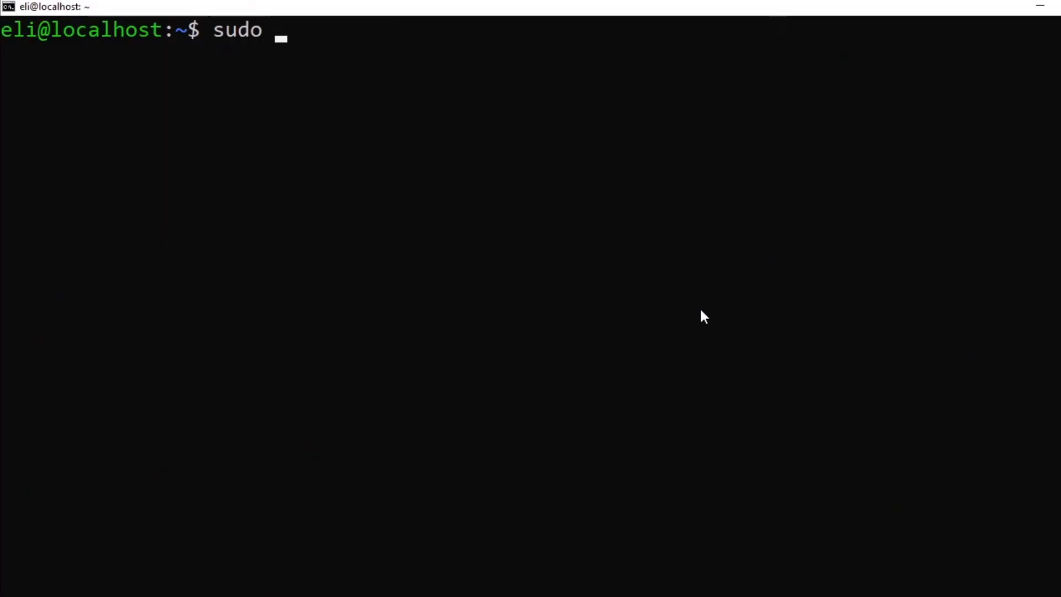
type("apt install fail2")
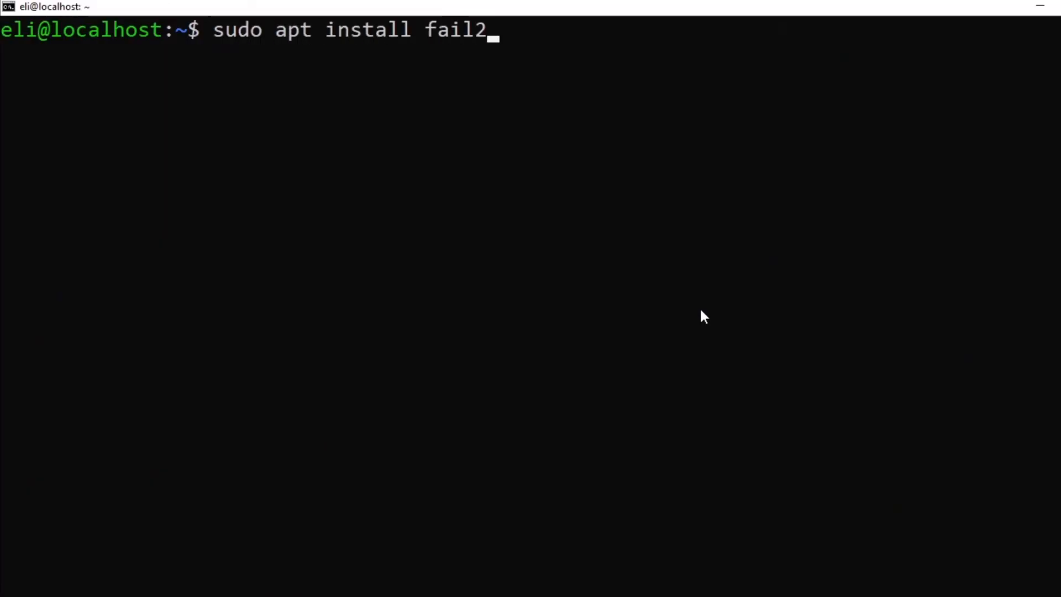
key("Return")
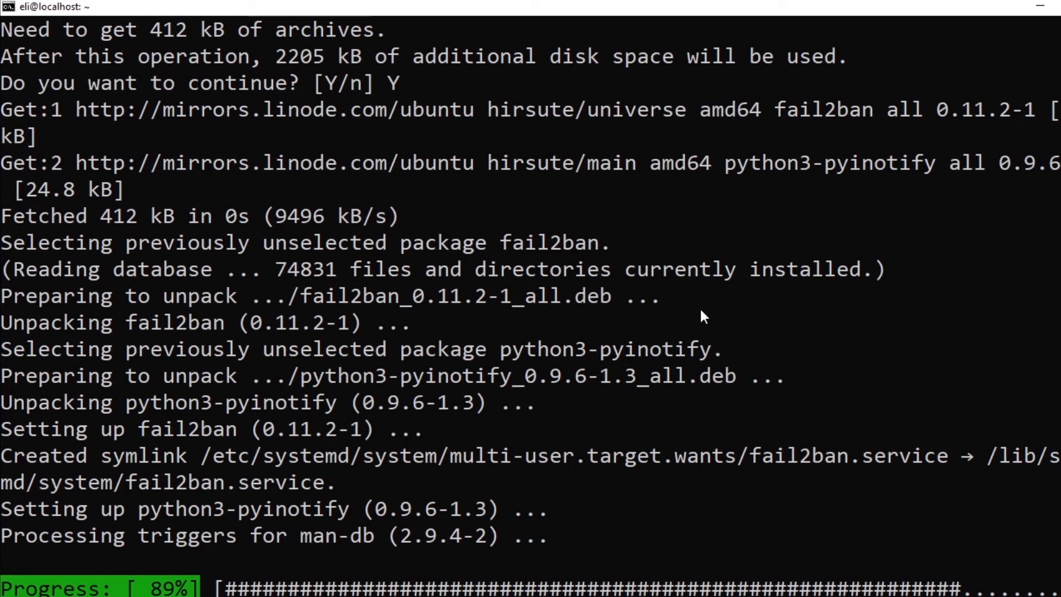
type("sudo na")
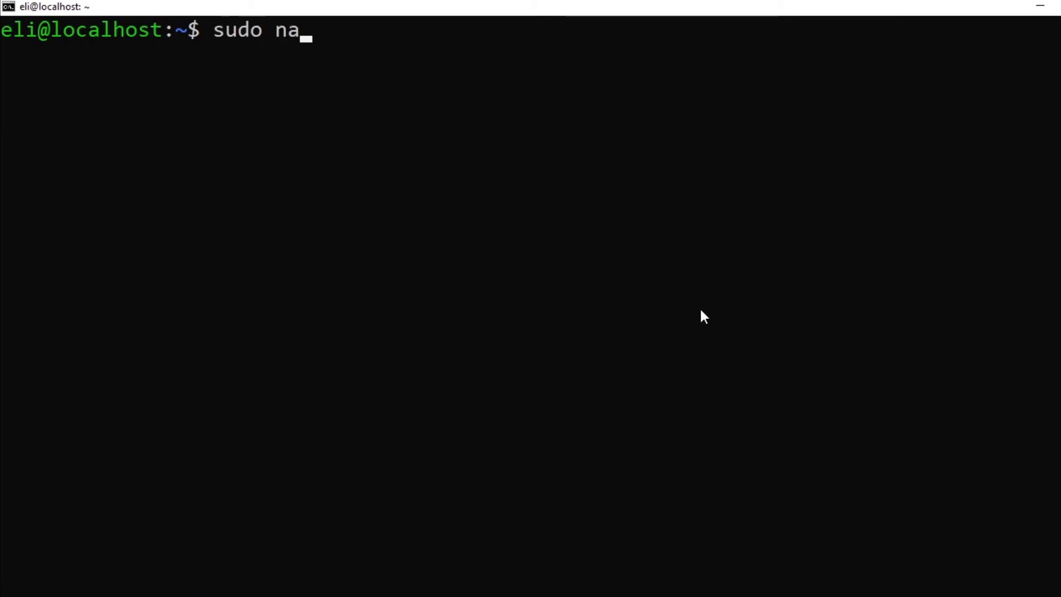
Open /etc/fail2ban/jail.conf in nano, set bantime to 24h and maxretry to 3, and save
type("no /etc/fail")
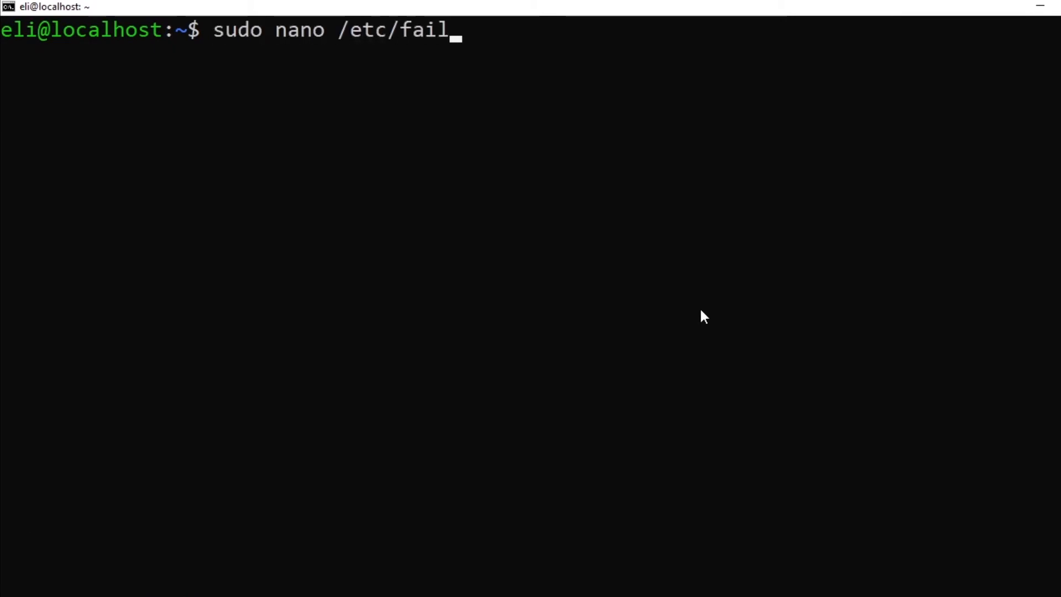
type("2ban/jail.")
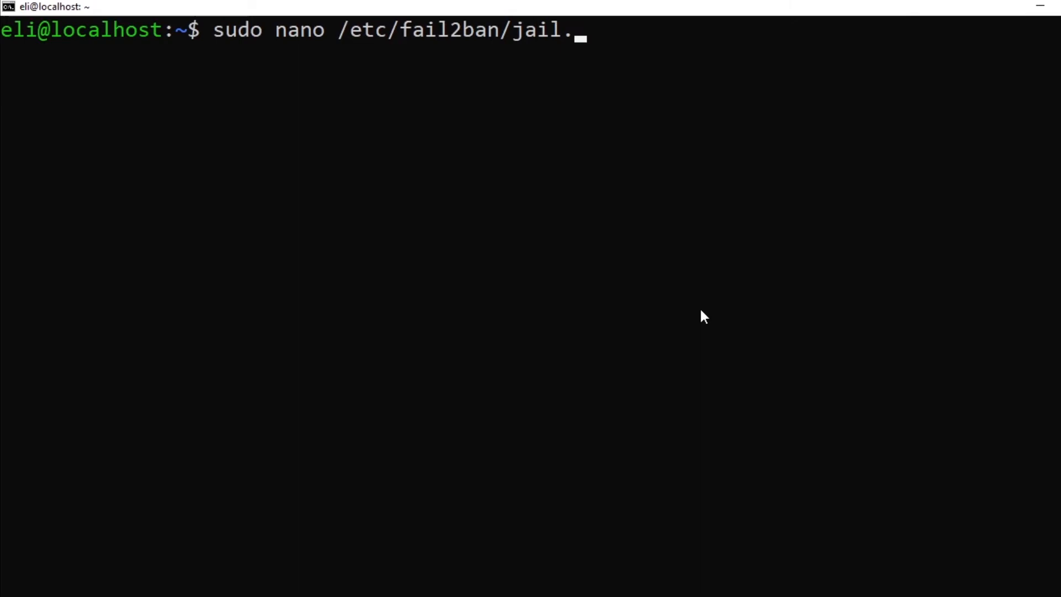
type("conf")
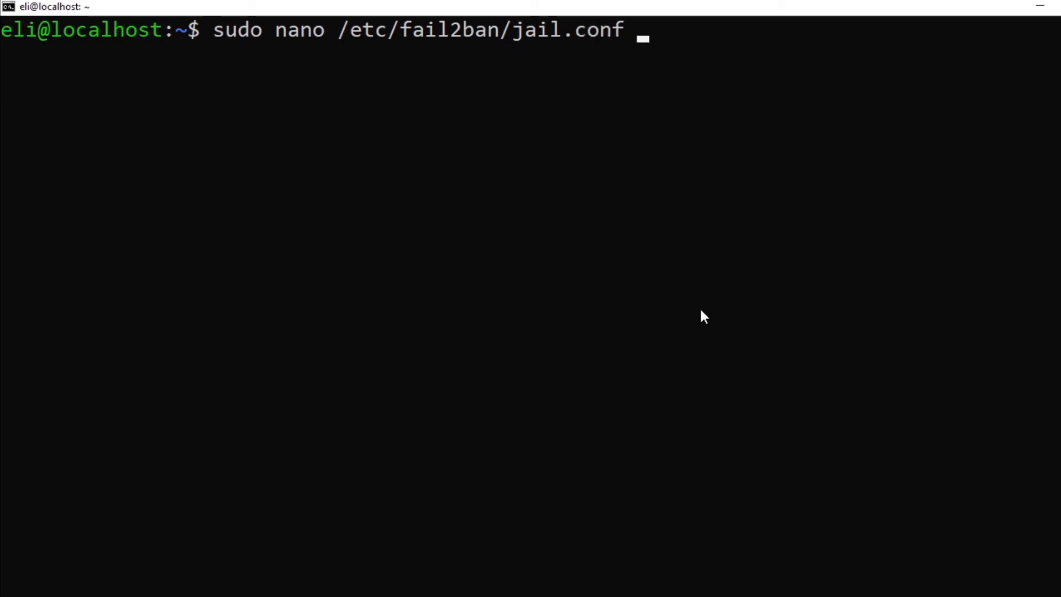
key("Return")
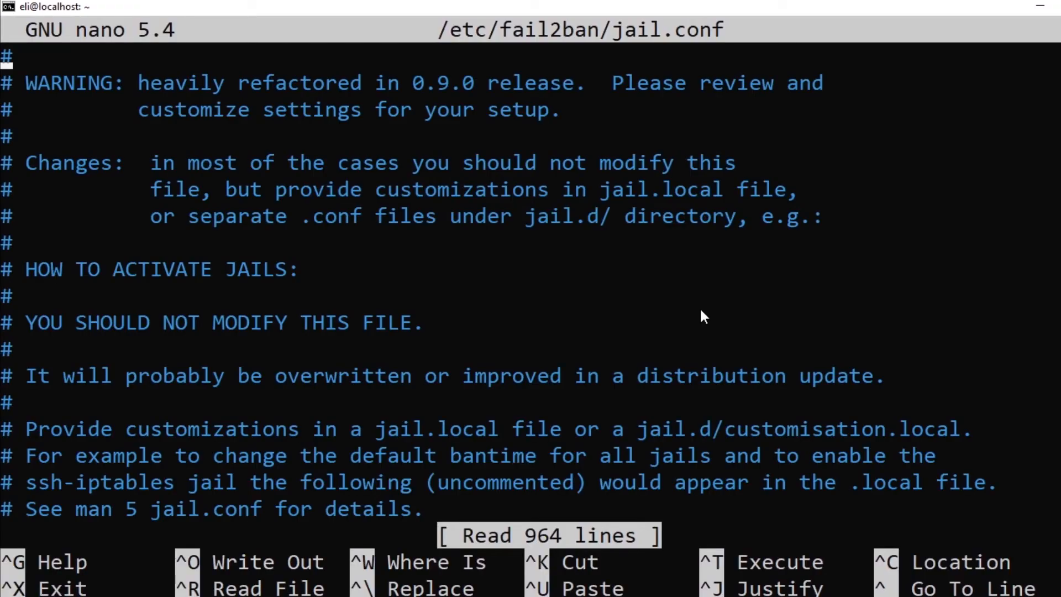
scroll("down", 3)
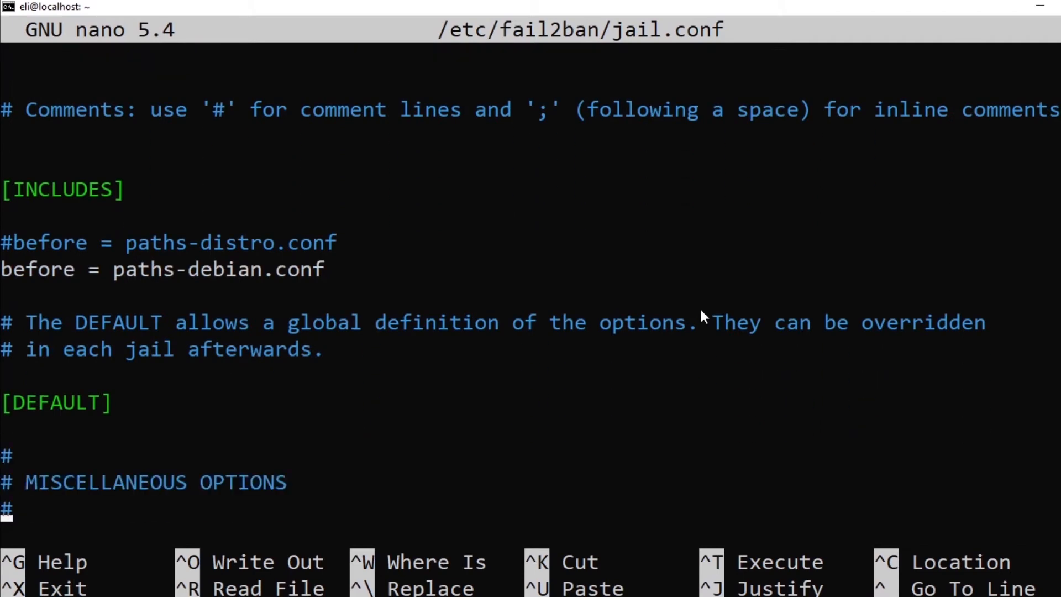
scroll("down", 3)
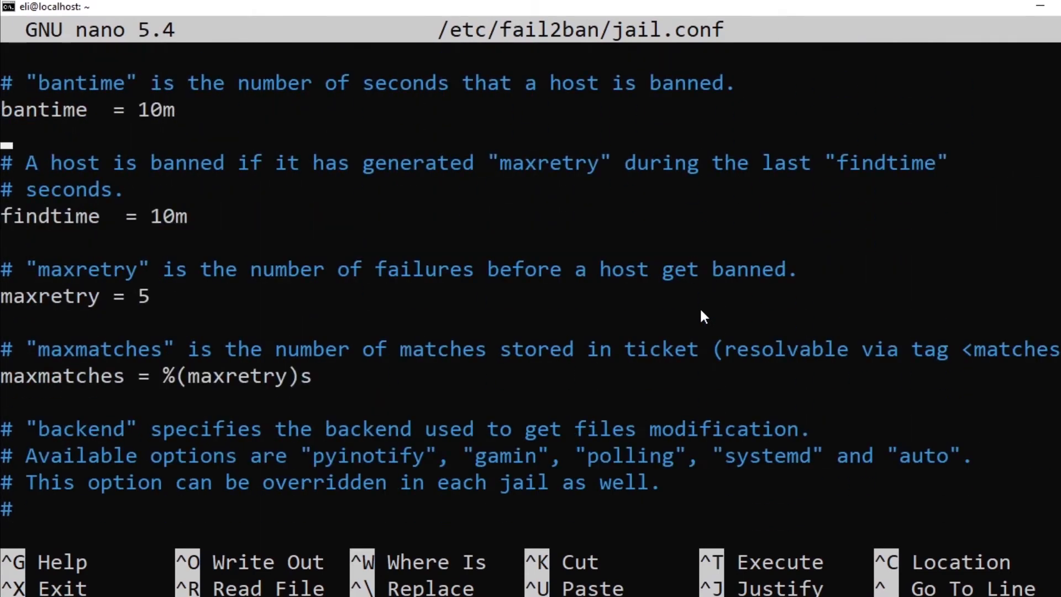
type("24")
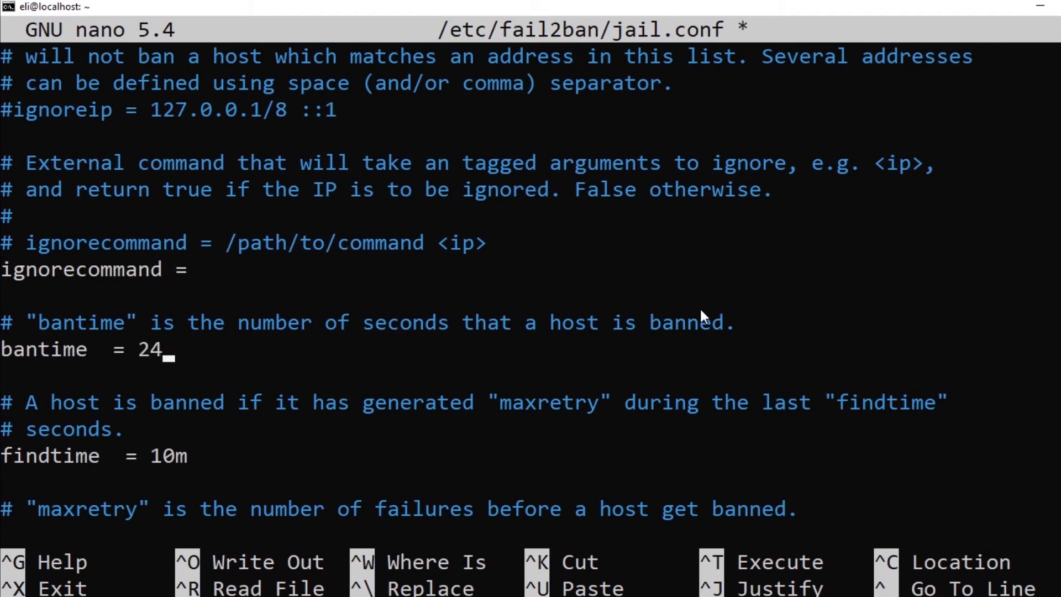
type("h")
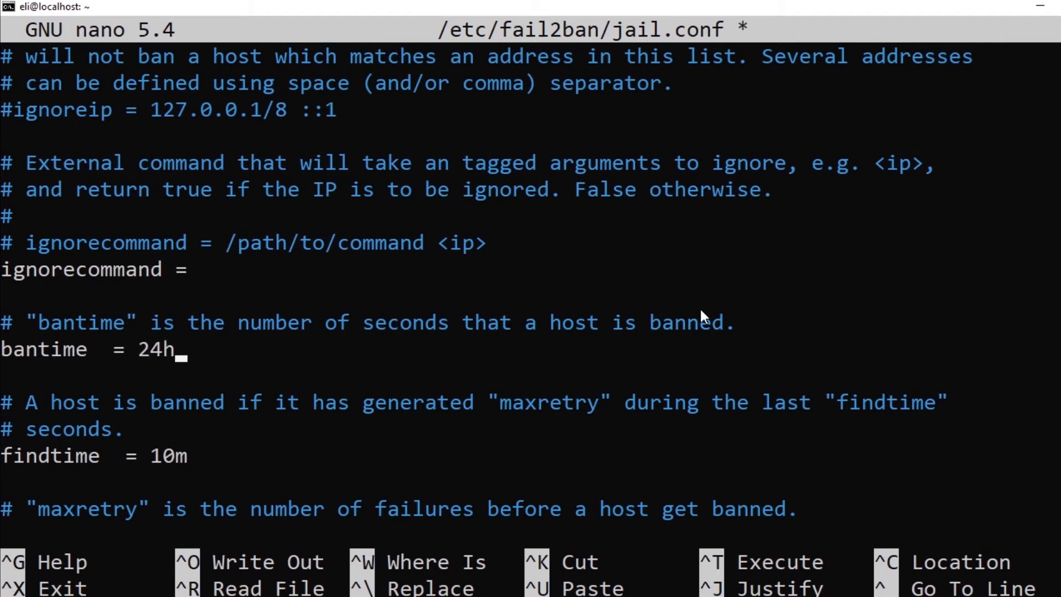
scroll("down", 3)
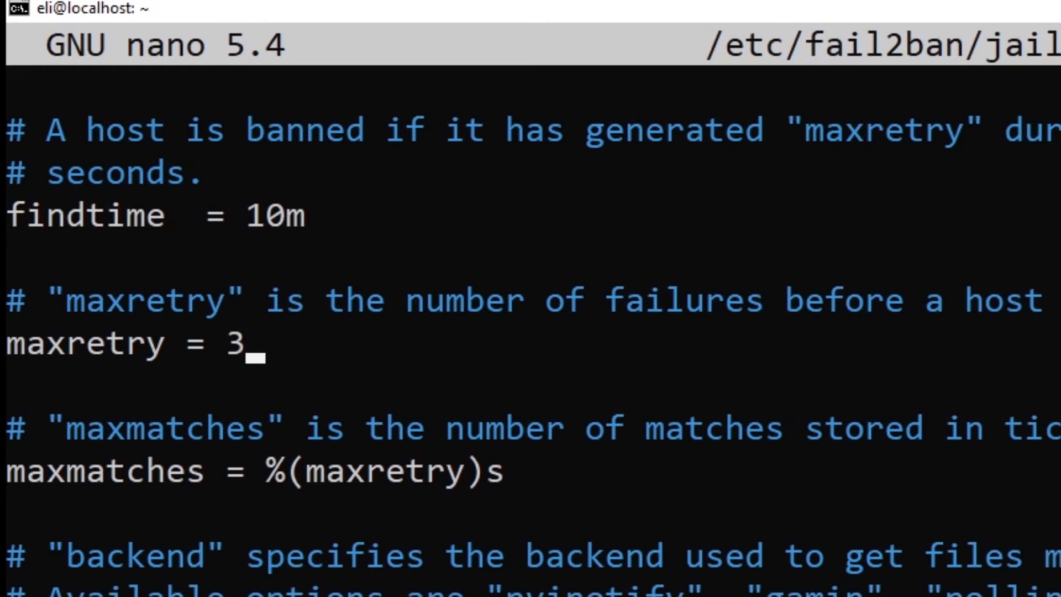
key("ctrl+o")
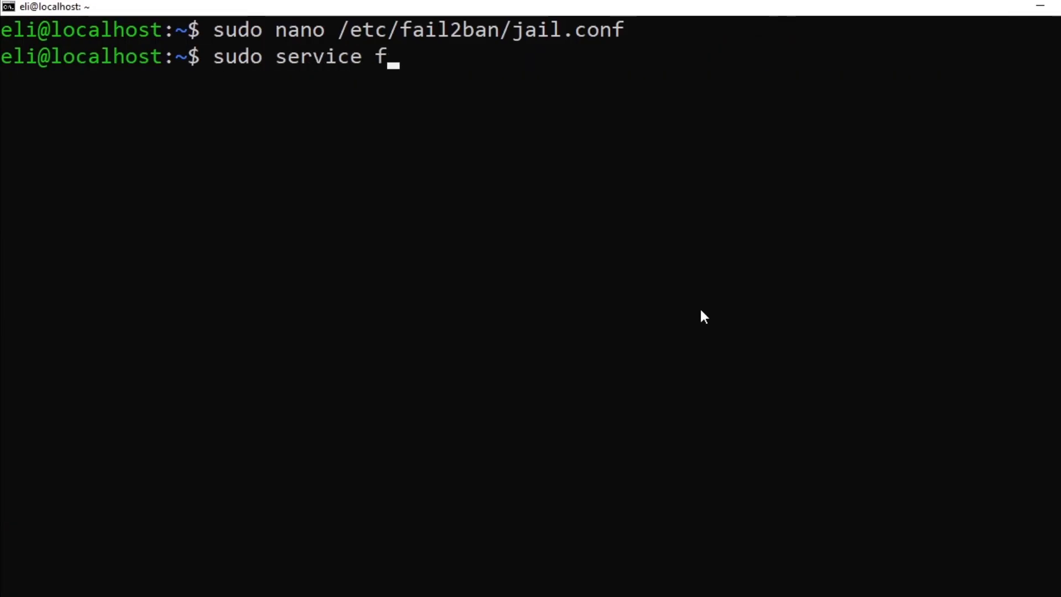
Run 'sudo service fail2ban restart' to apply the jail settings
type("ail2ban restart")
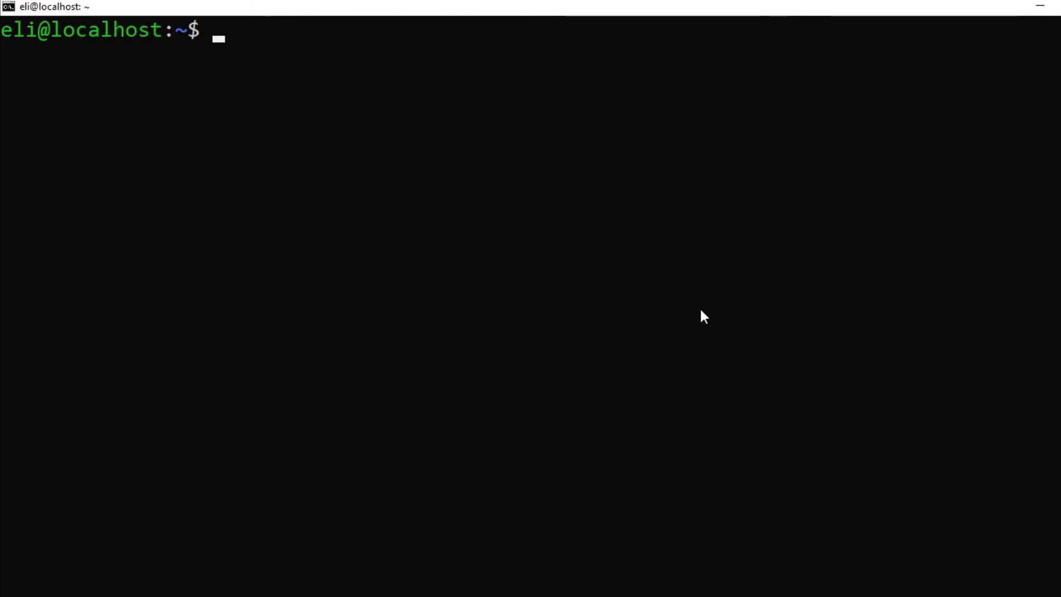
type("sudo ufw statu")
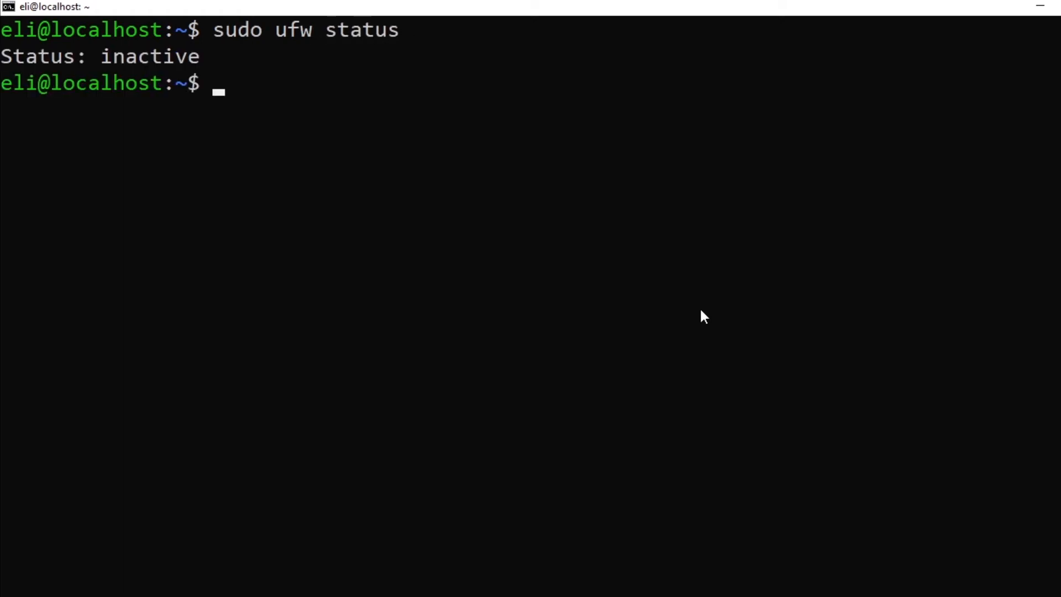
Make ufw deny incoming traffic by default and allow port 22343
type("sudo ufw default allow outgoing")
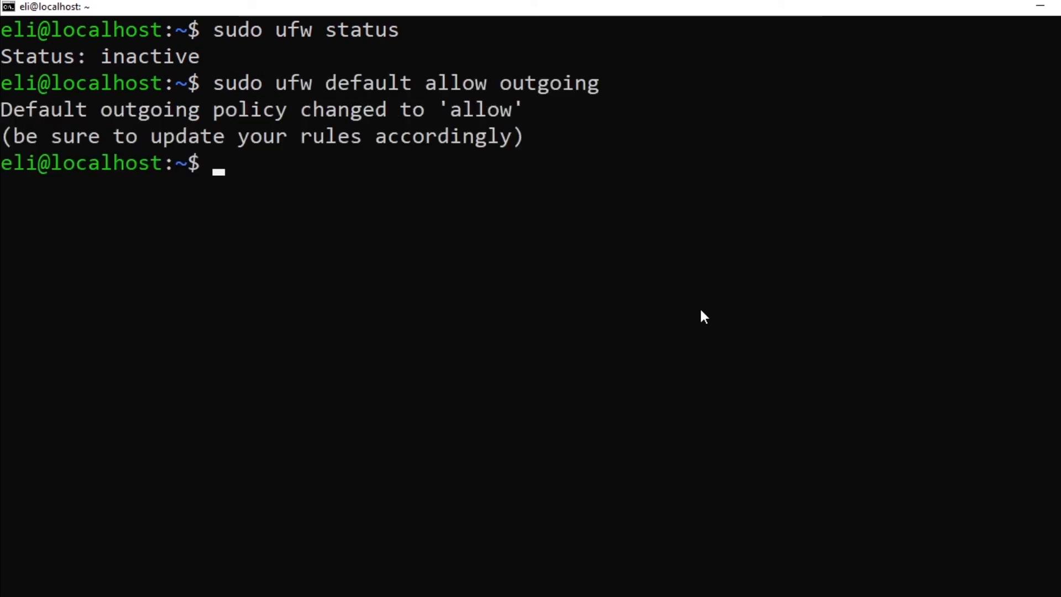
type("sudo ufw default")
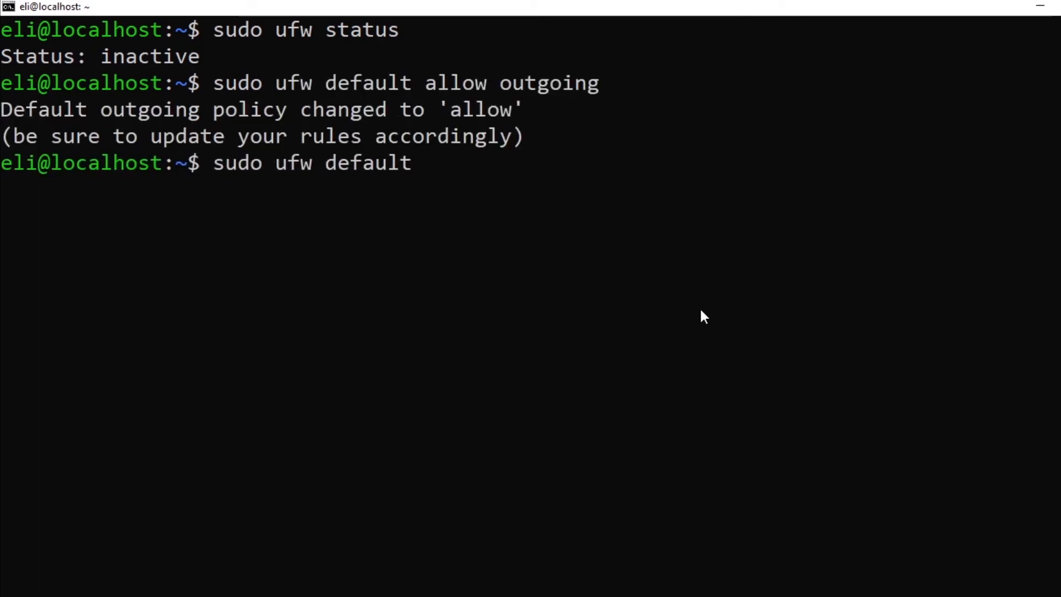
type("deny incoming")
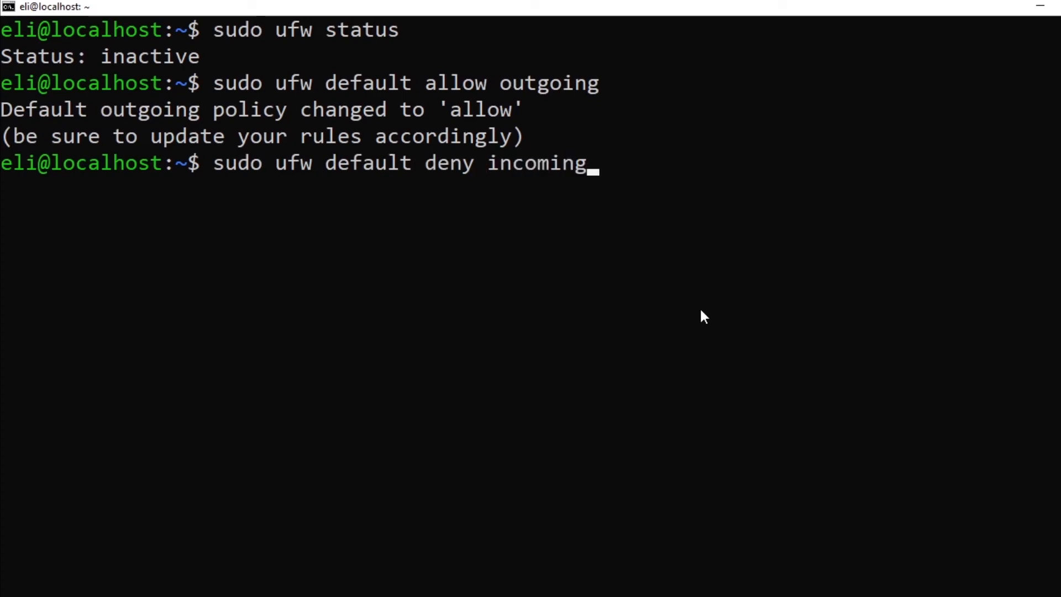
key("Return")
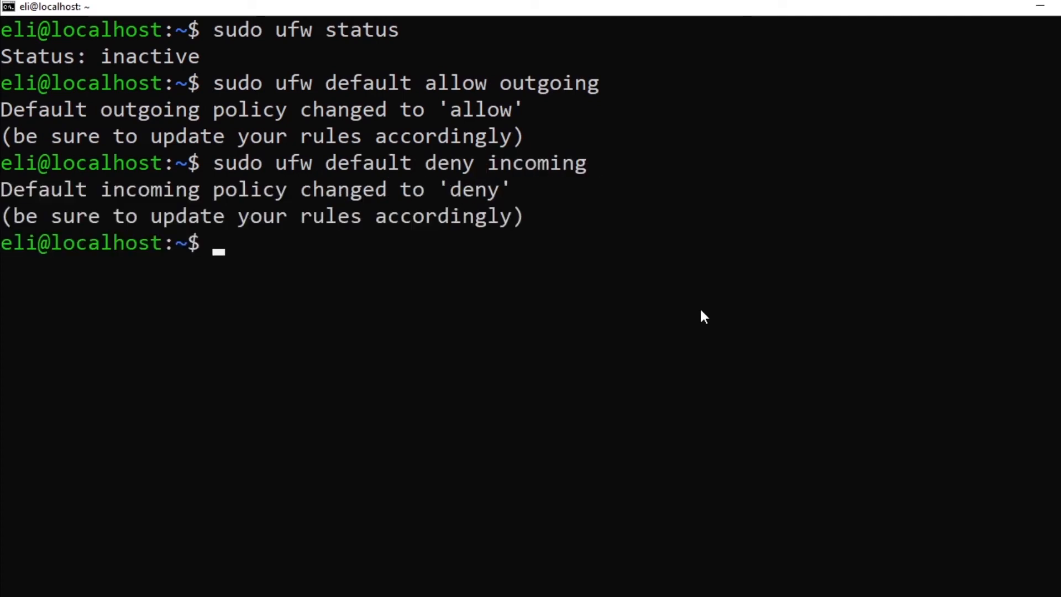
type("sudo u")
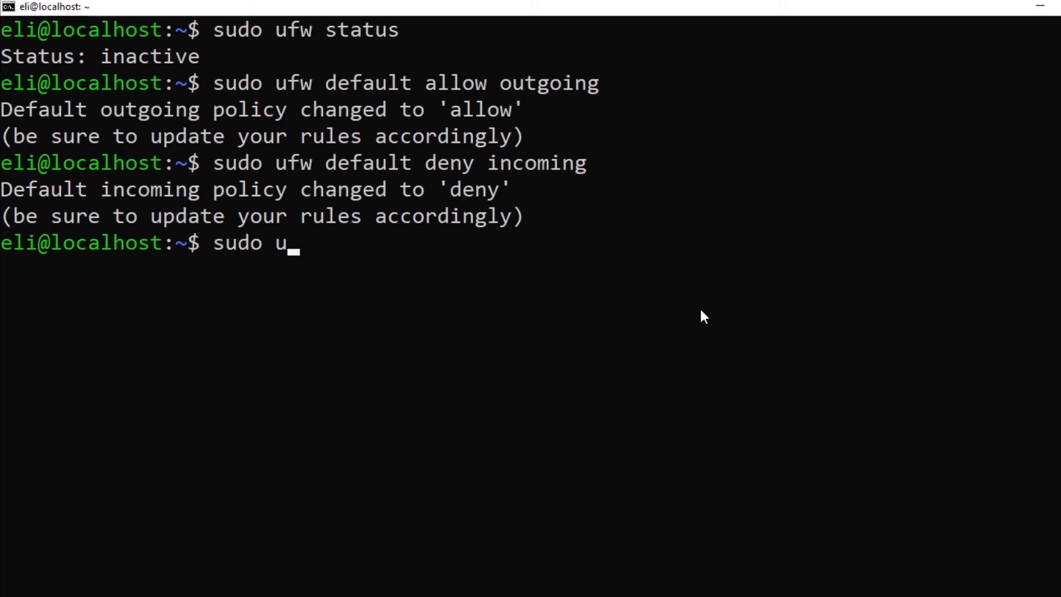
type("fw allow")
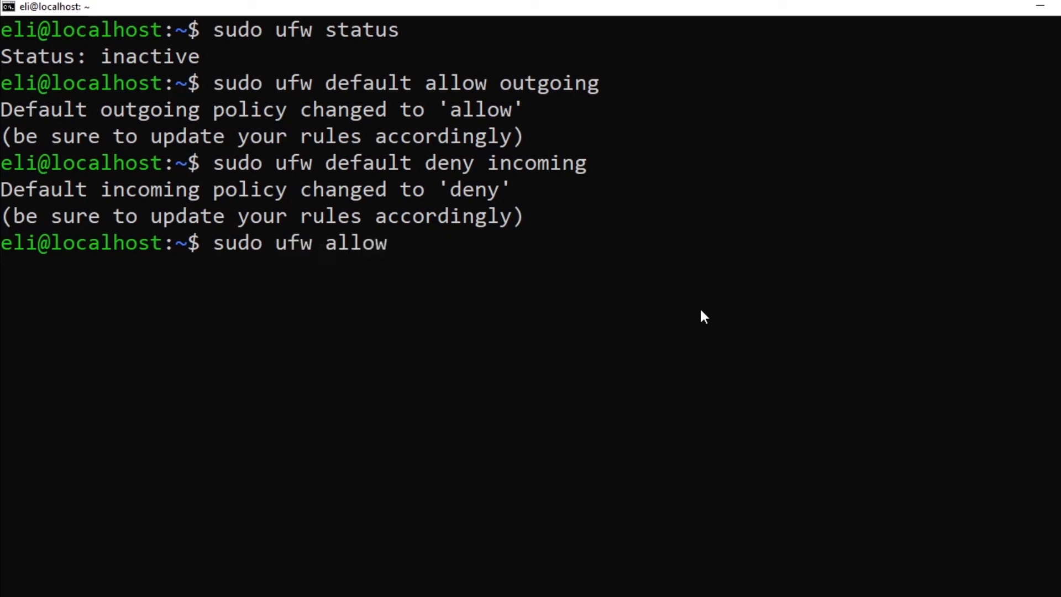
type("22343")
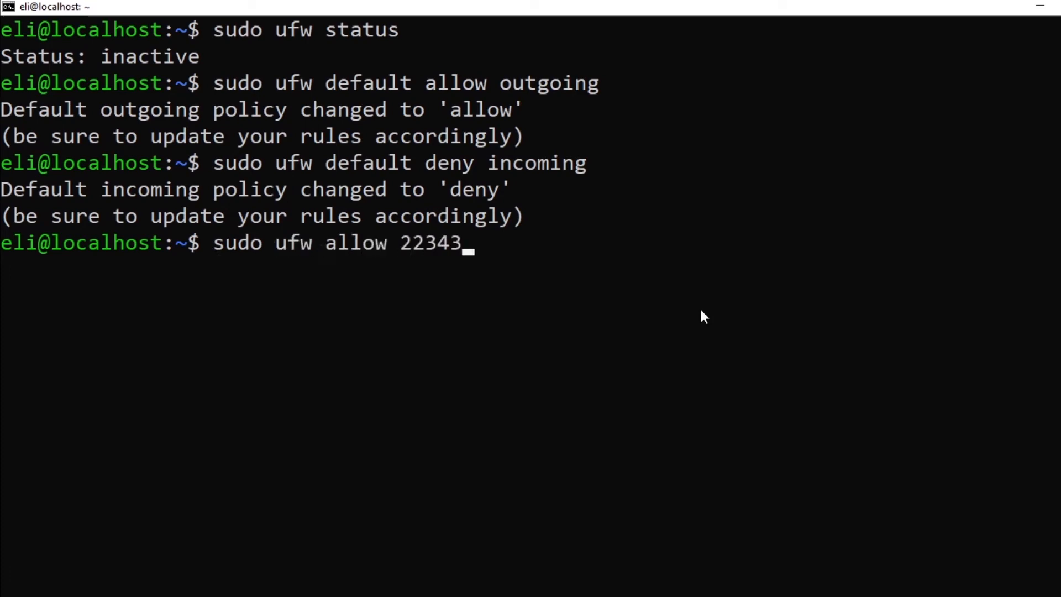
key("Return")
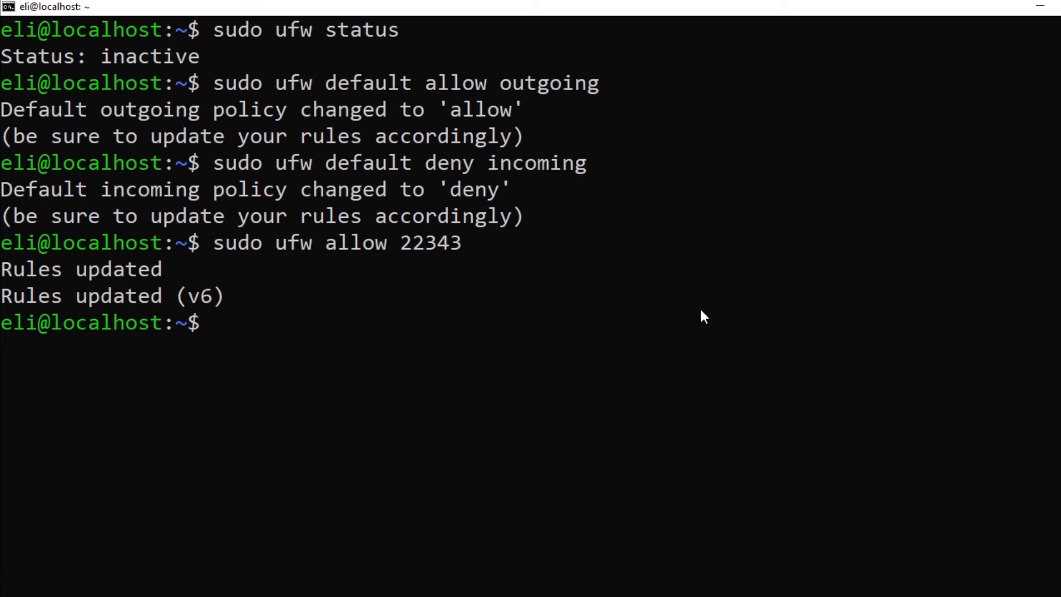
Enable the ufw firewall and review its status
type("sudo ufw")
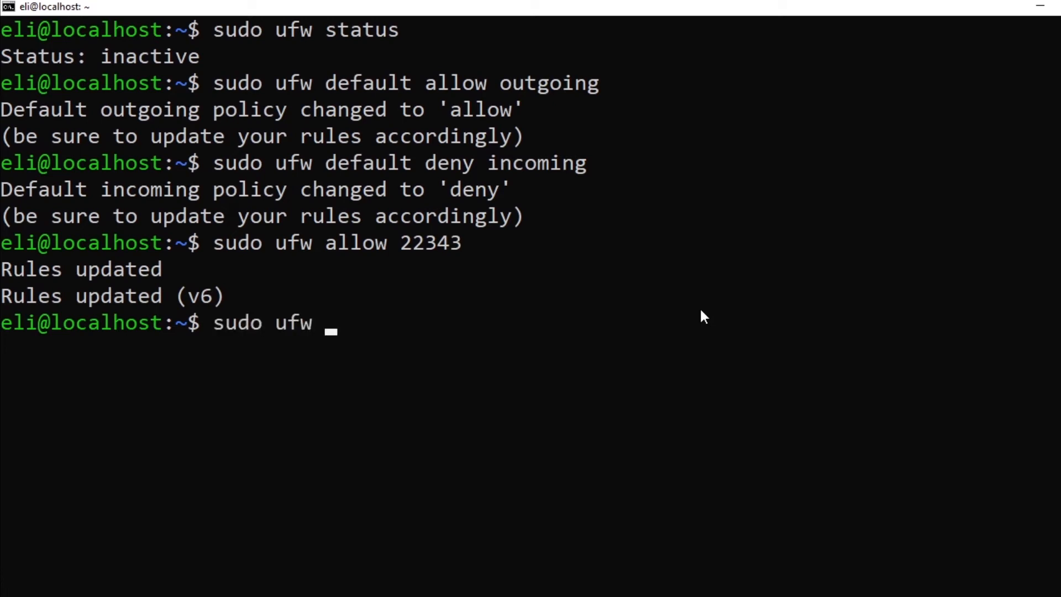
type("enable")
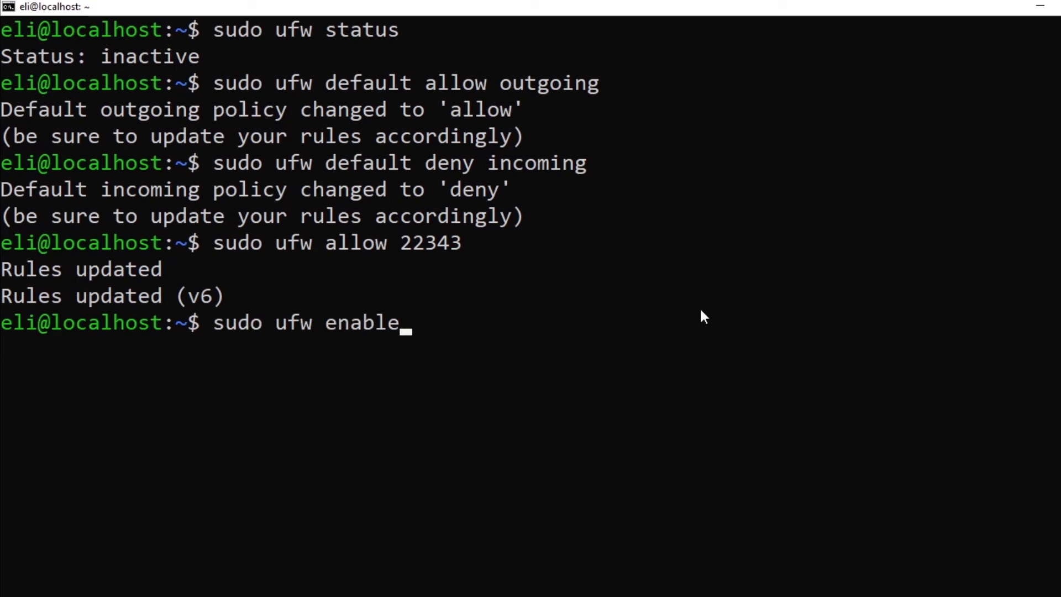
key("Return")
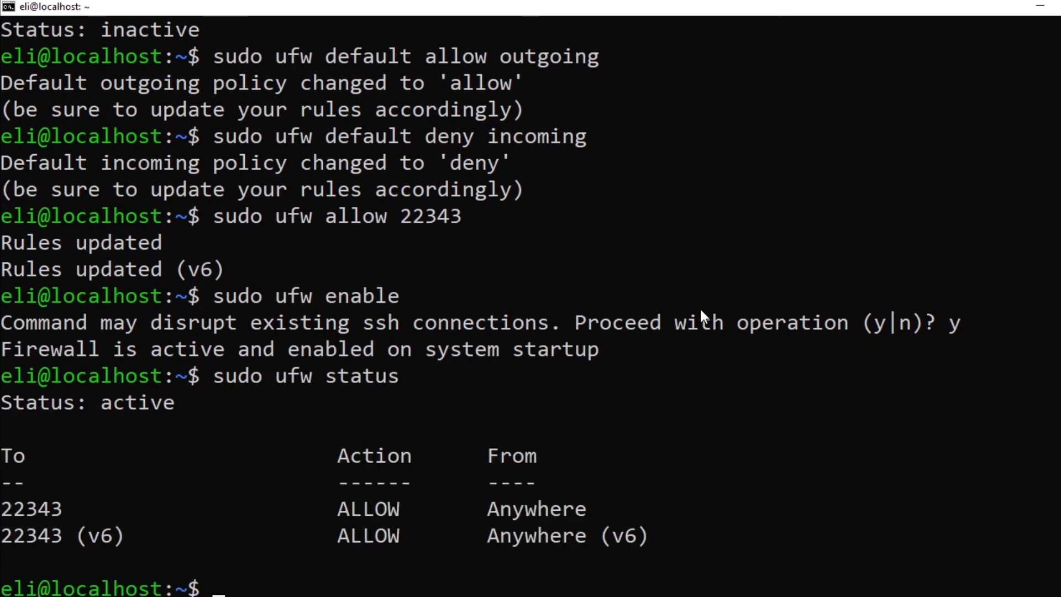
scroll("down", 3)
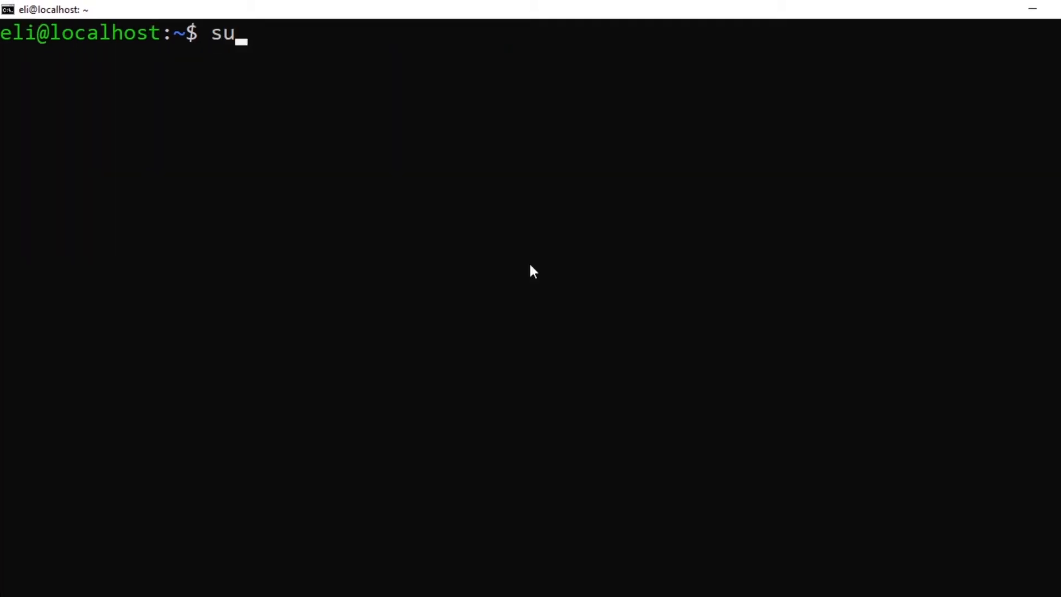
Run 'sudo apt install mysql-server' and submit the sudo password
type("do apt install m")
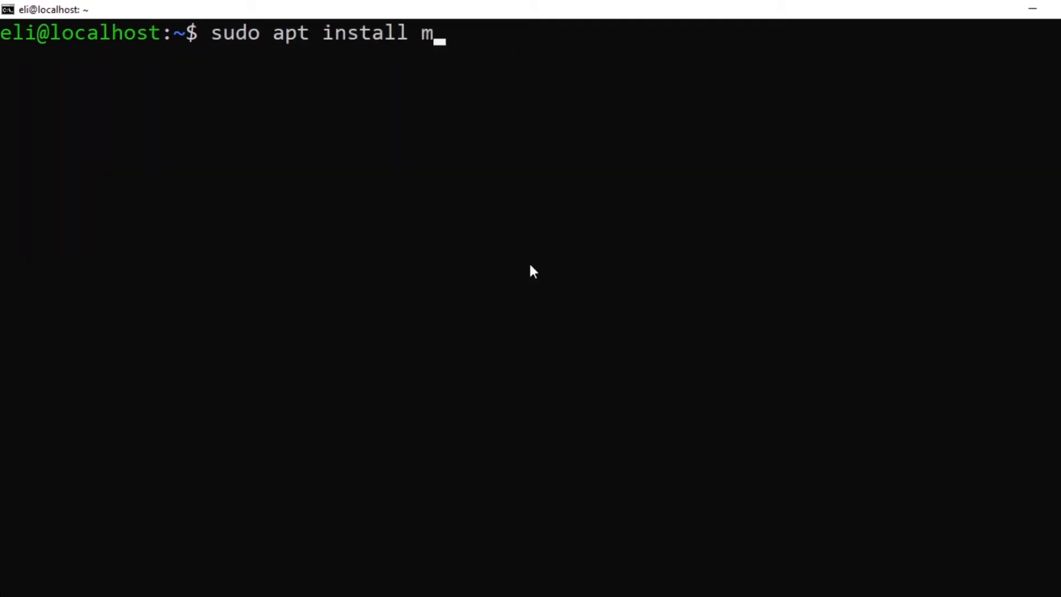
type("ysql-server")
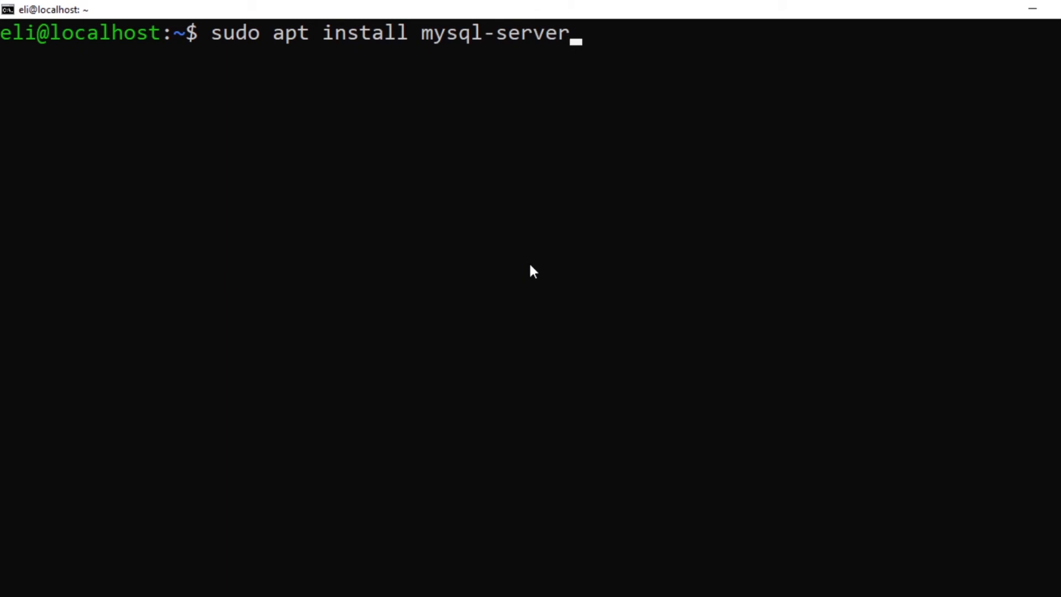
key("Return")
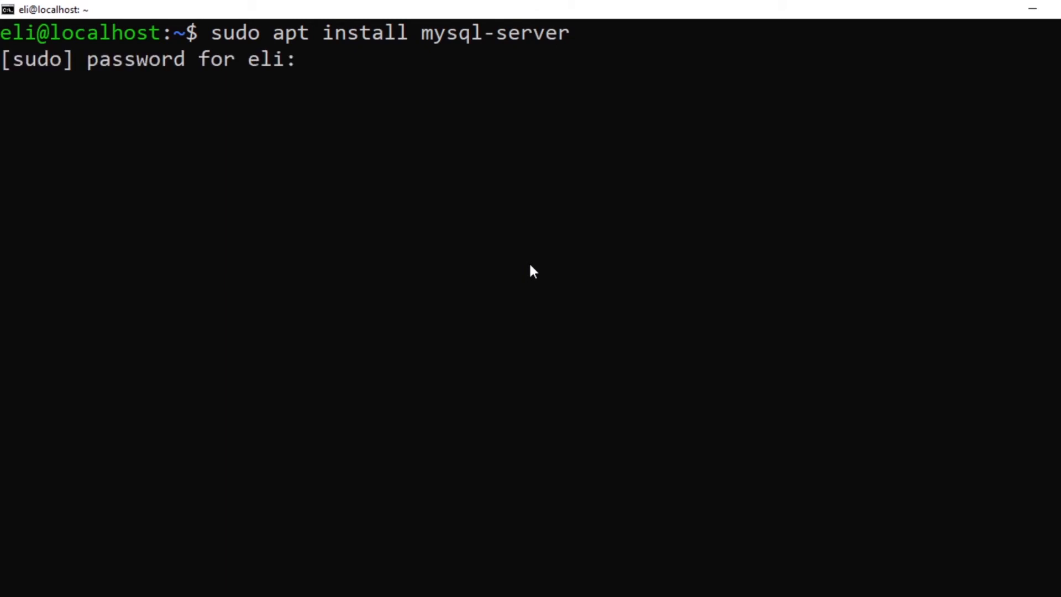
key("Return")
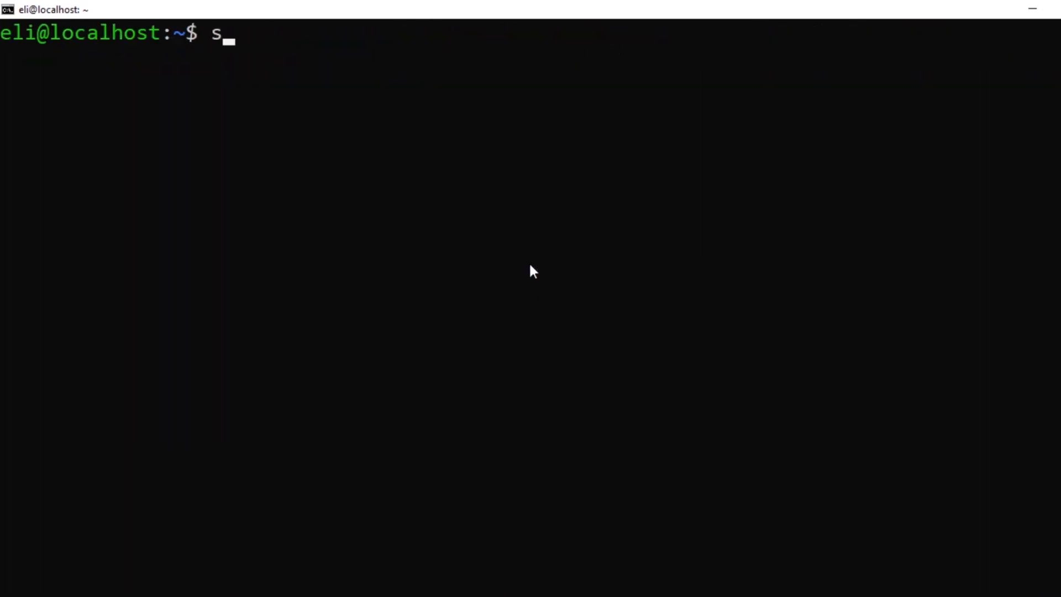
Run sudo mysql_secure_installation, answering Y to enable STRONG password validation and set a root password
type("udo mysql_secur")
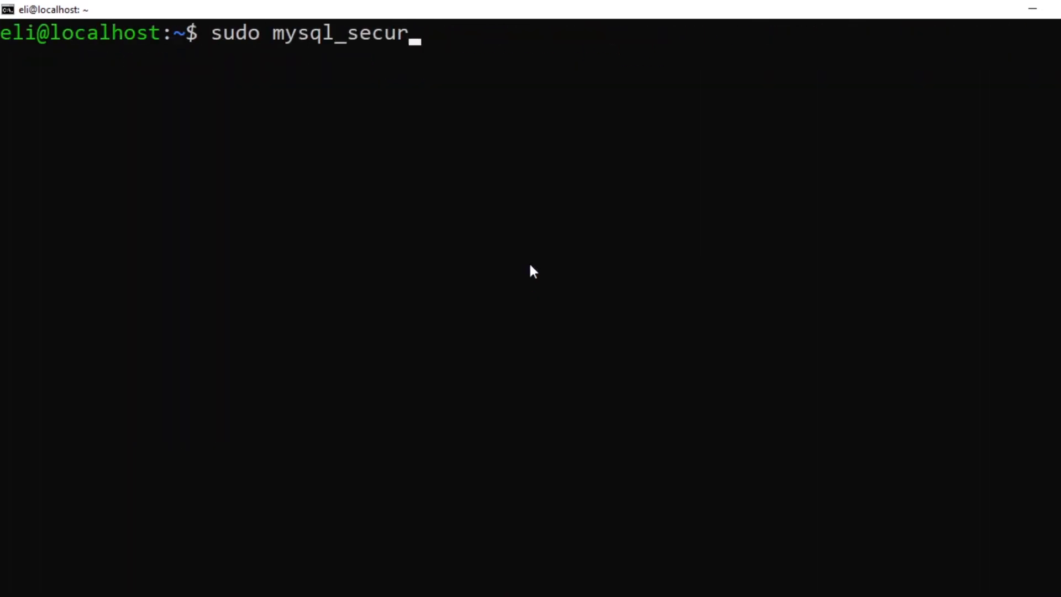
type("e_installation")
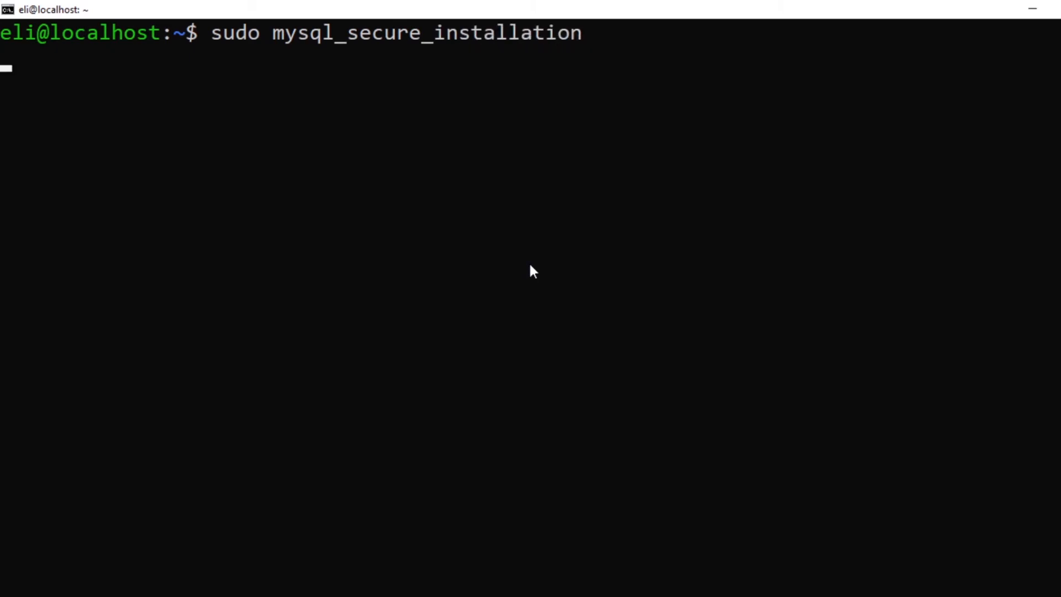
key("Return")
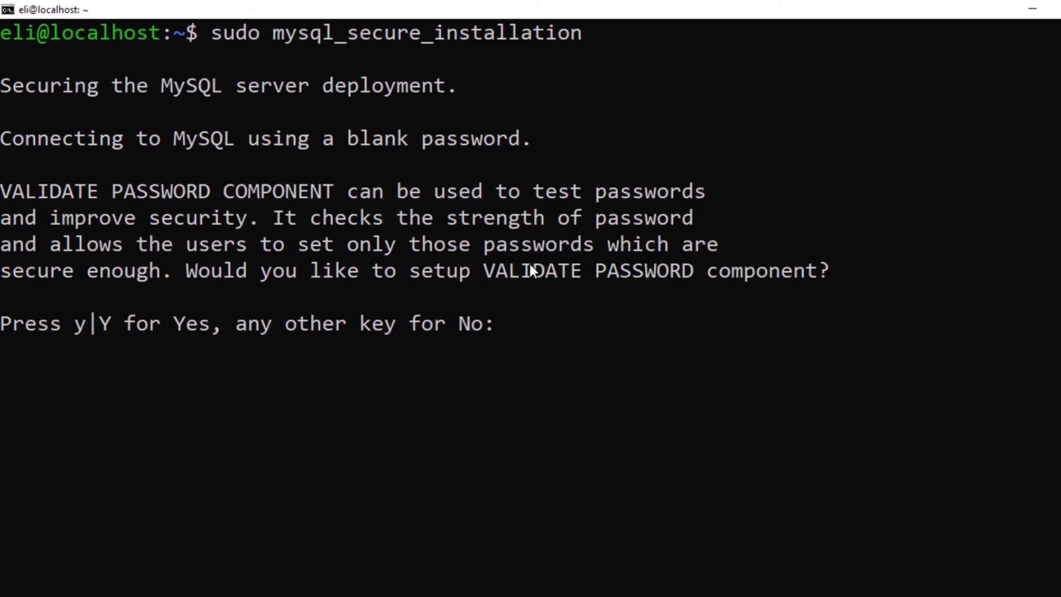
type("Y")
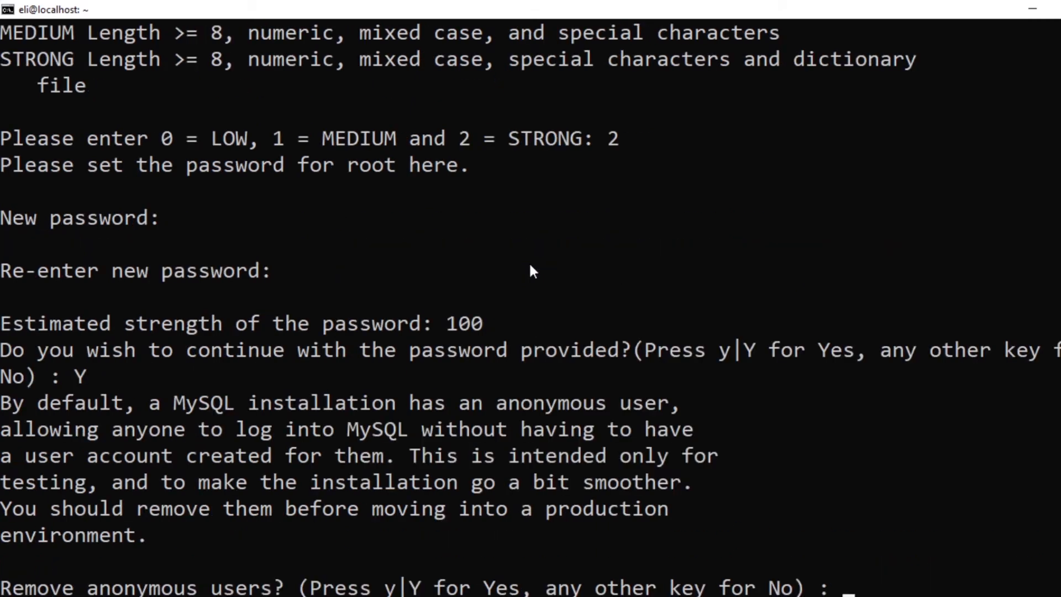
type("Y")
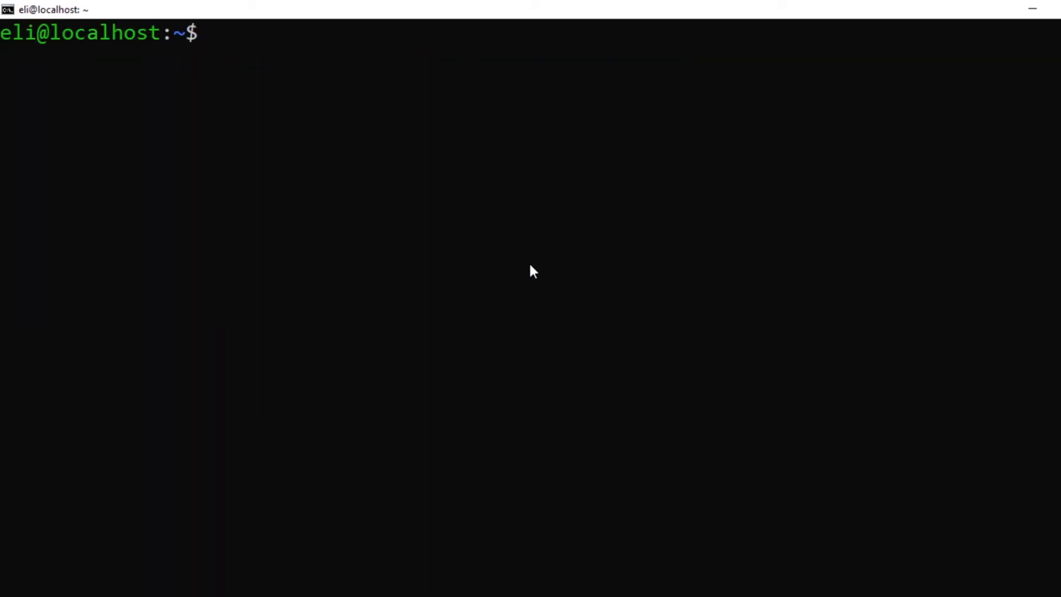
Open /etc/mysql/mysql.conf.d/mysqld.cnf in nano
type("sudo nano")
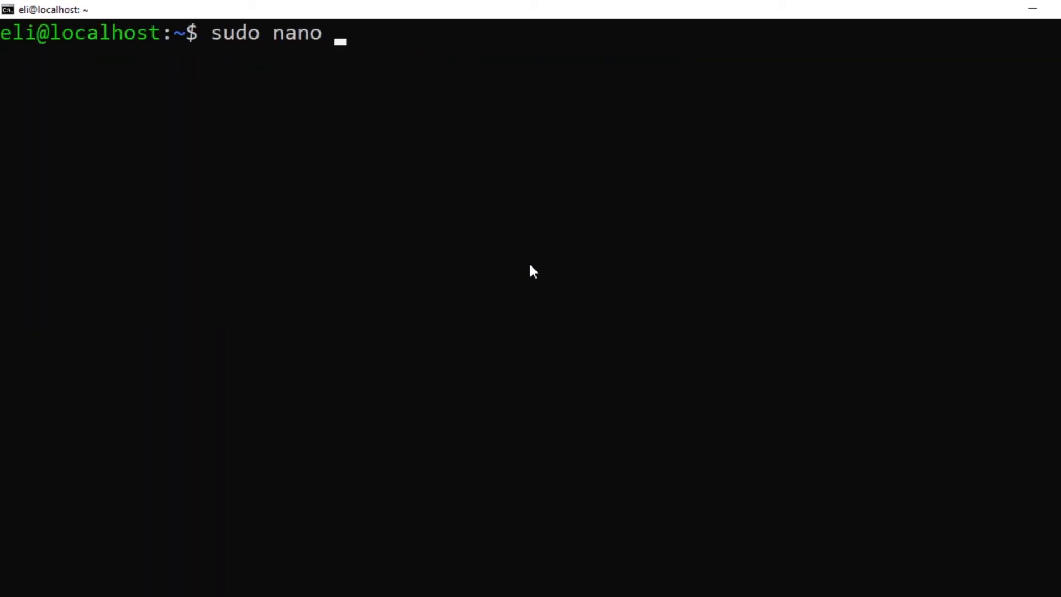
type("/etc/mys")
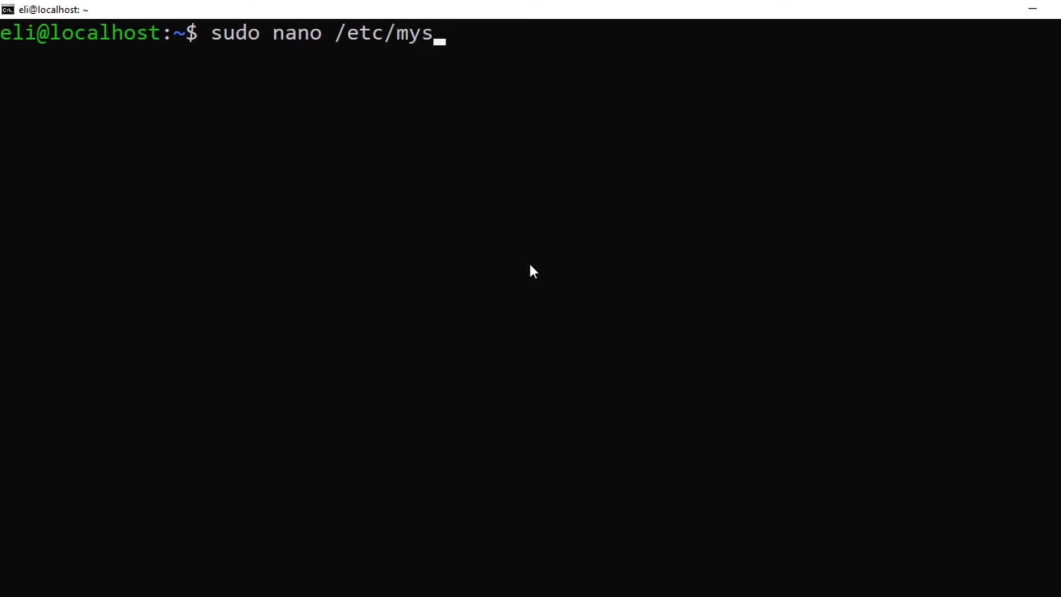
type("ql/my")
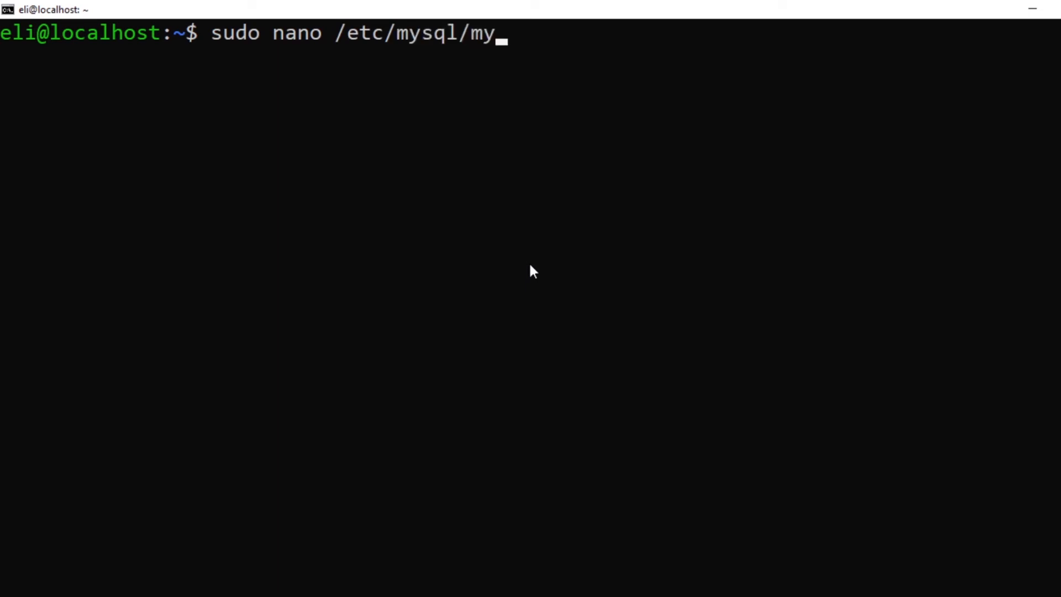
type("sql.conf.d/")
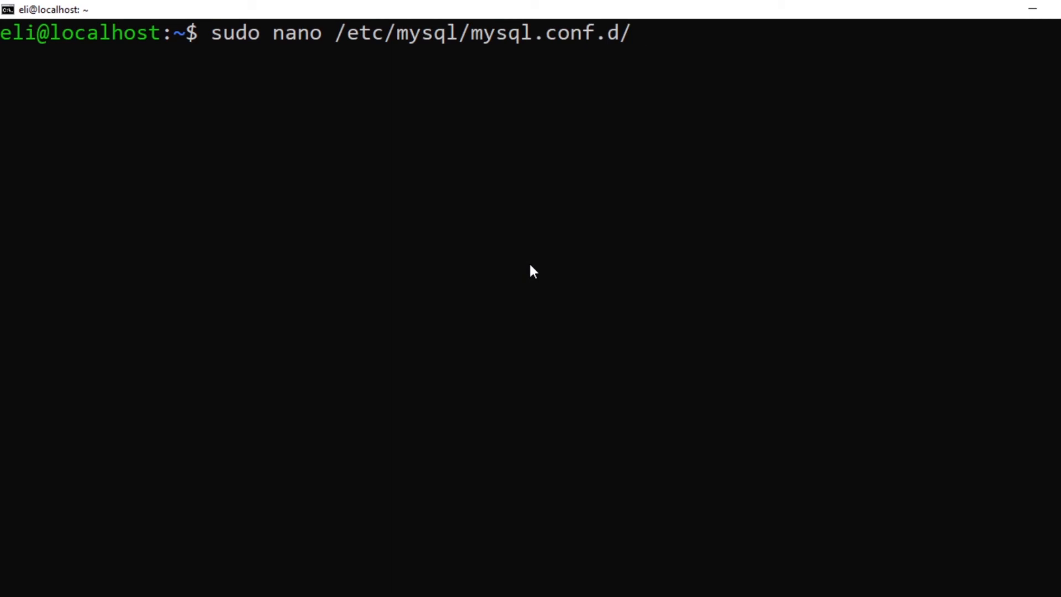
type("mysqld.cnf")
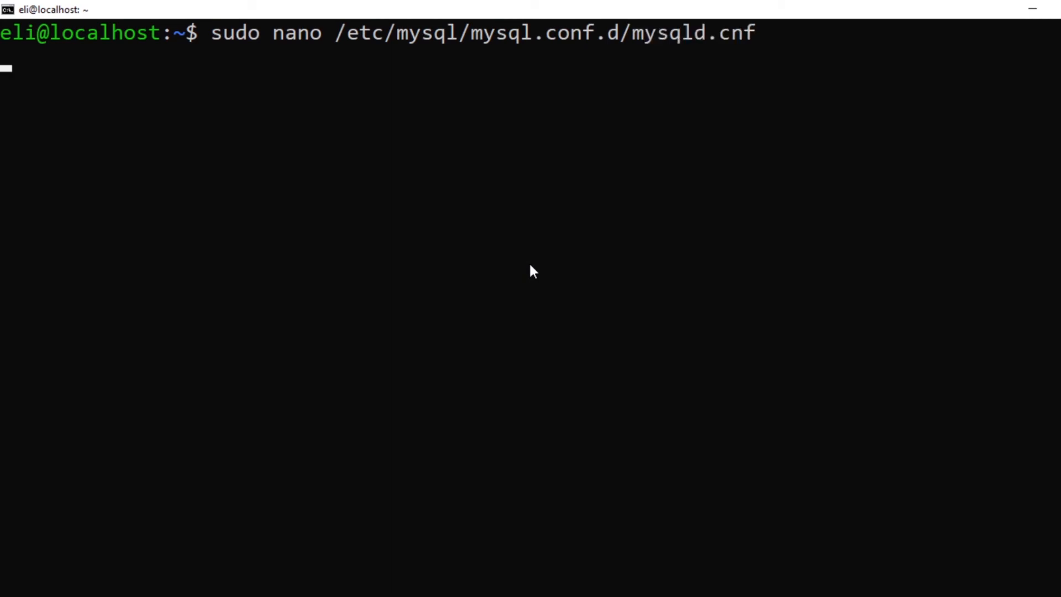
key("Return")
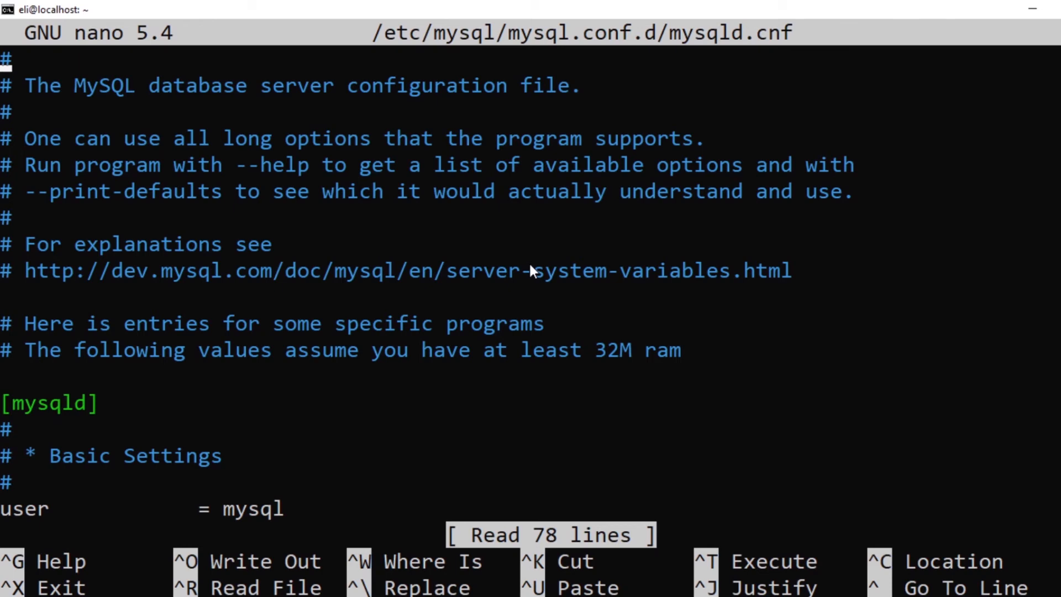
Uncomment port and set it to 5231, set both bind addresses to 0.0.0.0, and save
scroll("down", 3)
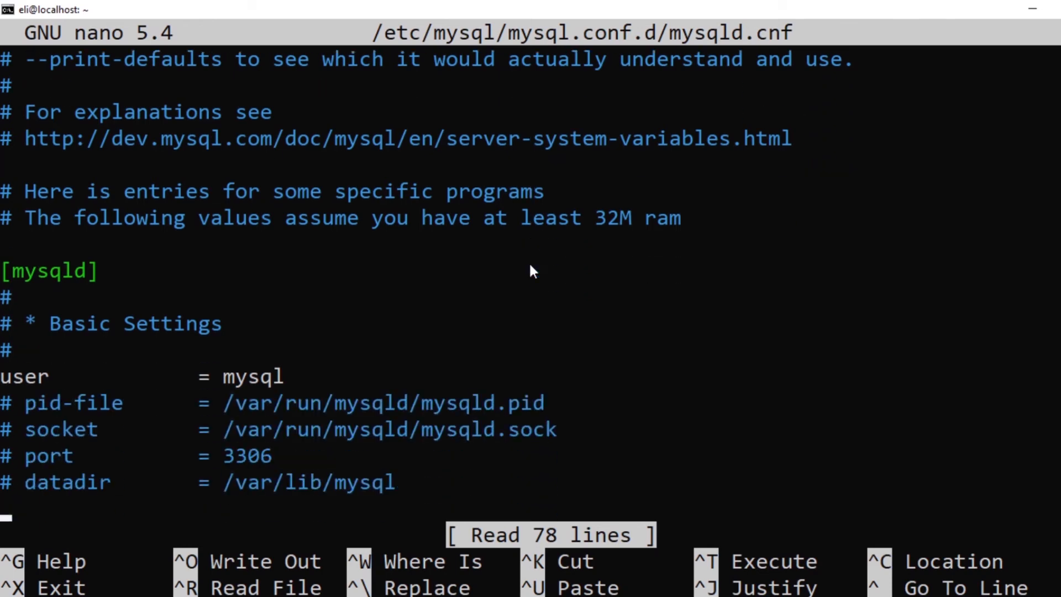
scroll("down", 3)
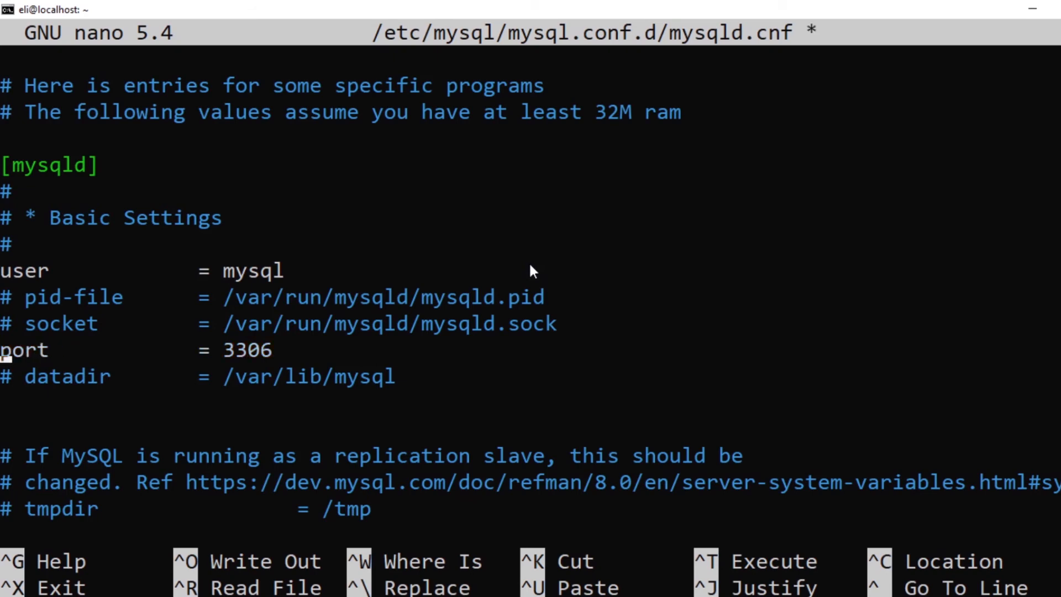
key("BackSpace")
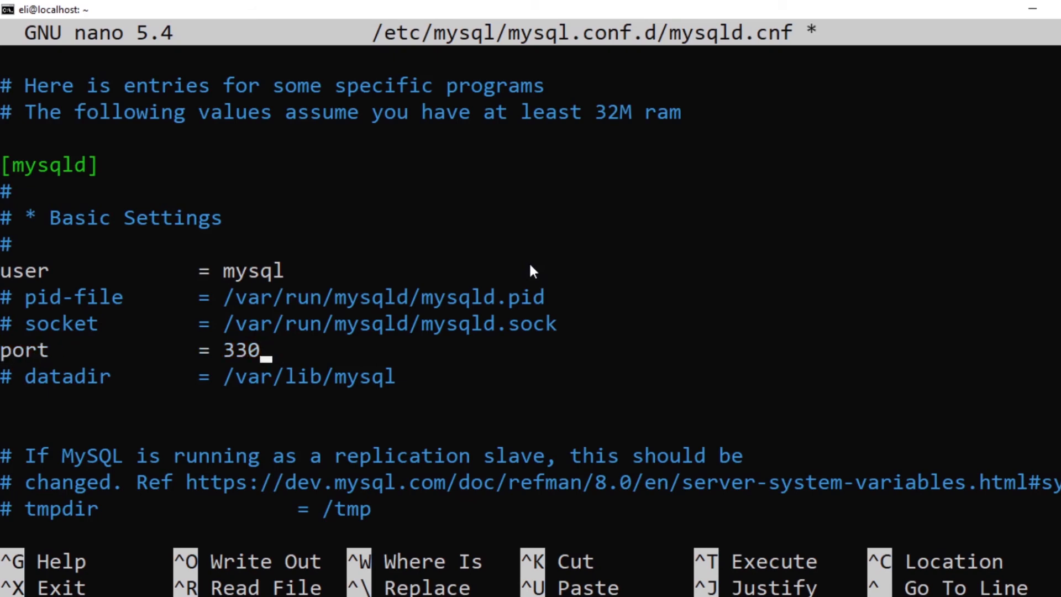
key("Backspace")
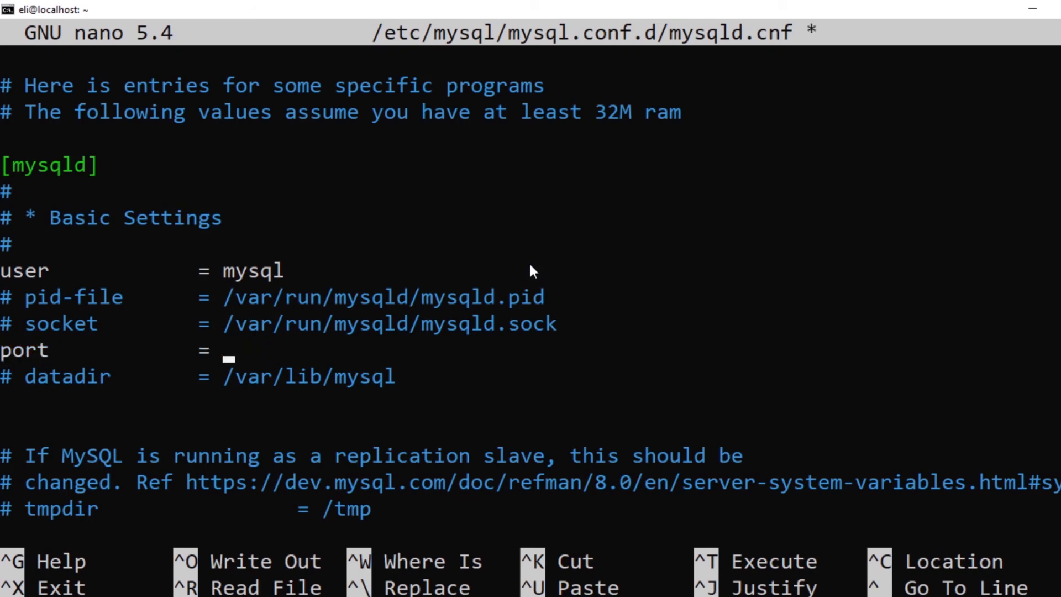
type("5321")
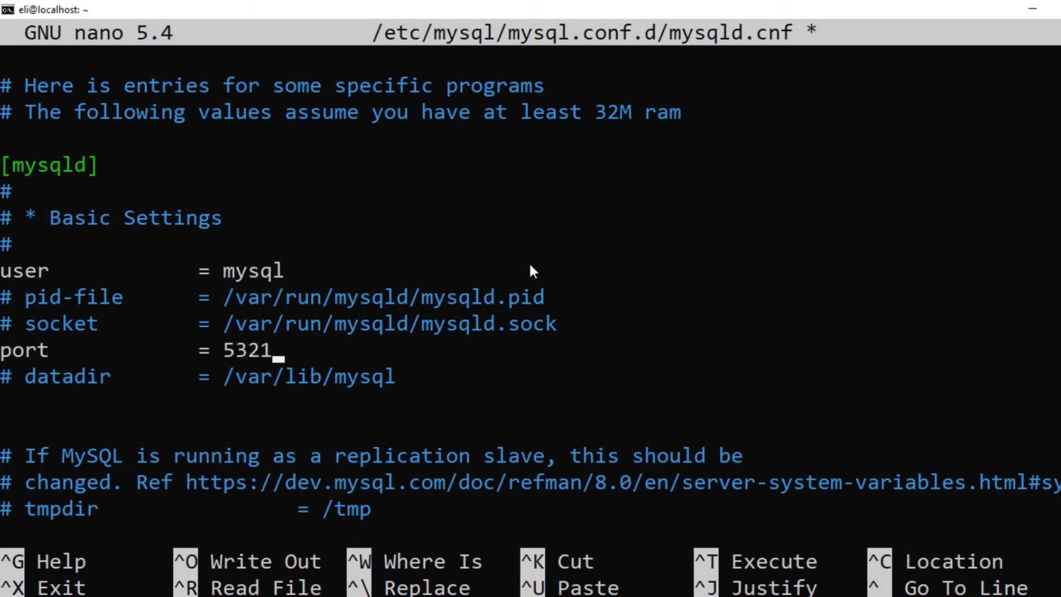
type("231")
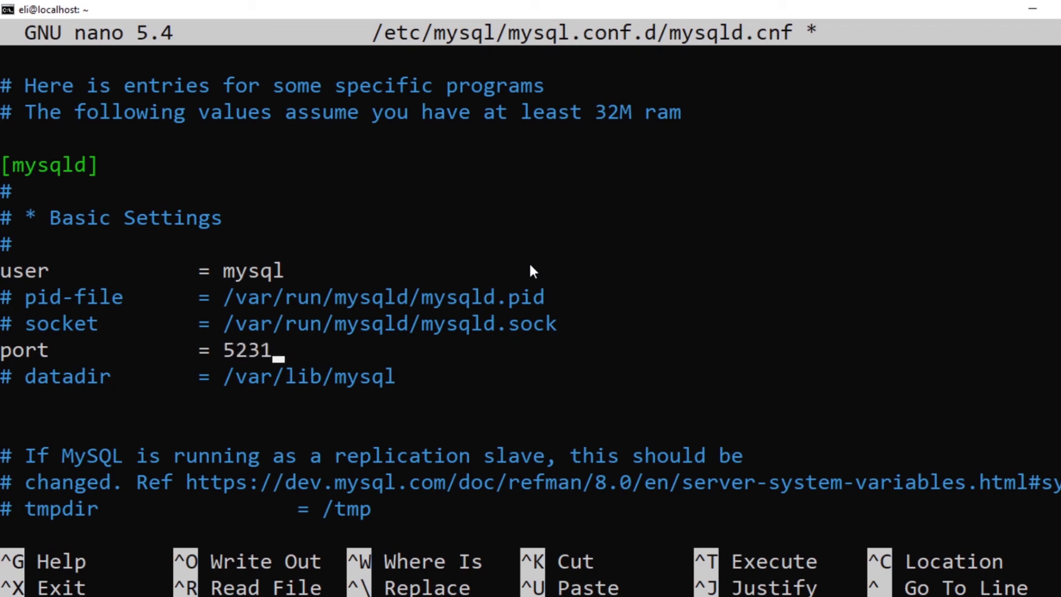
scroll("down", 3)
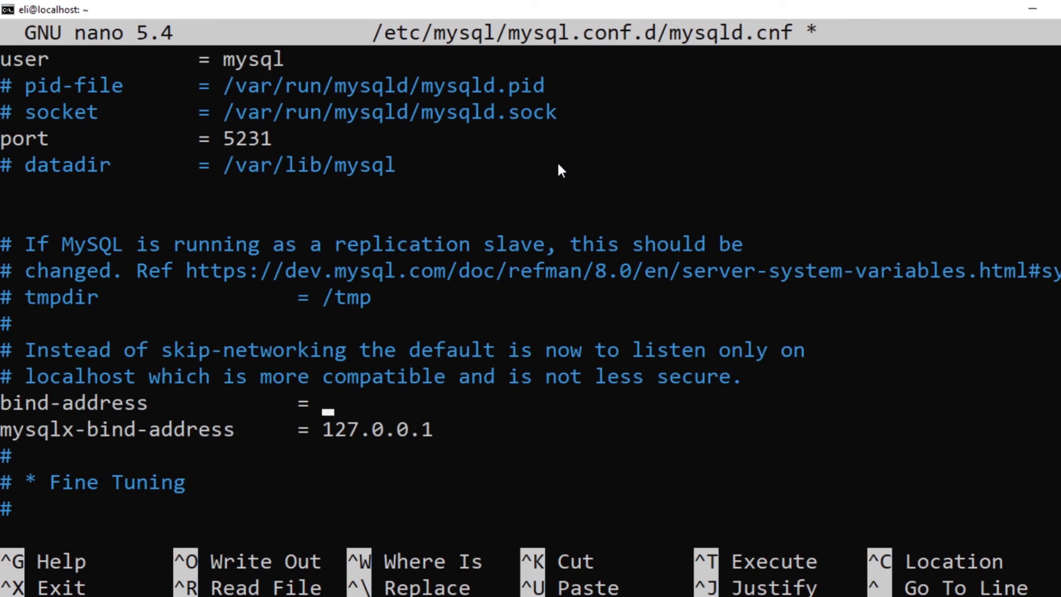
type("0.0.0.0")
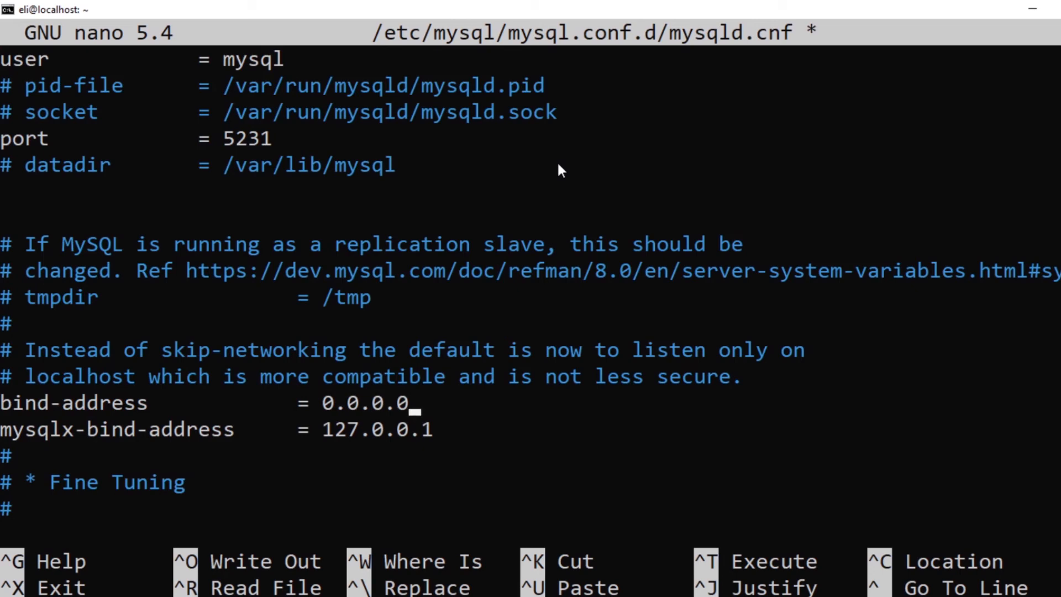
key("BackSpace")
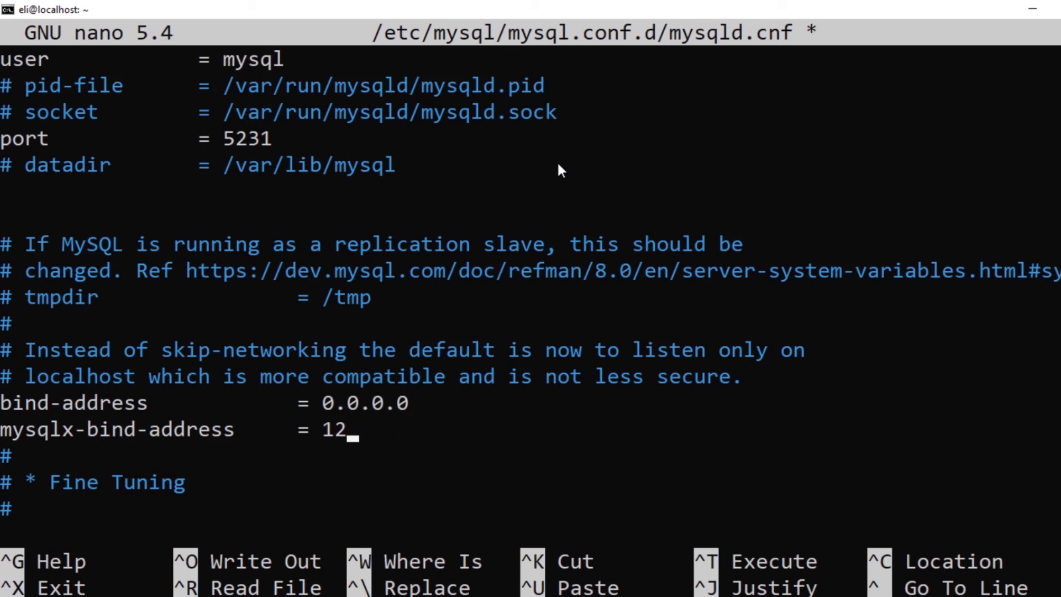
type("0.0.0.0")
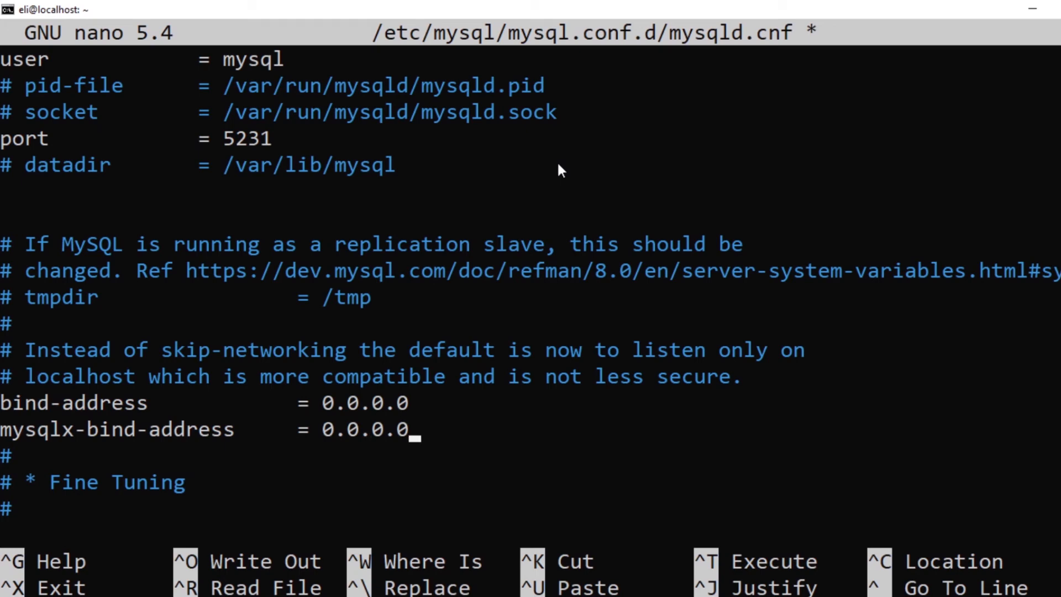
key("ctrl+o")
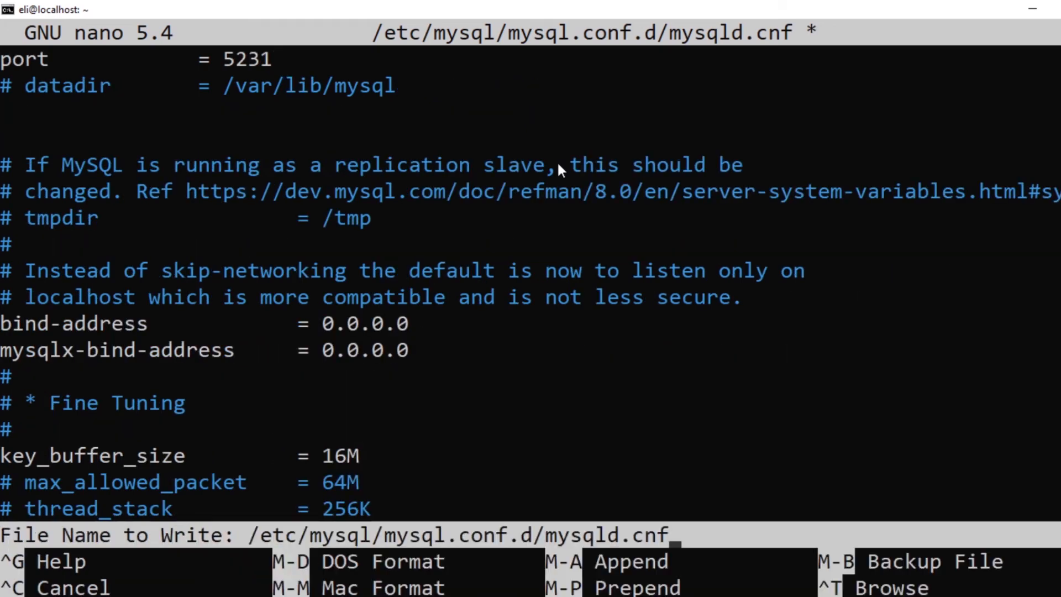
Save the edited MySQL config file and restart the MySQL service
key("Return")
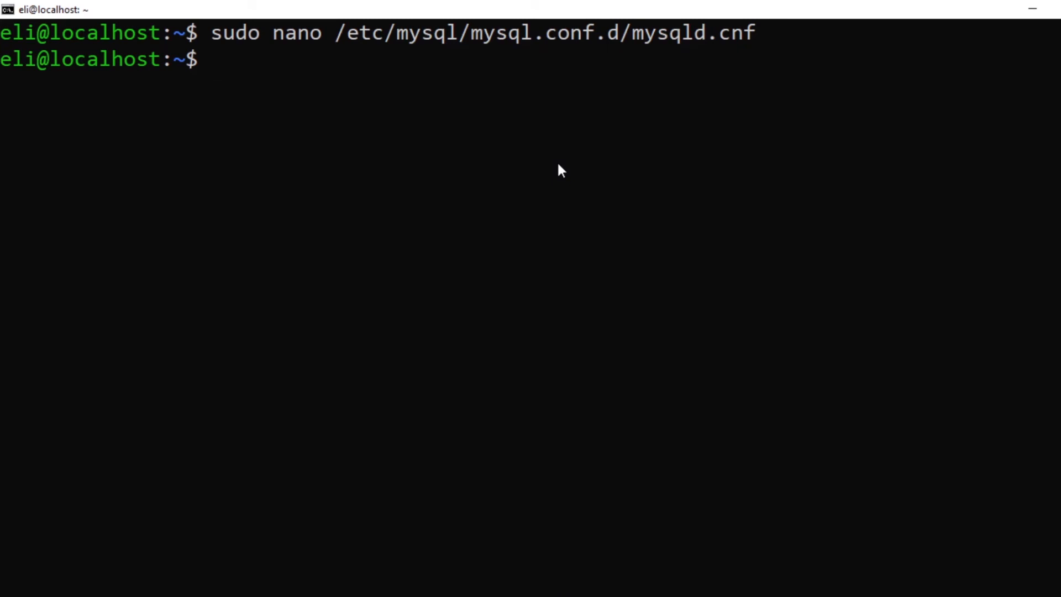
type("sudo systemctl")
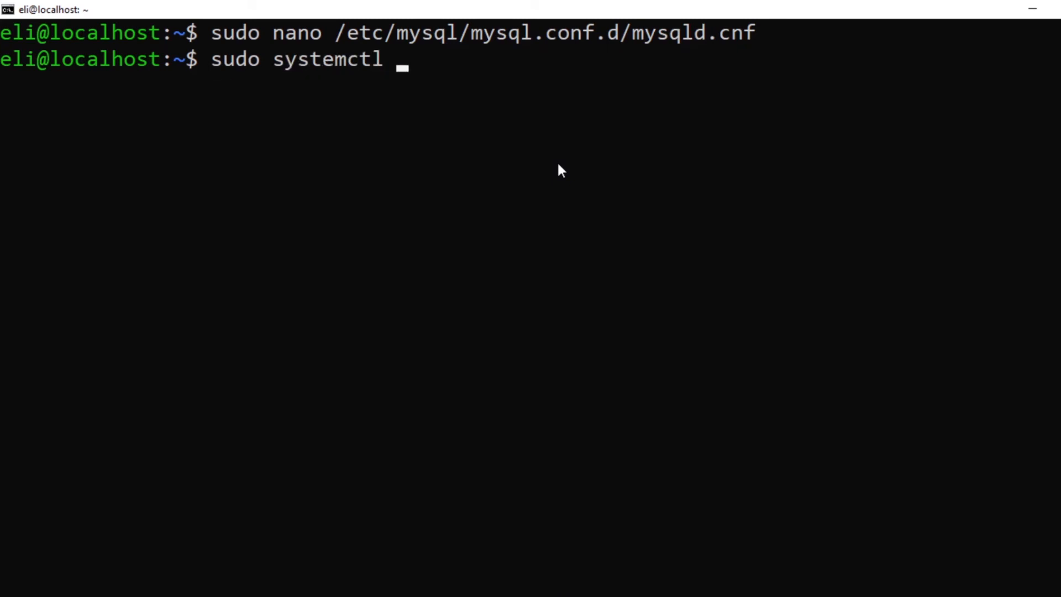
type("restart mysql")
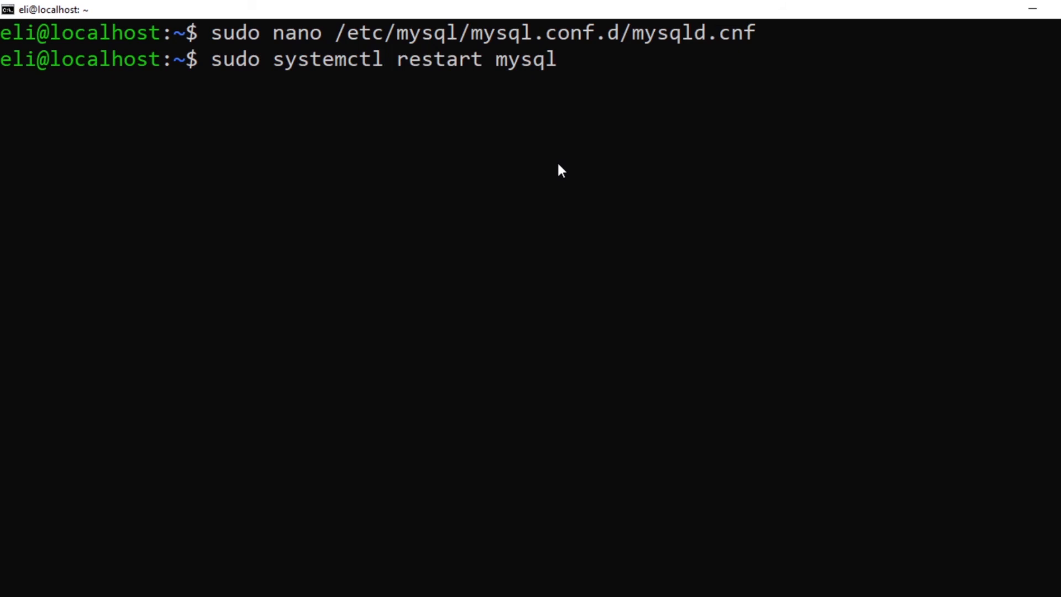
key("Return")
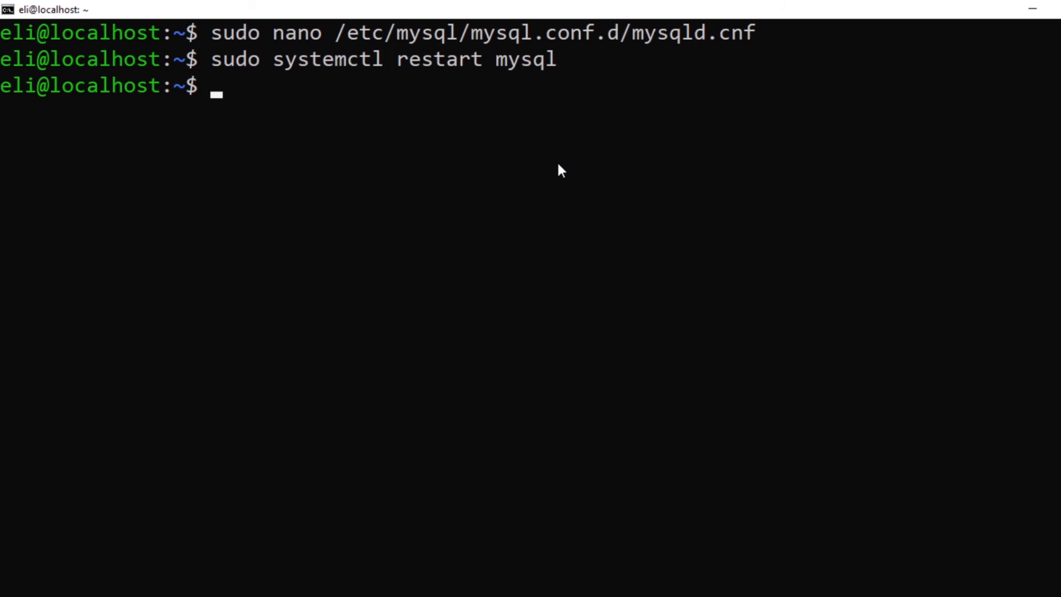
Open the MySQL monitor with sudo mysql and begin a CREATE USER statement
type("sudo mysql")
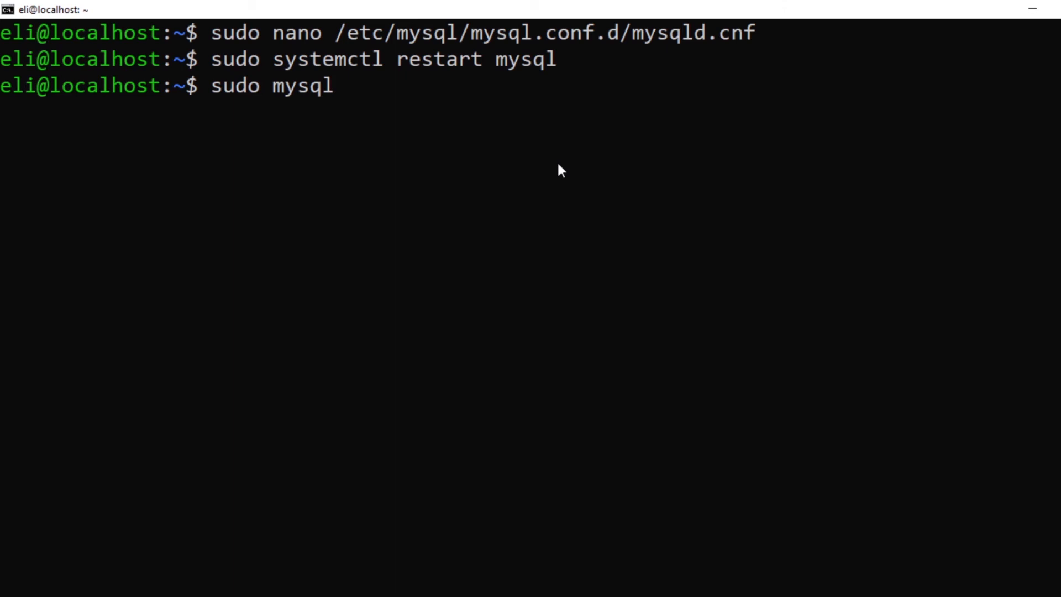
key("Return")
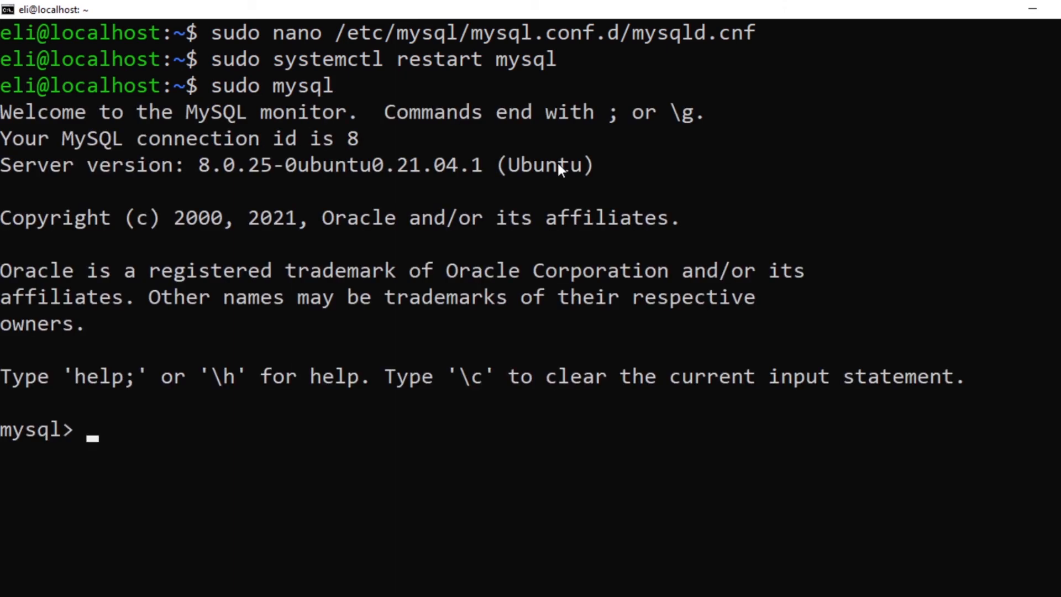
type("CREATE USE")
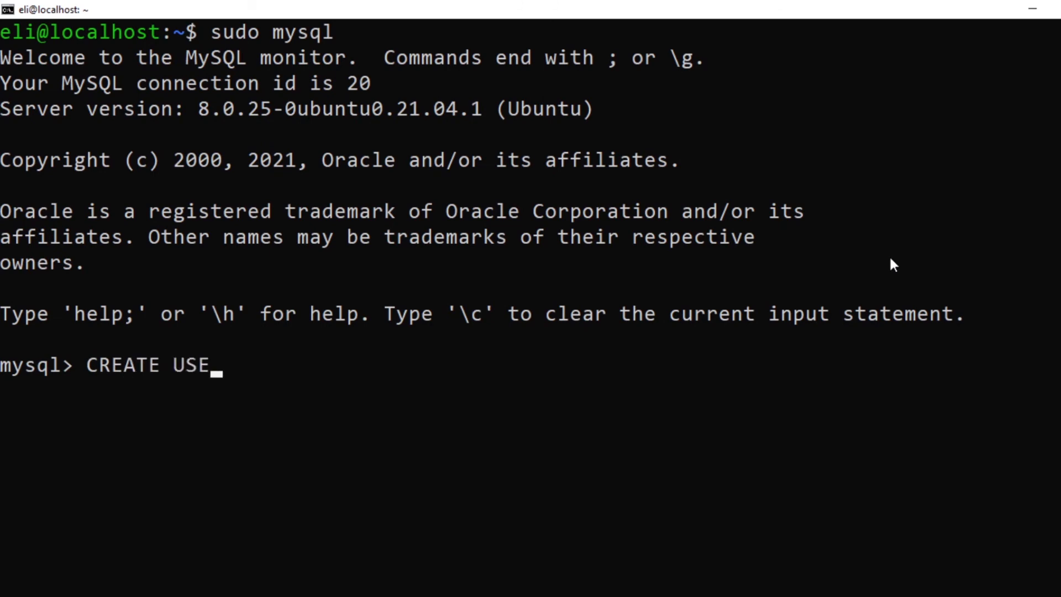
type("R 'dbus")
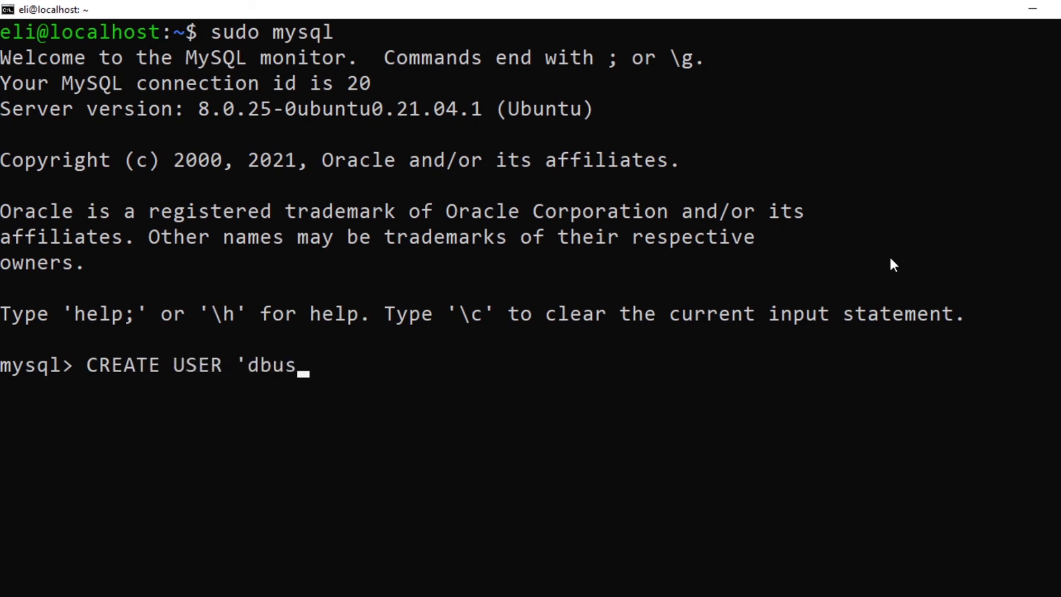
type("er'@'")
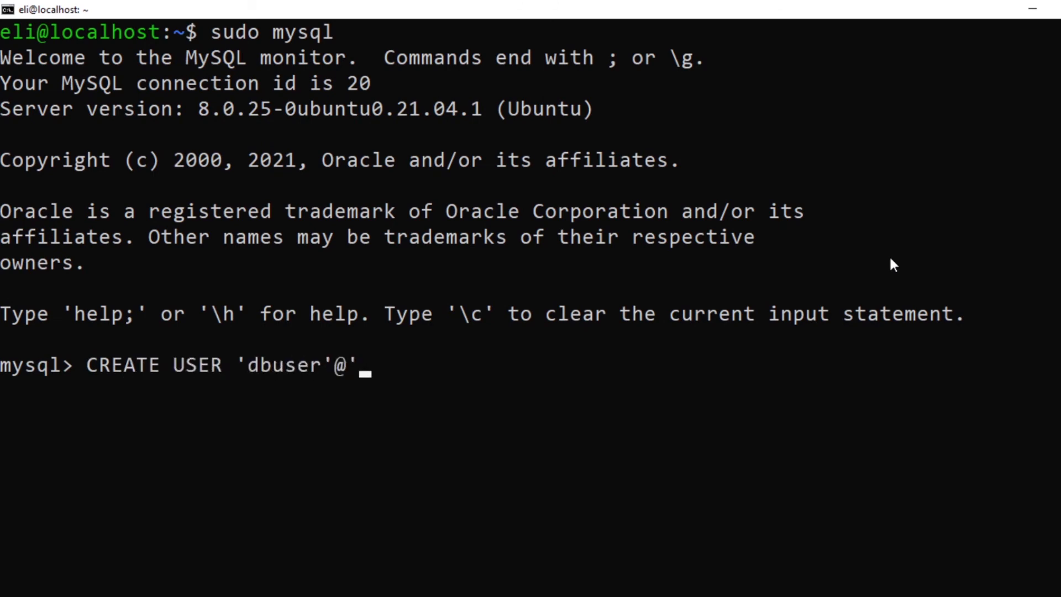
type("%'")
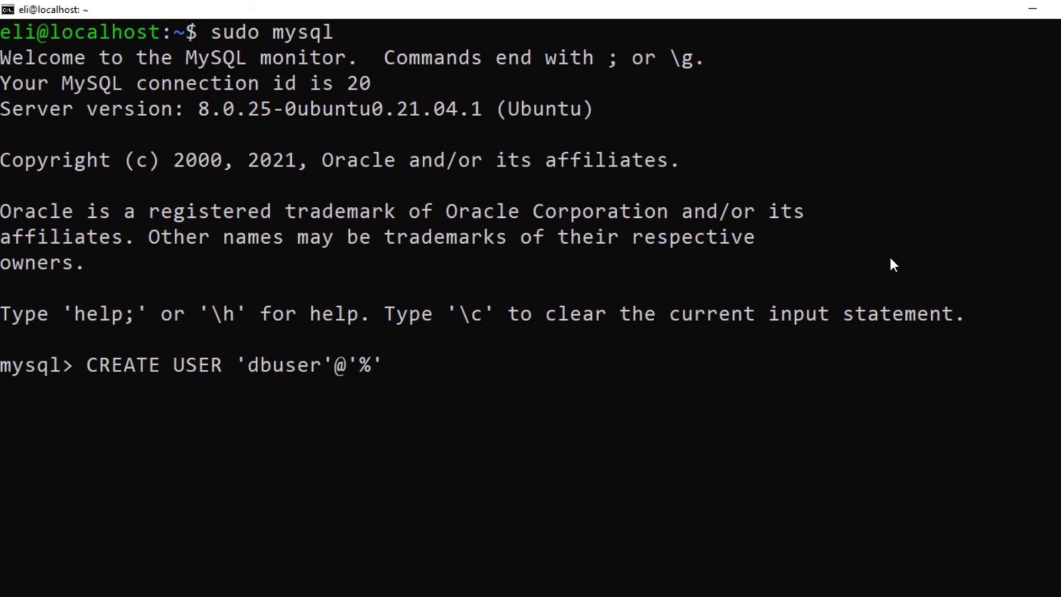
type("UDE")
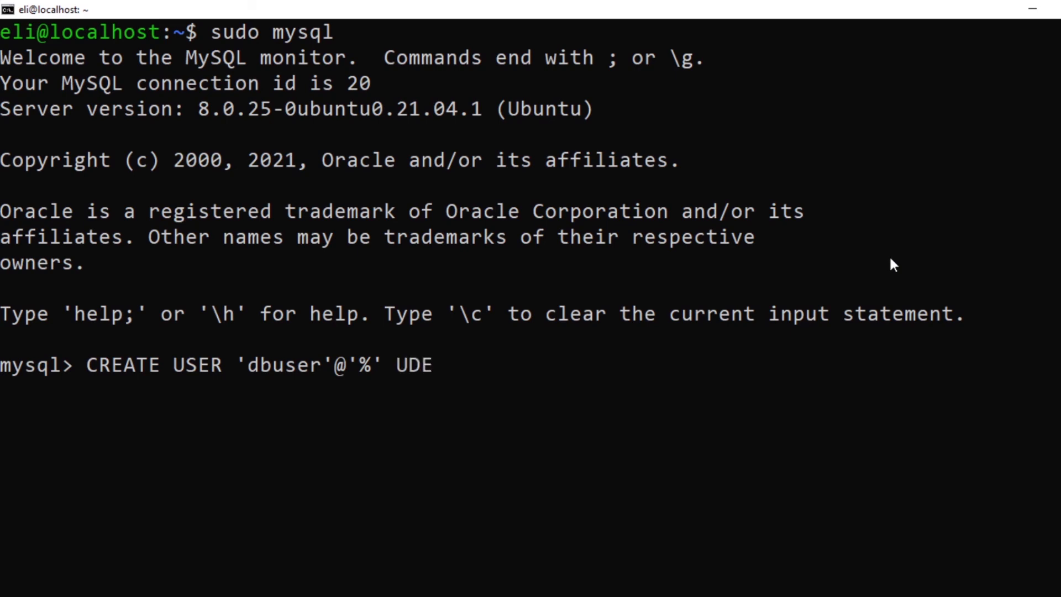
type("IDENTIFIED BY")
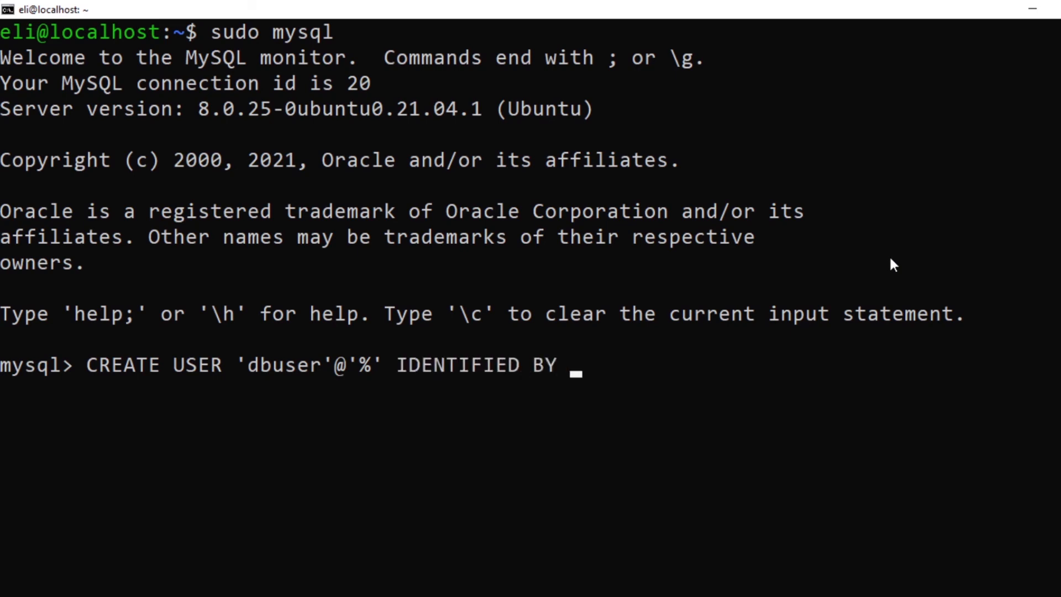
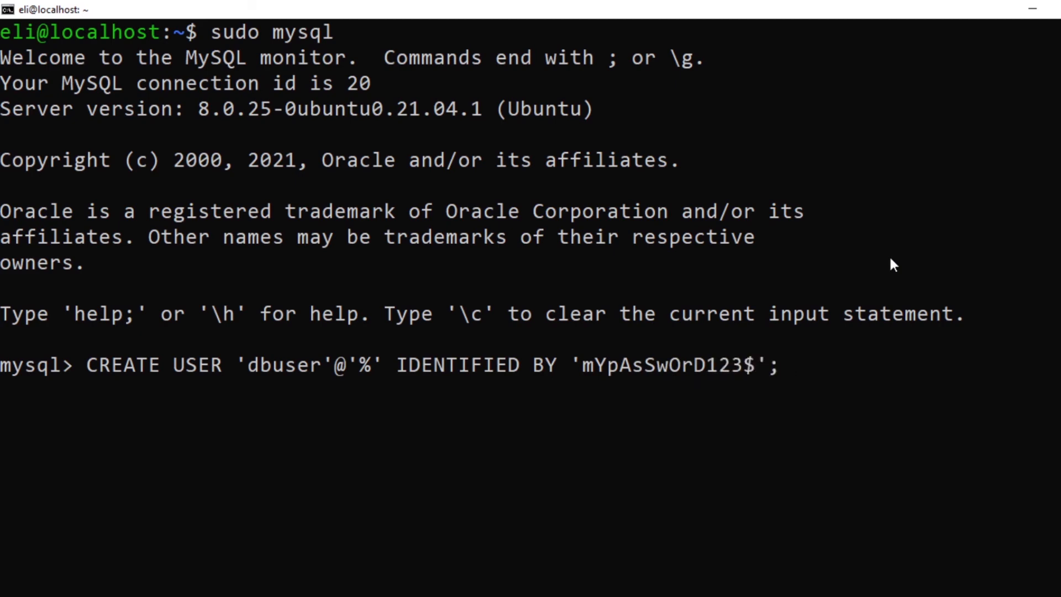
key("Return")
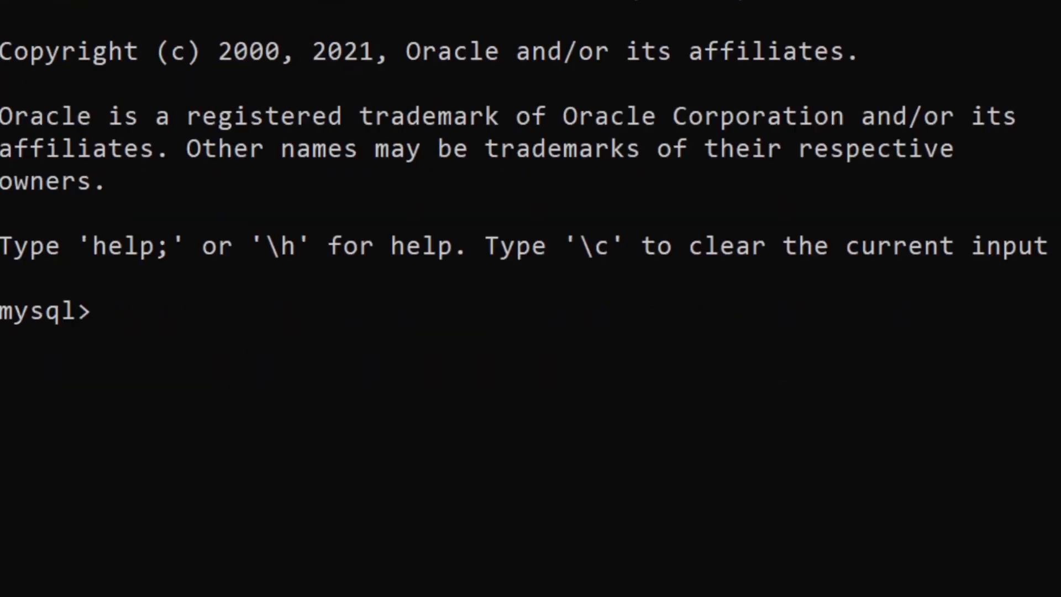
Grant 'dbuser'@'%' all privileges on *.* with grant option
type("GRANT ALL PRI")
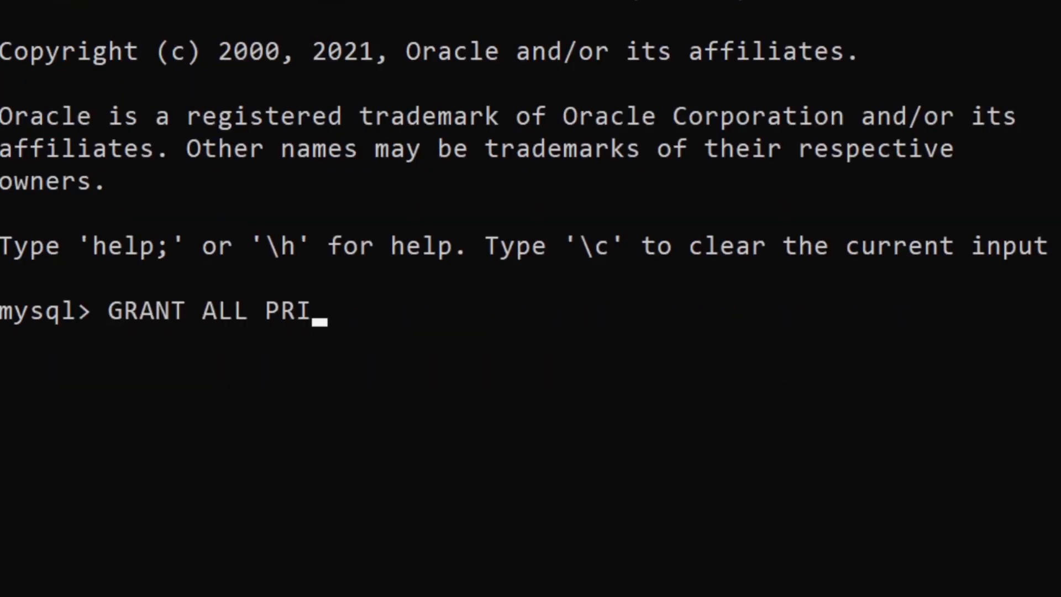
type("VILEGES ON *")
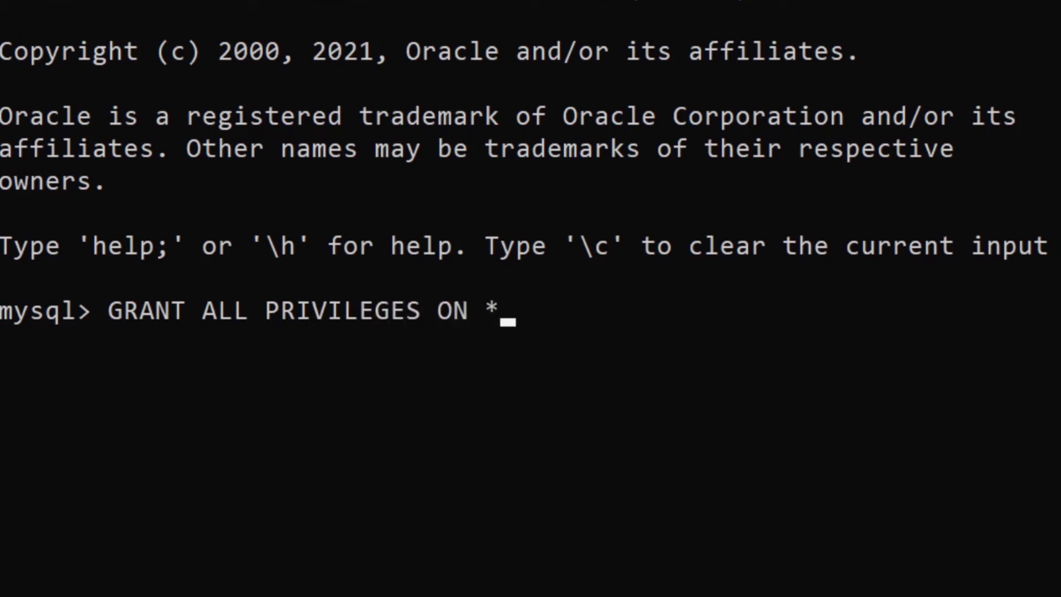
type(".*")
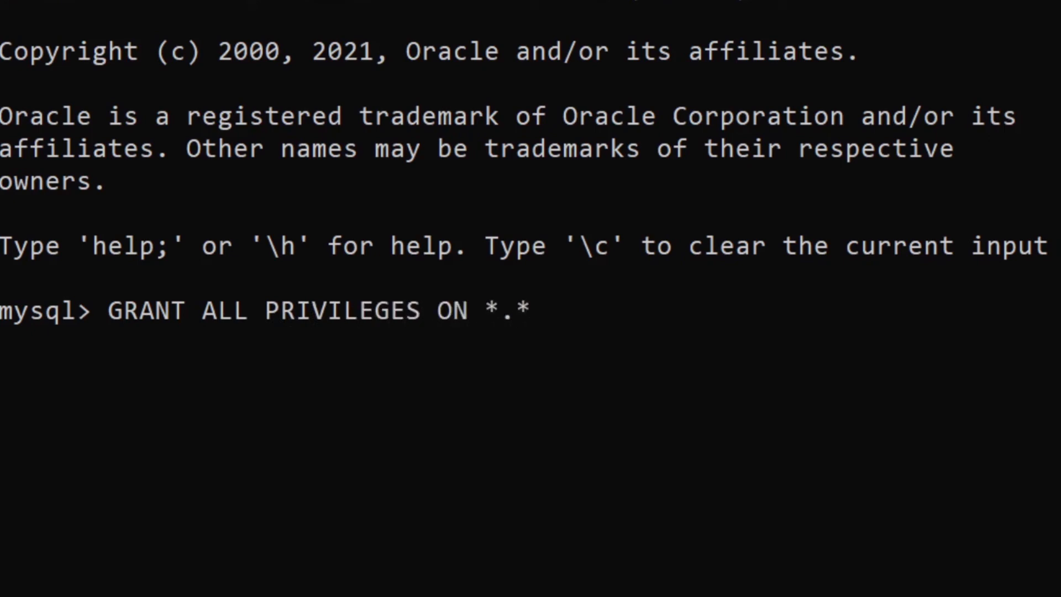
type("TO 'dbuser'@")
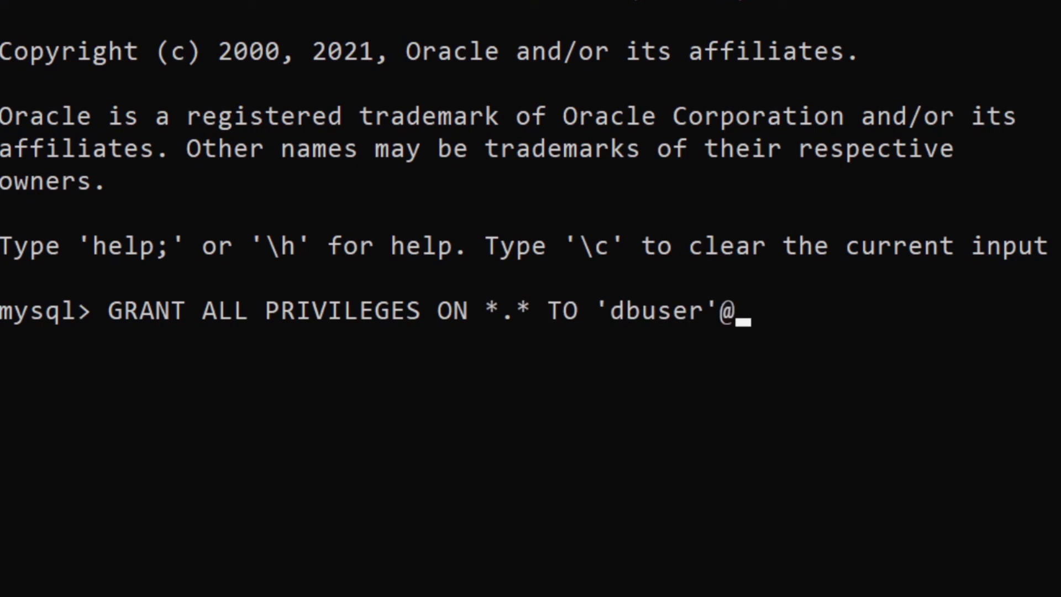
type("'%'")
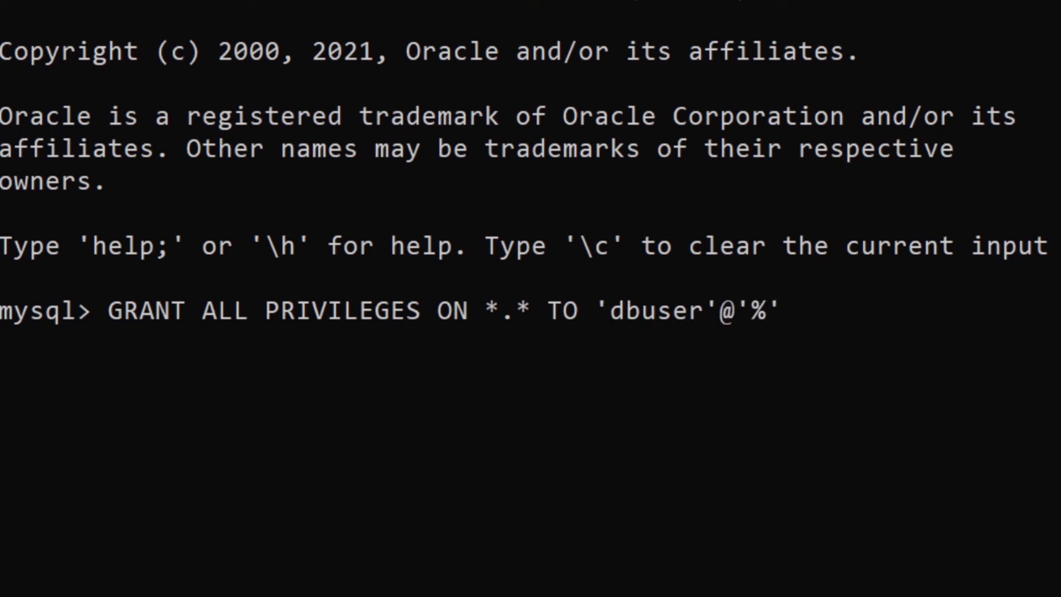
type("WITH GR")
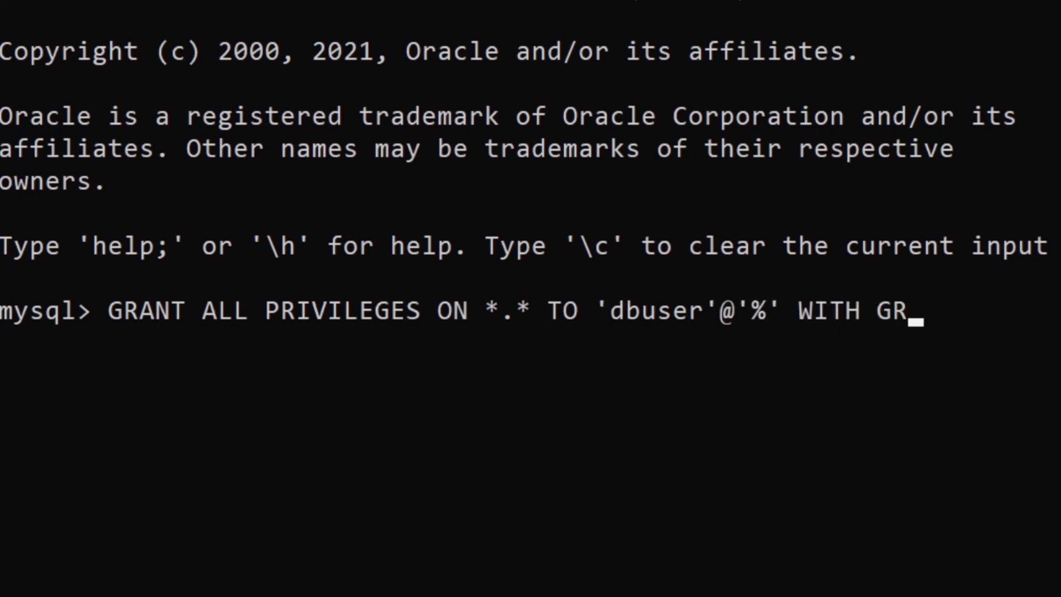
key("Return")
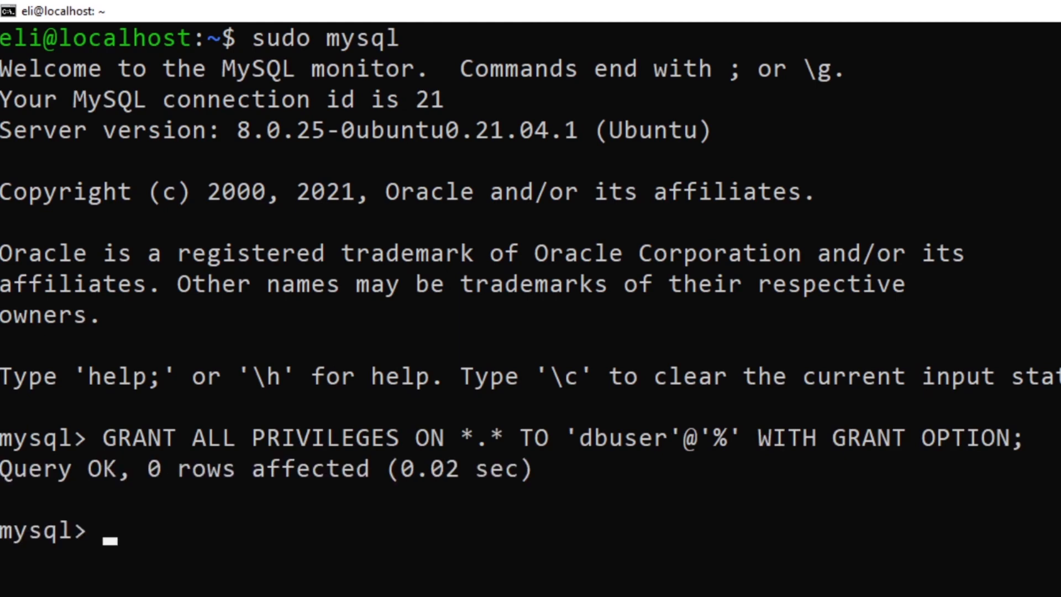
Flush privileges and exit the MySQL monitor
type("FL")
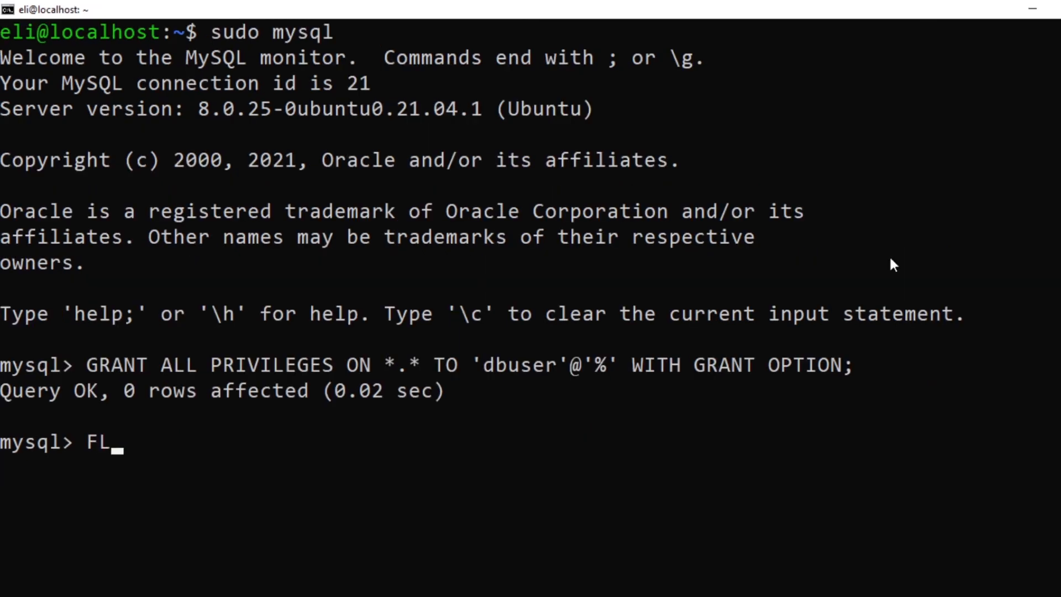
type("USH PRIVILEGES;")
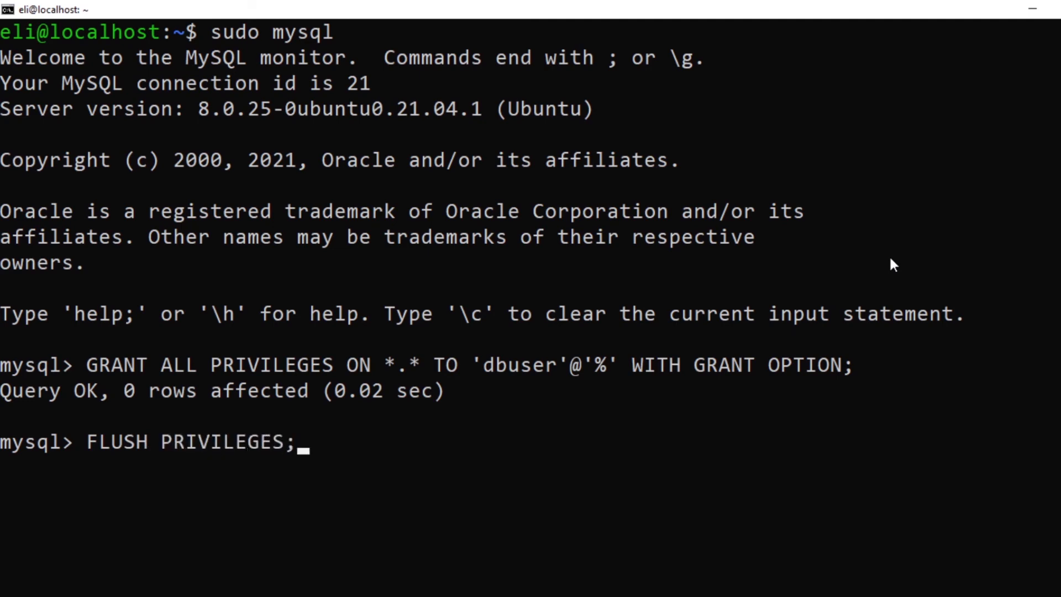
key("Return")
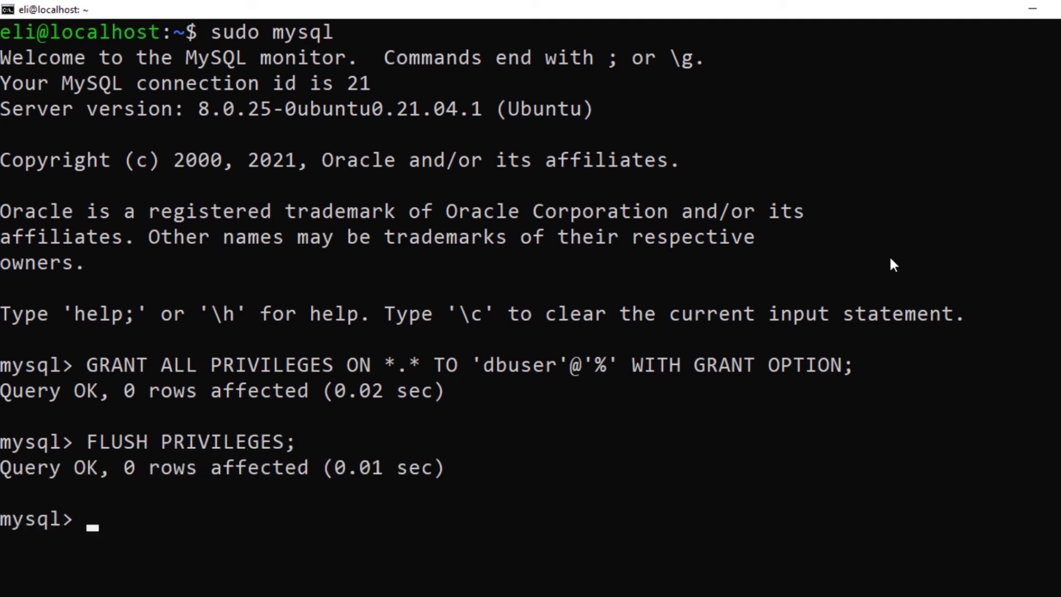
type("exit;")
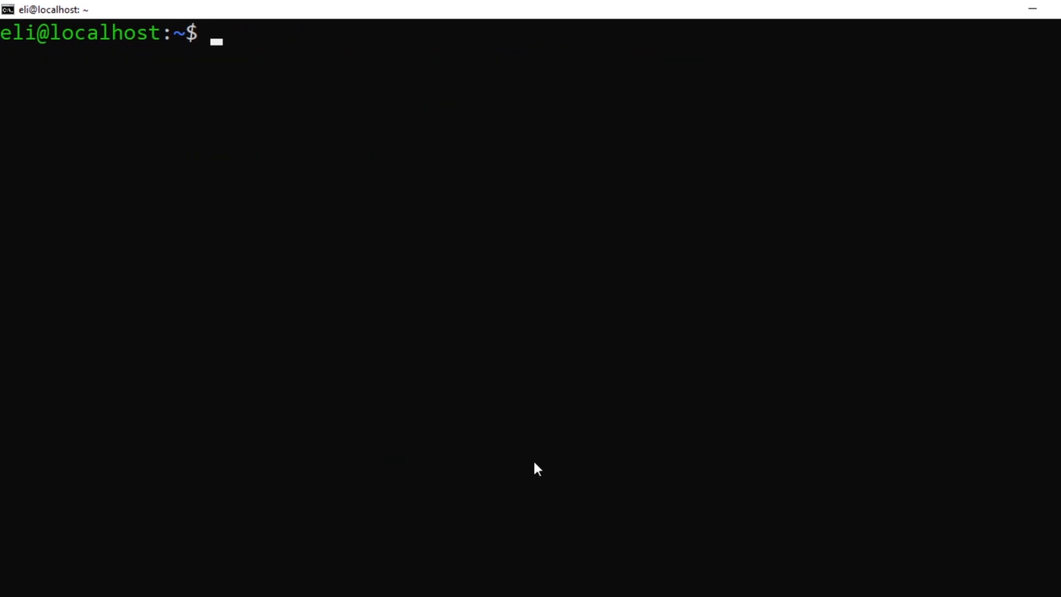
Add a ufw rule allowing 192.168.0.1 to reach port 5231
type("s")
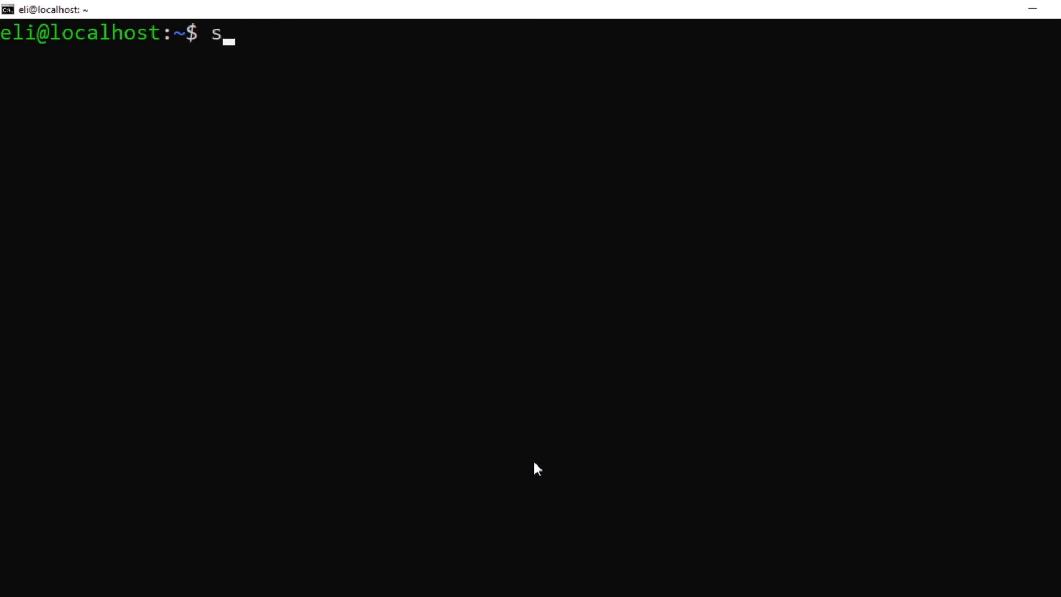
type("udo ufw allow")
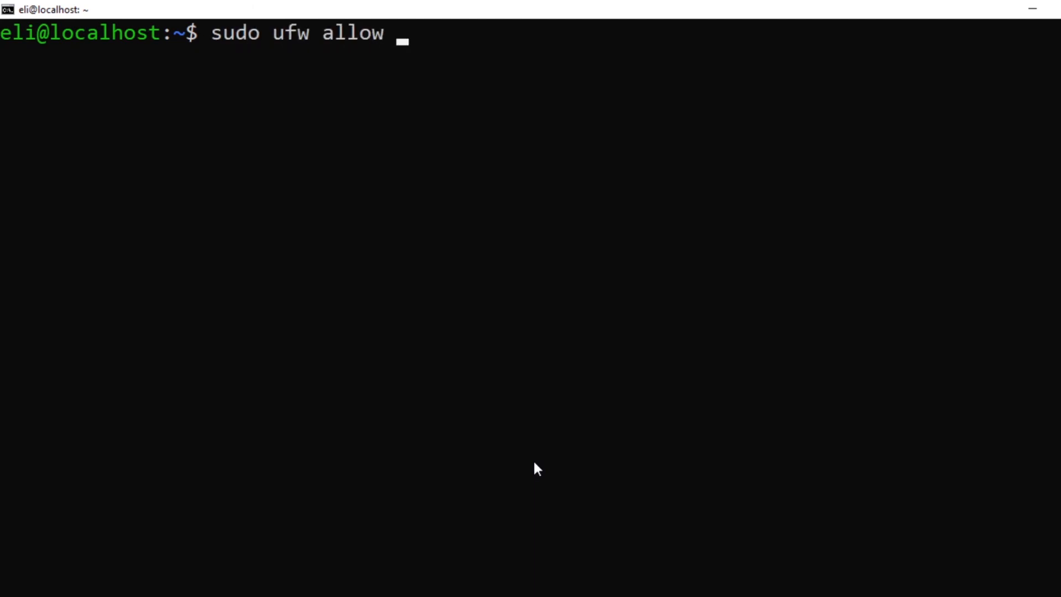
type("5231")
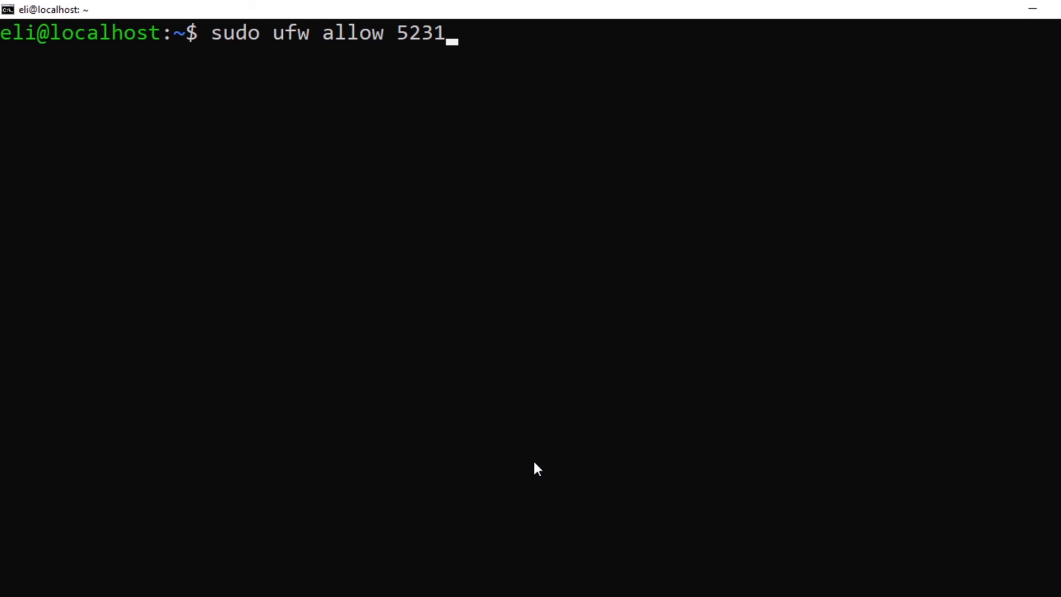
key("Backspace")
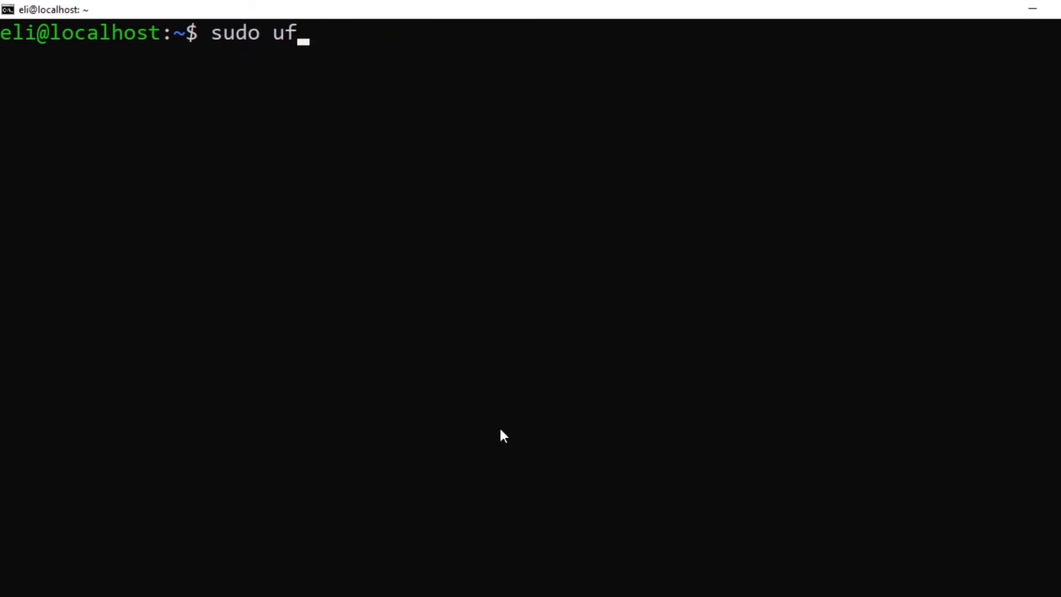
type("w allow from 192.168")
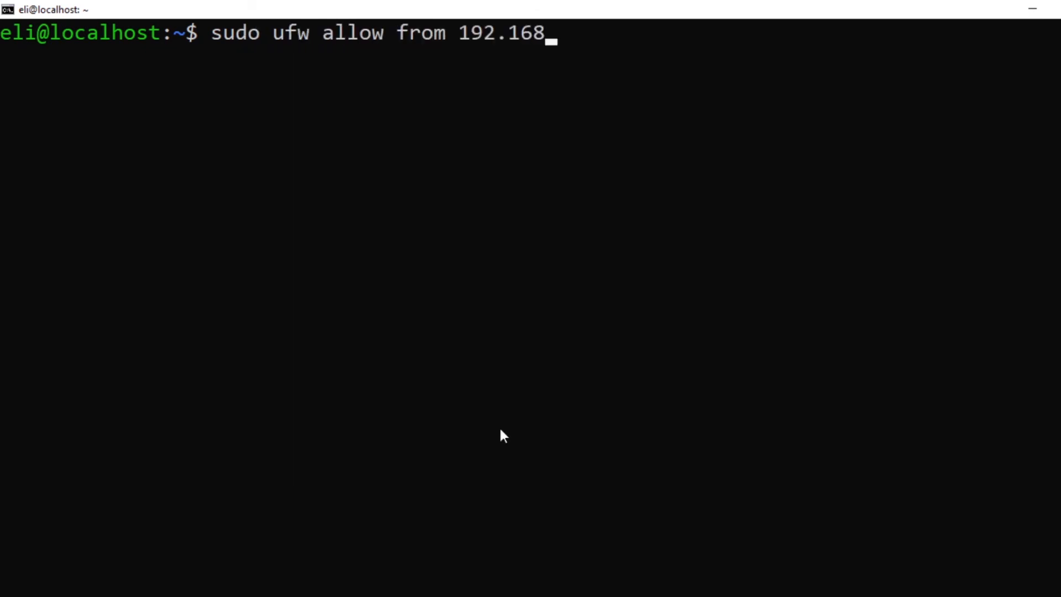
type(".0.1")
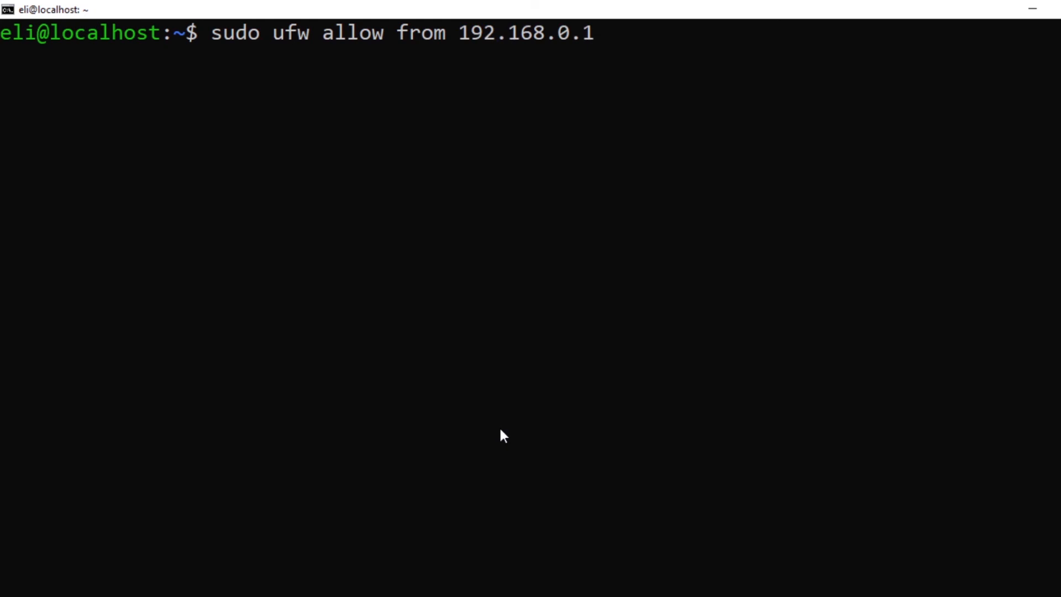
type("to any port")
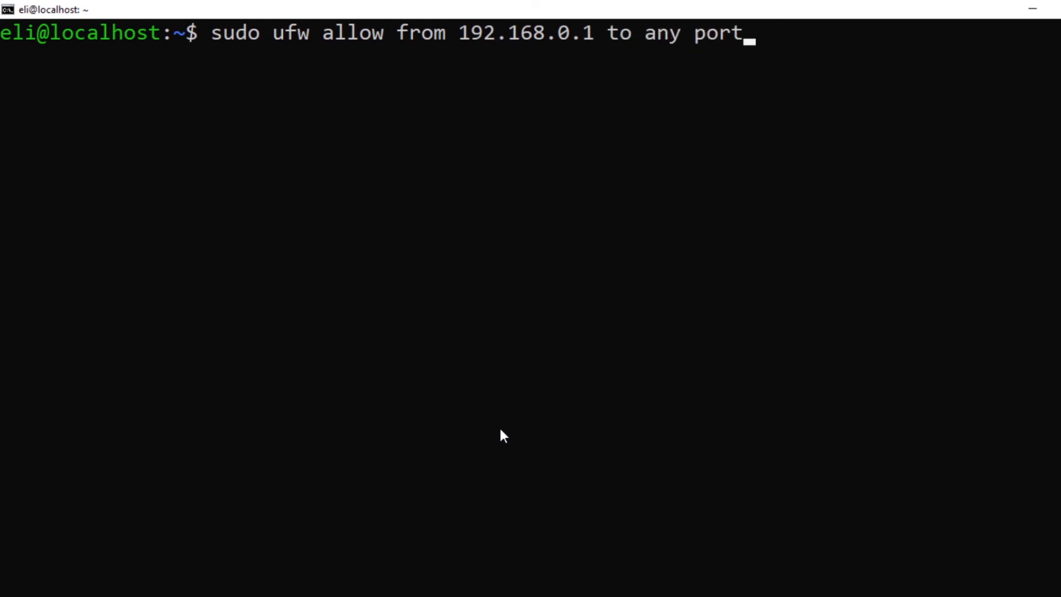
type("5231")
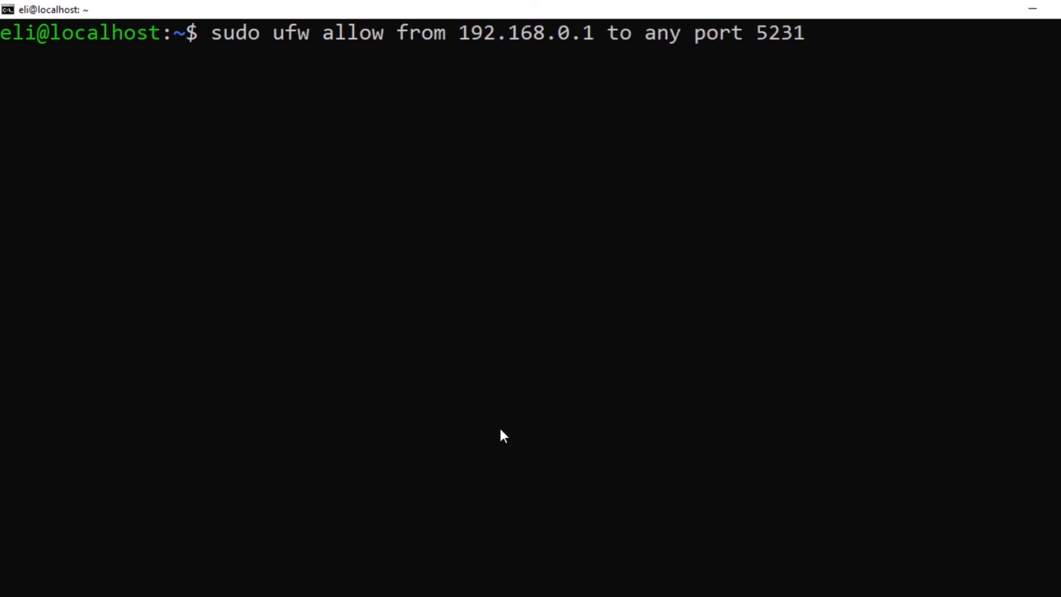
key("Return")
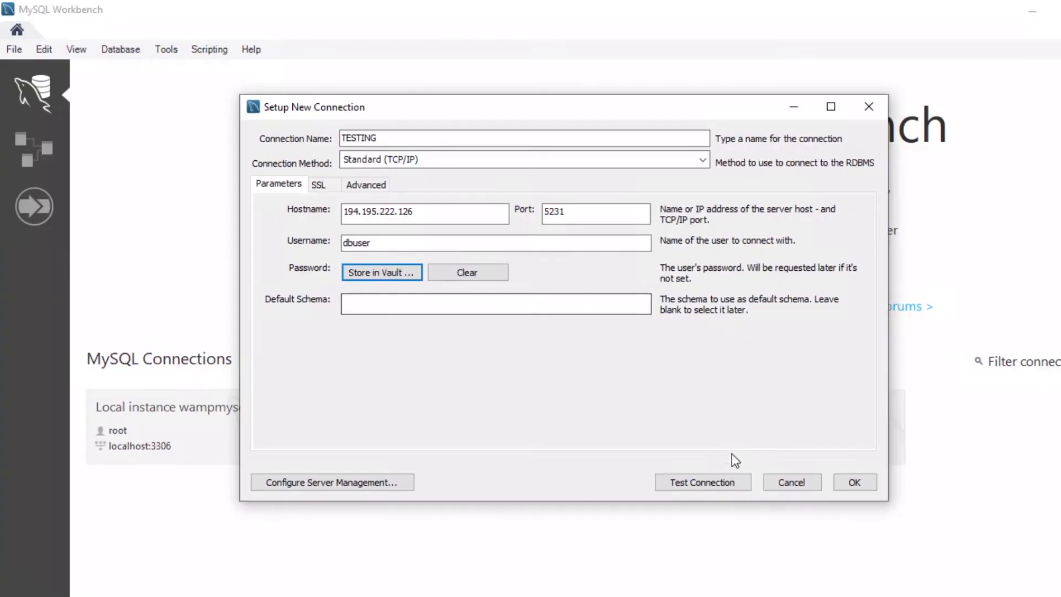
mouse_move(776, 527)
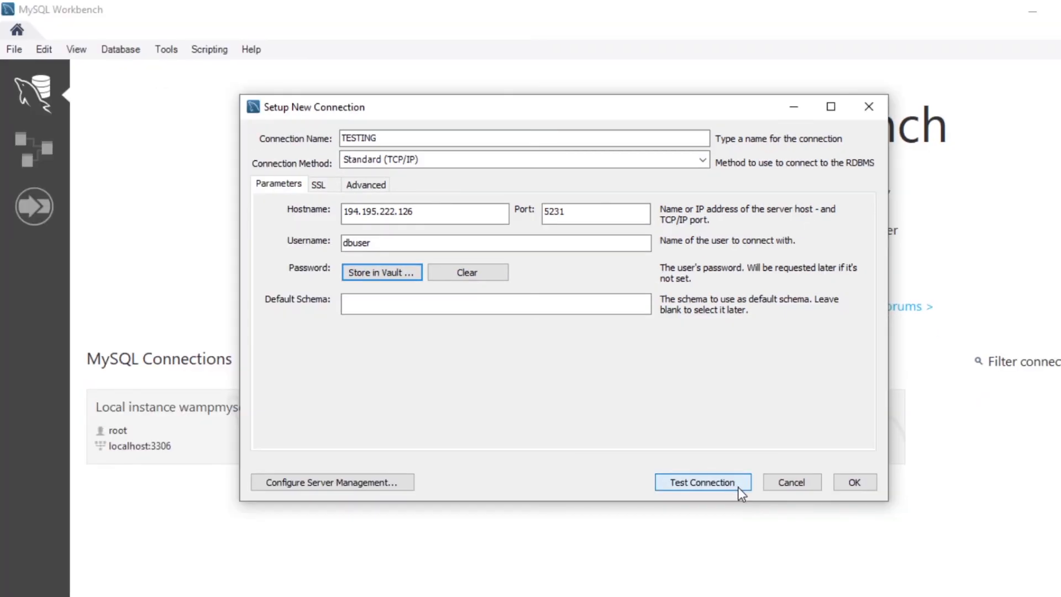
Test the TESTING connection to 194.195.222.126:5231 as dbuser and confirm it succeeds
left_click(702, 481)
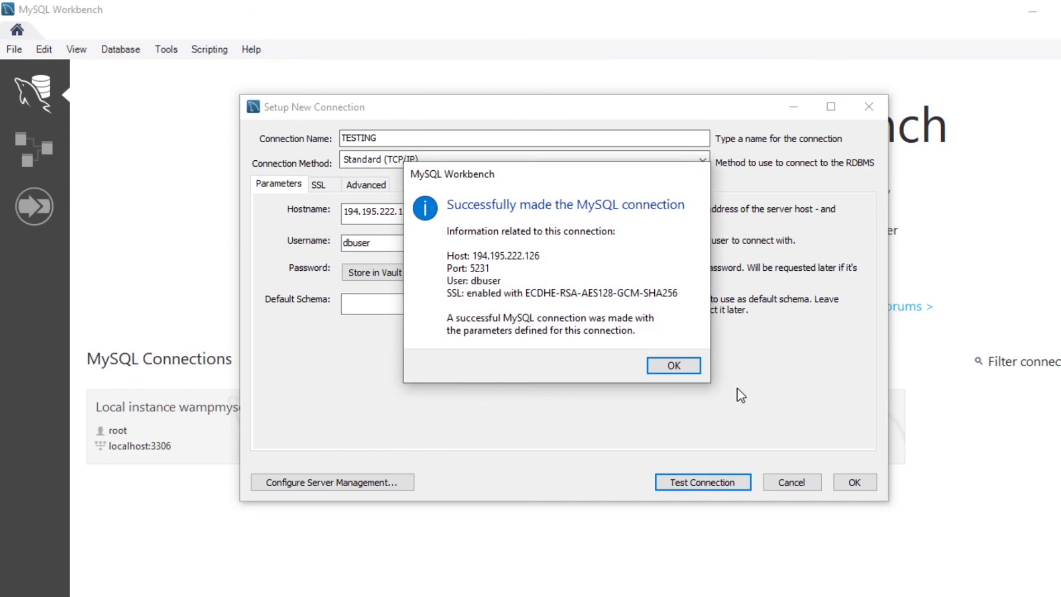